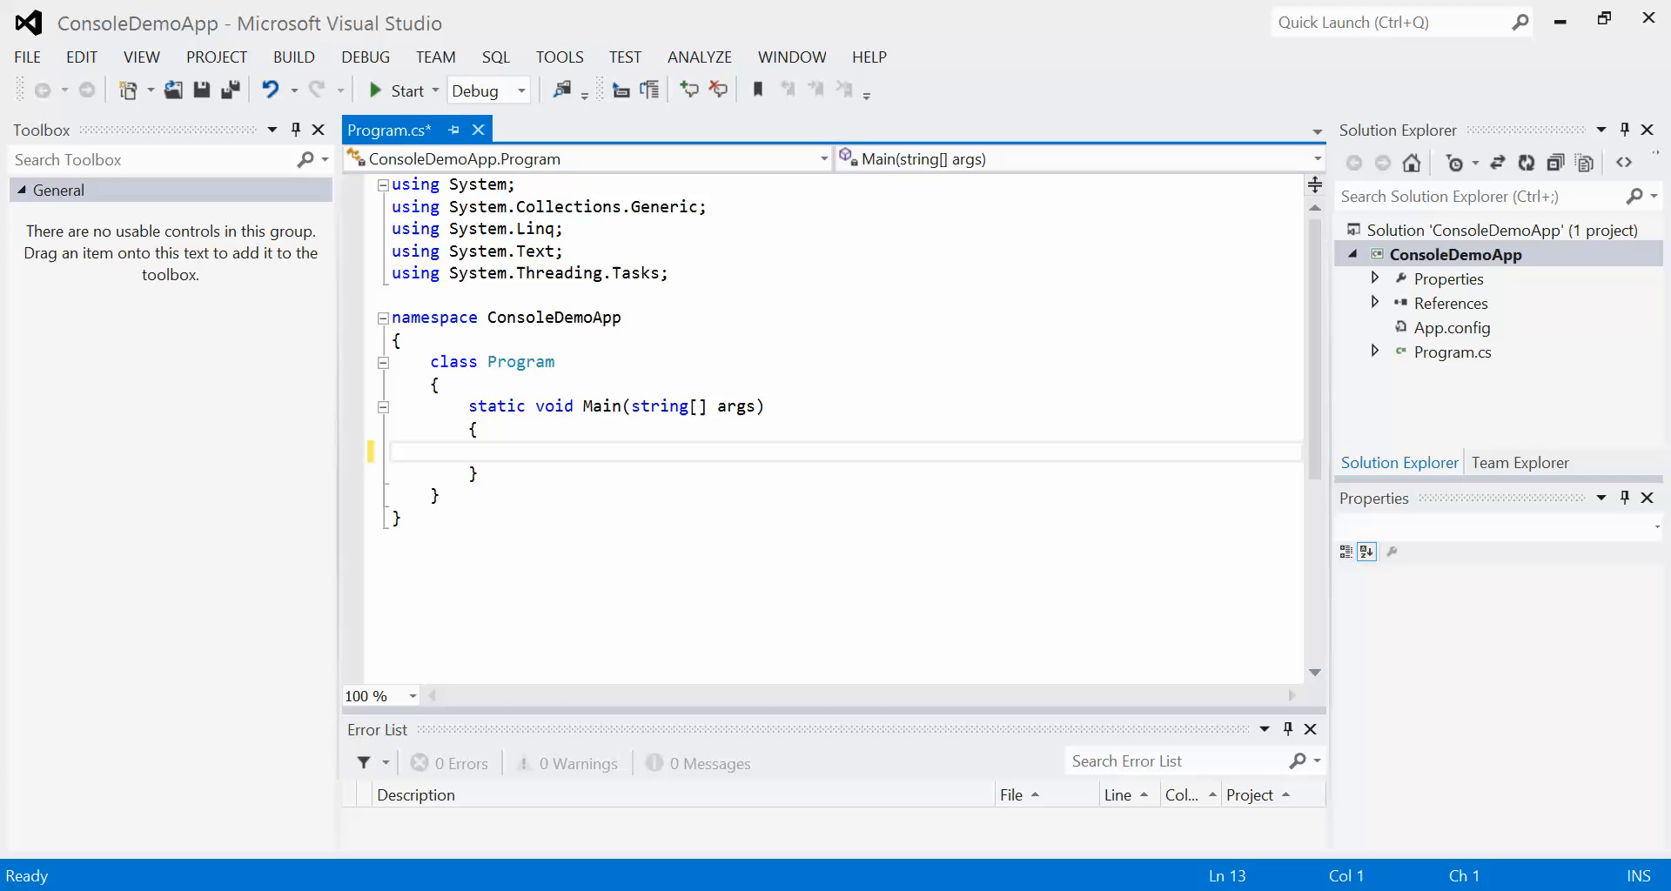
pyautogui.moveTo(400, 90)
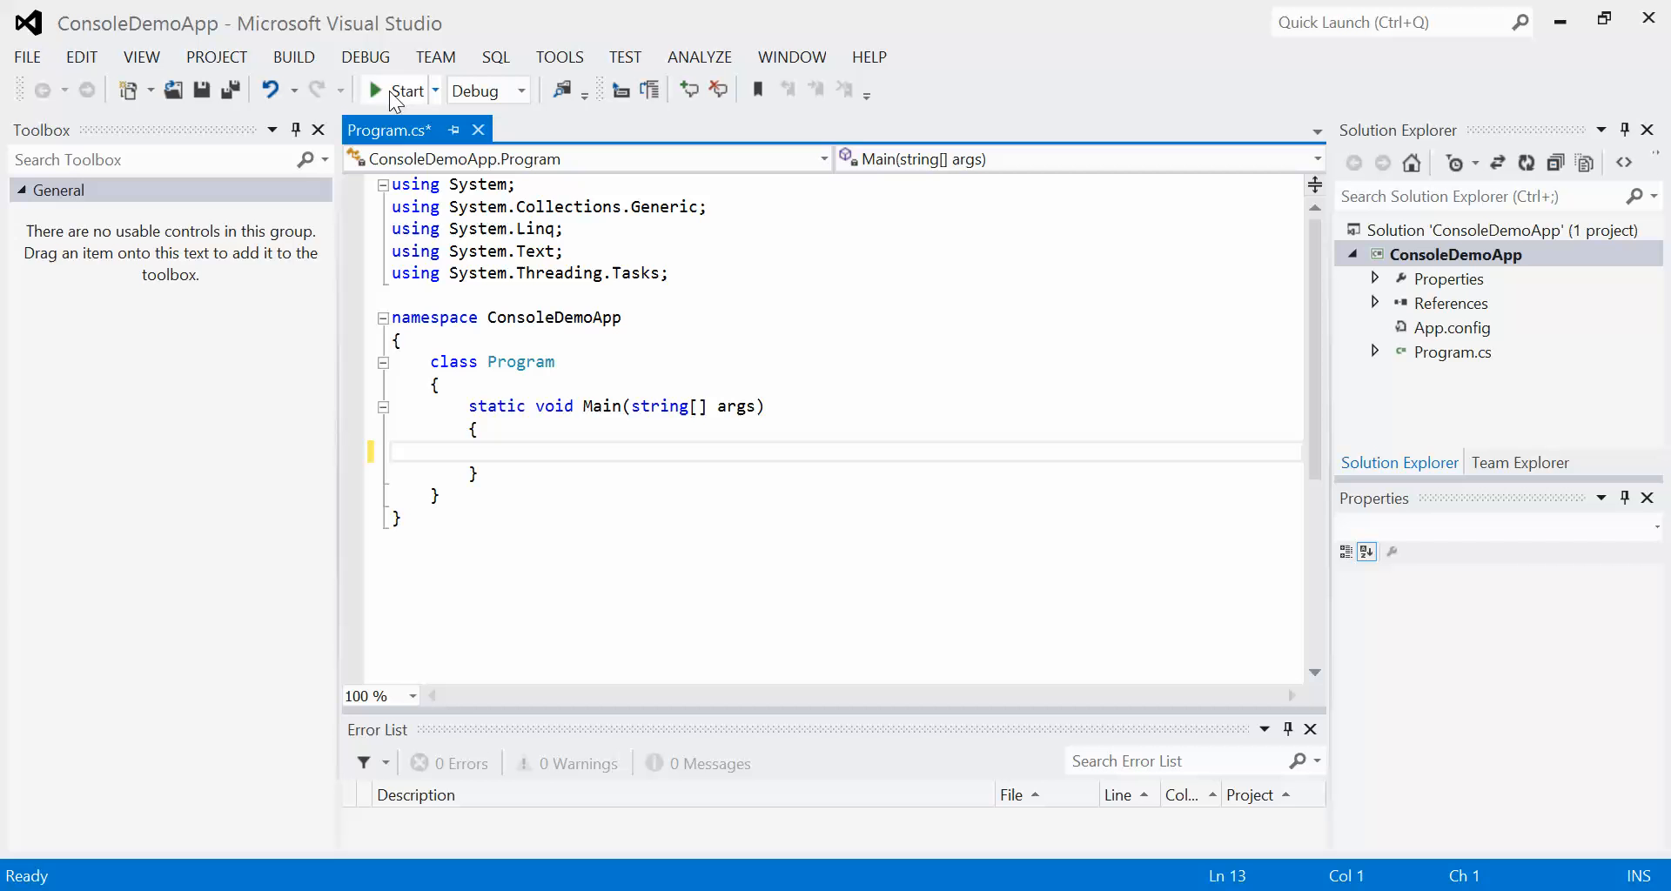
# - Add Console.ReadLine(); to Main, run the program, and close its blank console window
pyautogui.click(374, 90)
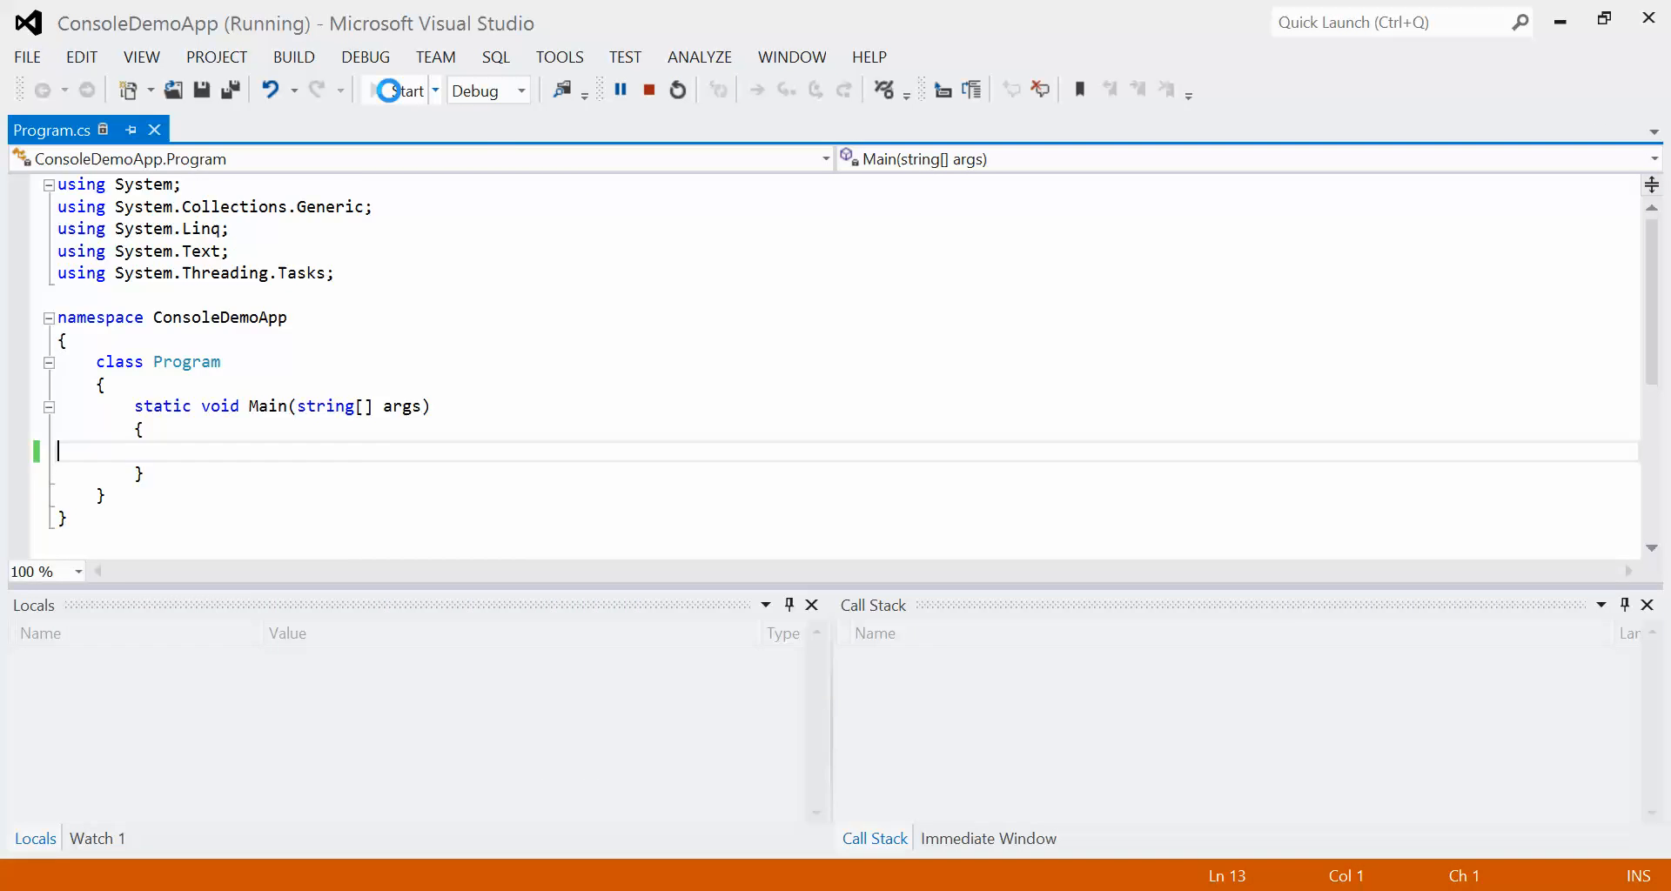
pyautogui.click(649, 89)
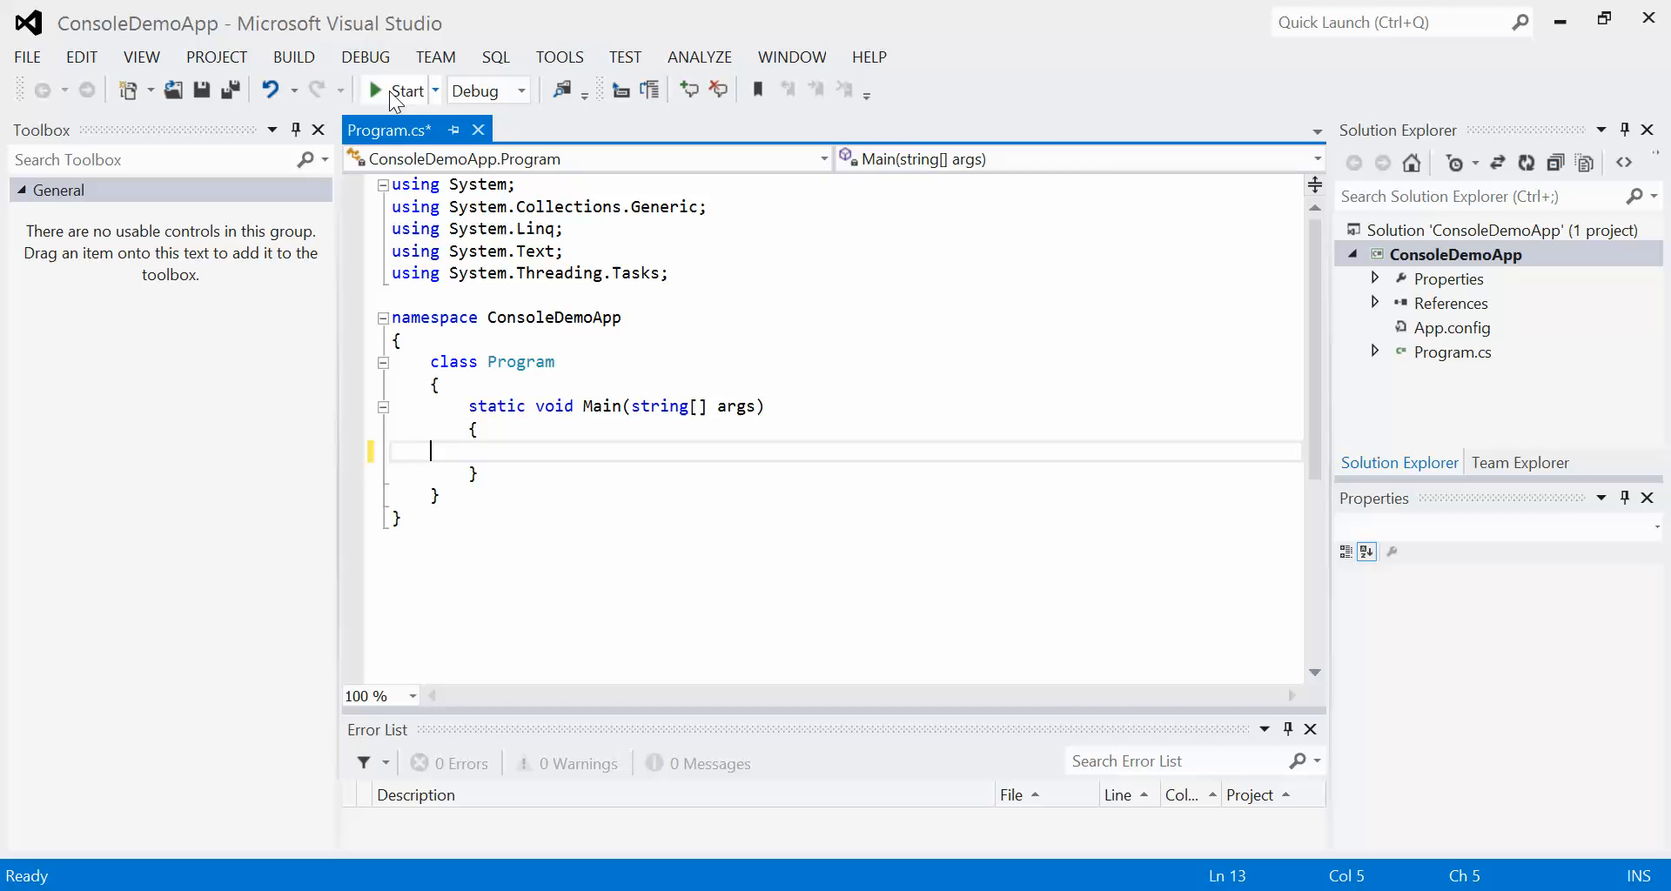
pyautogui.write('Conswo')
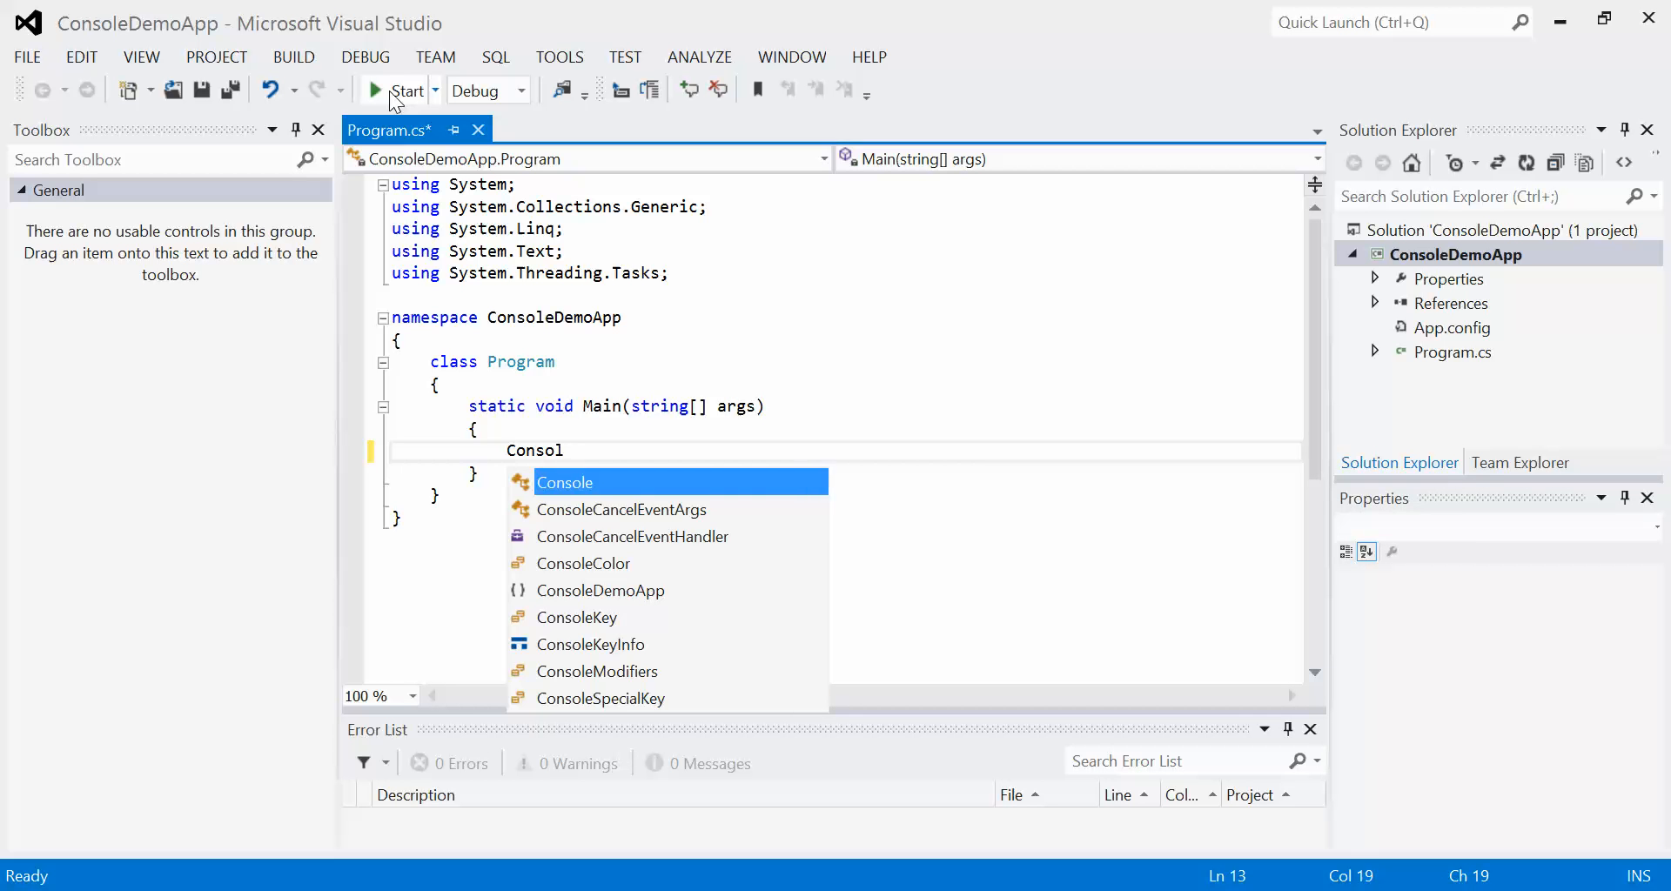
pyautogui.write('.ReadLine();')
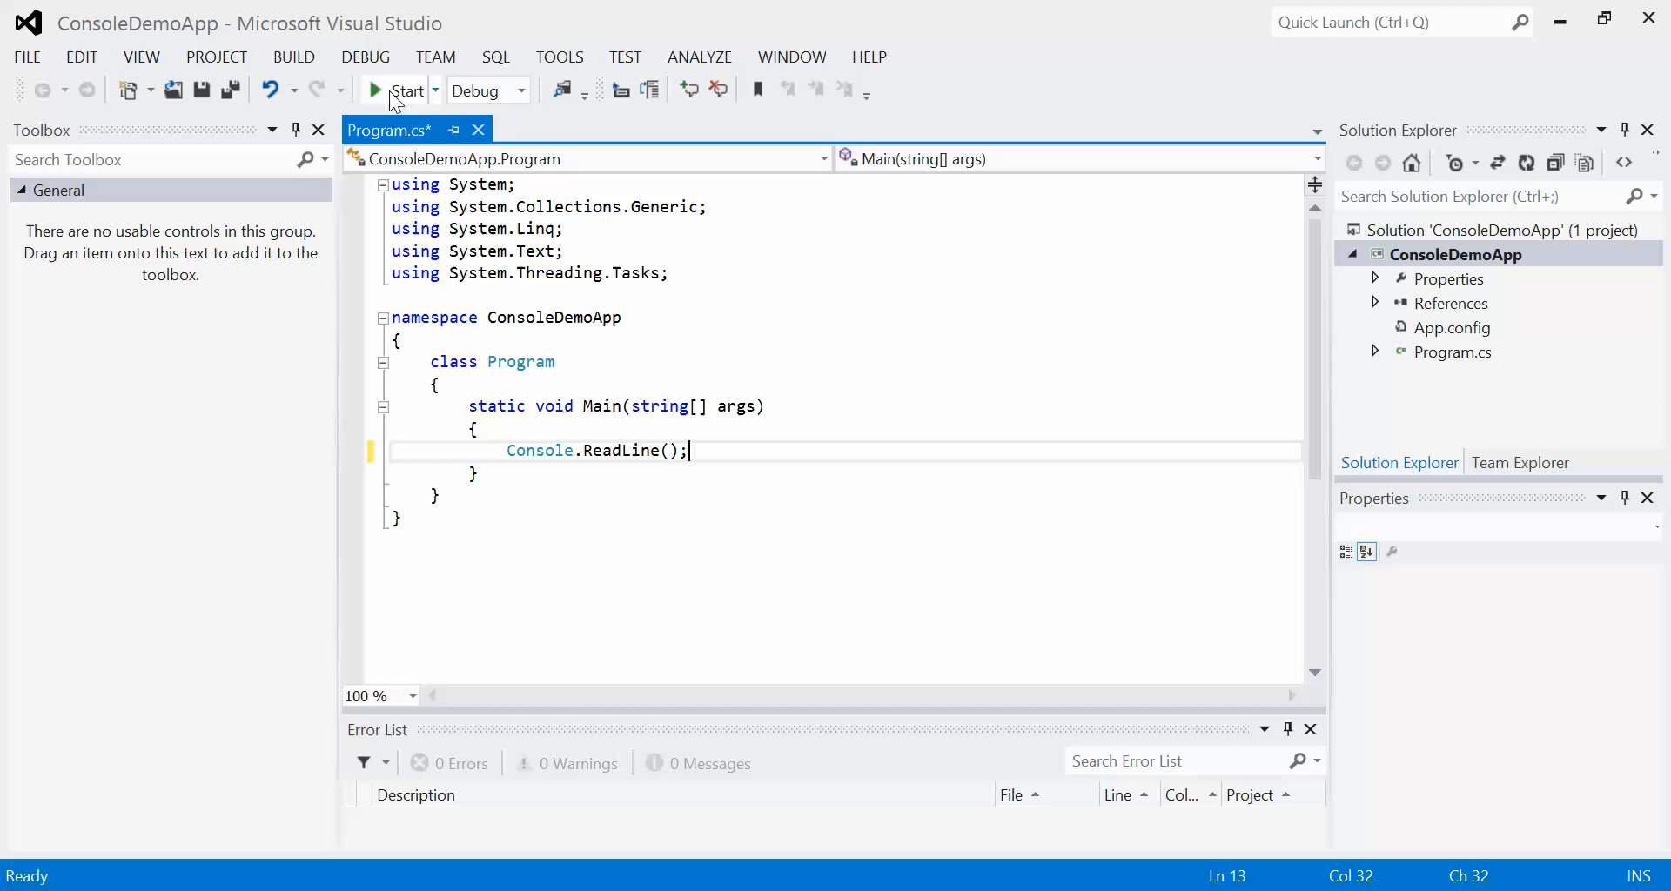
pyautogui.click(404, 89)
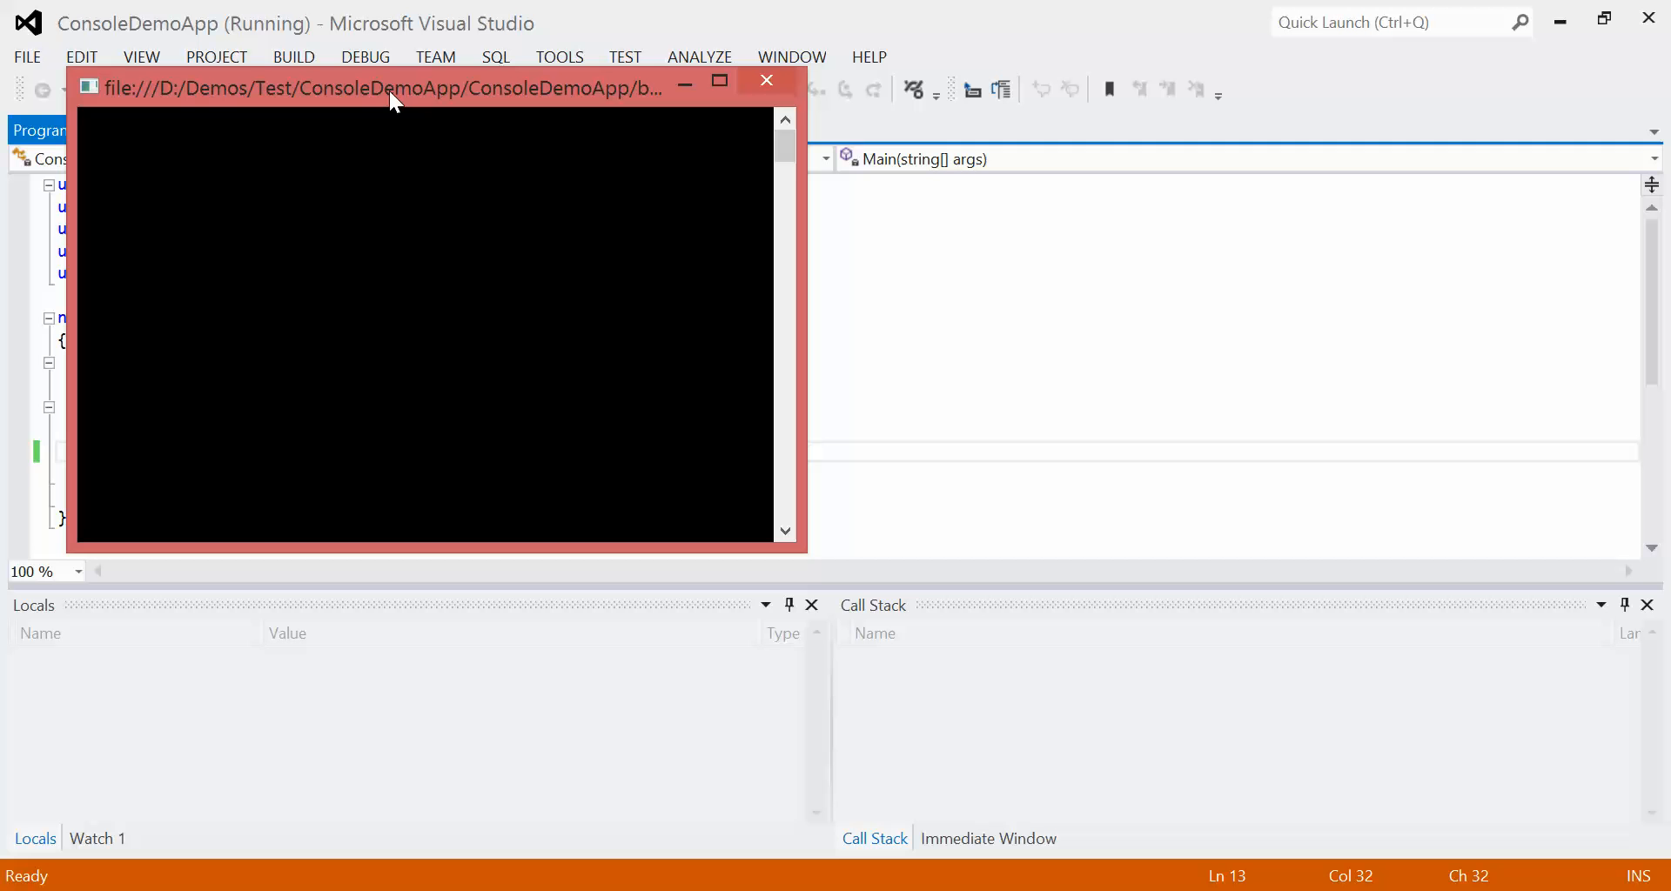
pyautogui.moveTo(117, 138)
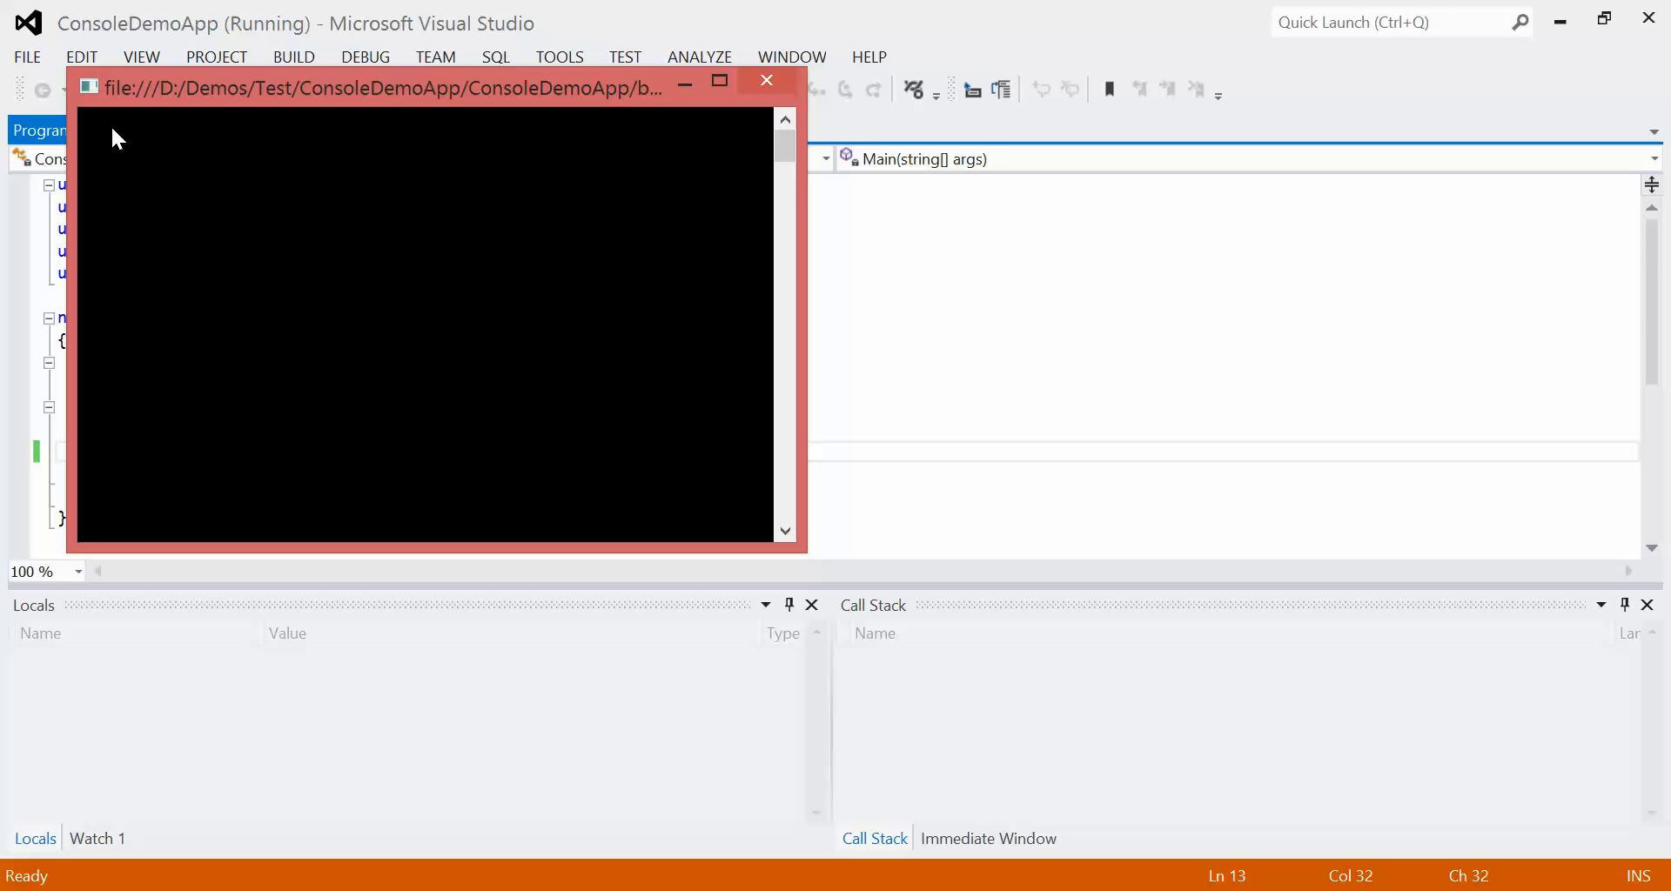
pyautogui.click(765, 81)
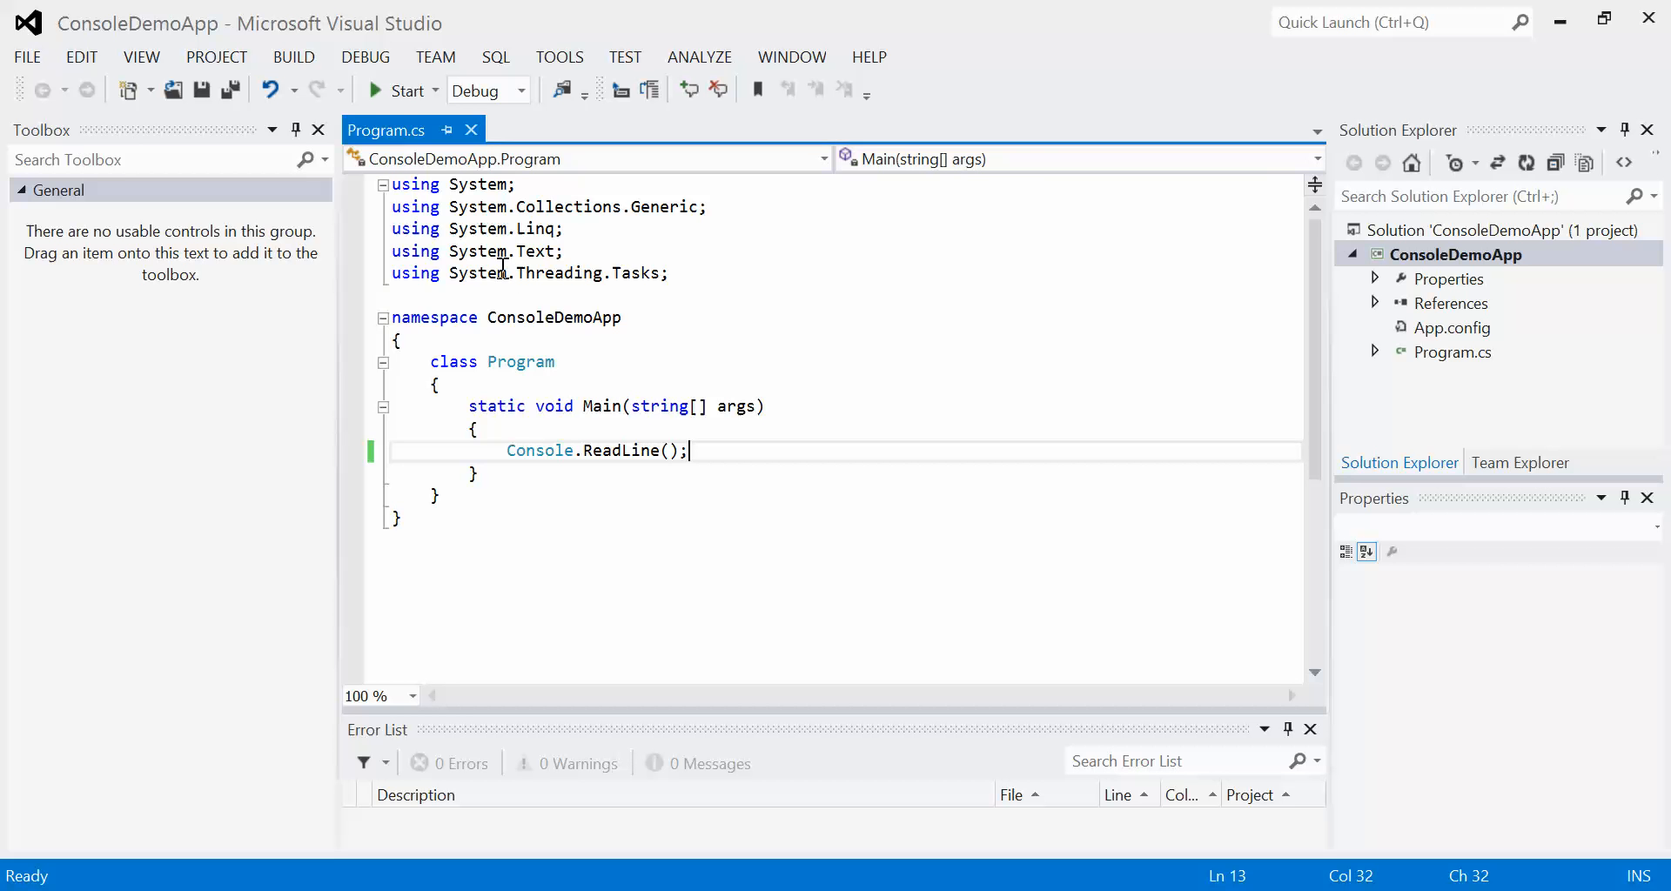
pyautogui.moveTo(602, 421)
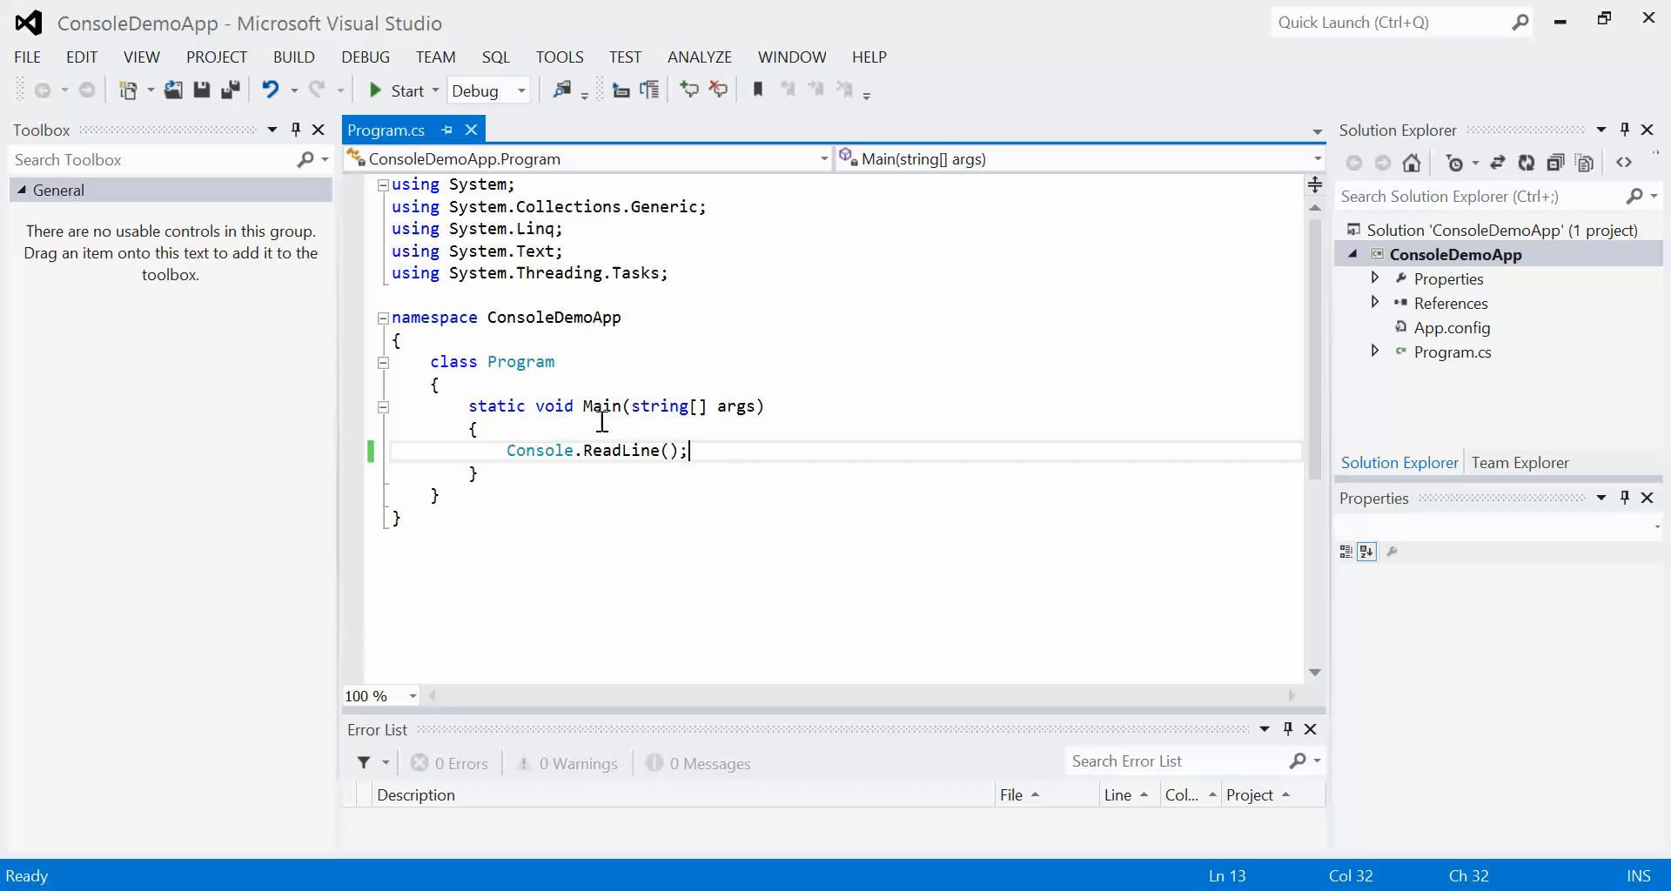
# - Insert blank lines after Main's opening brace, above Console.ReadLine();
pyautogui.click(581, 428)
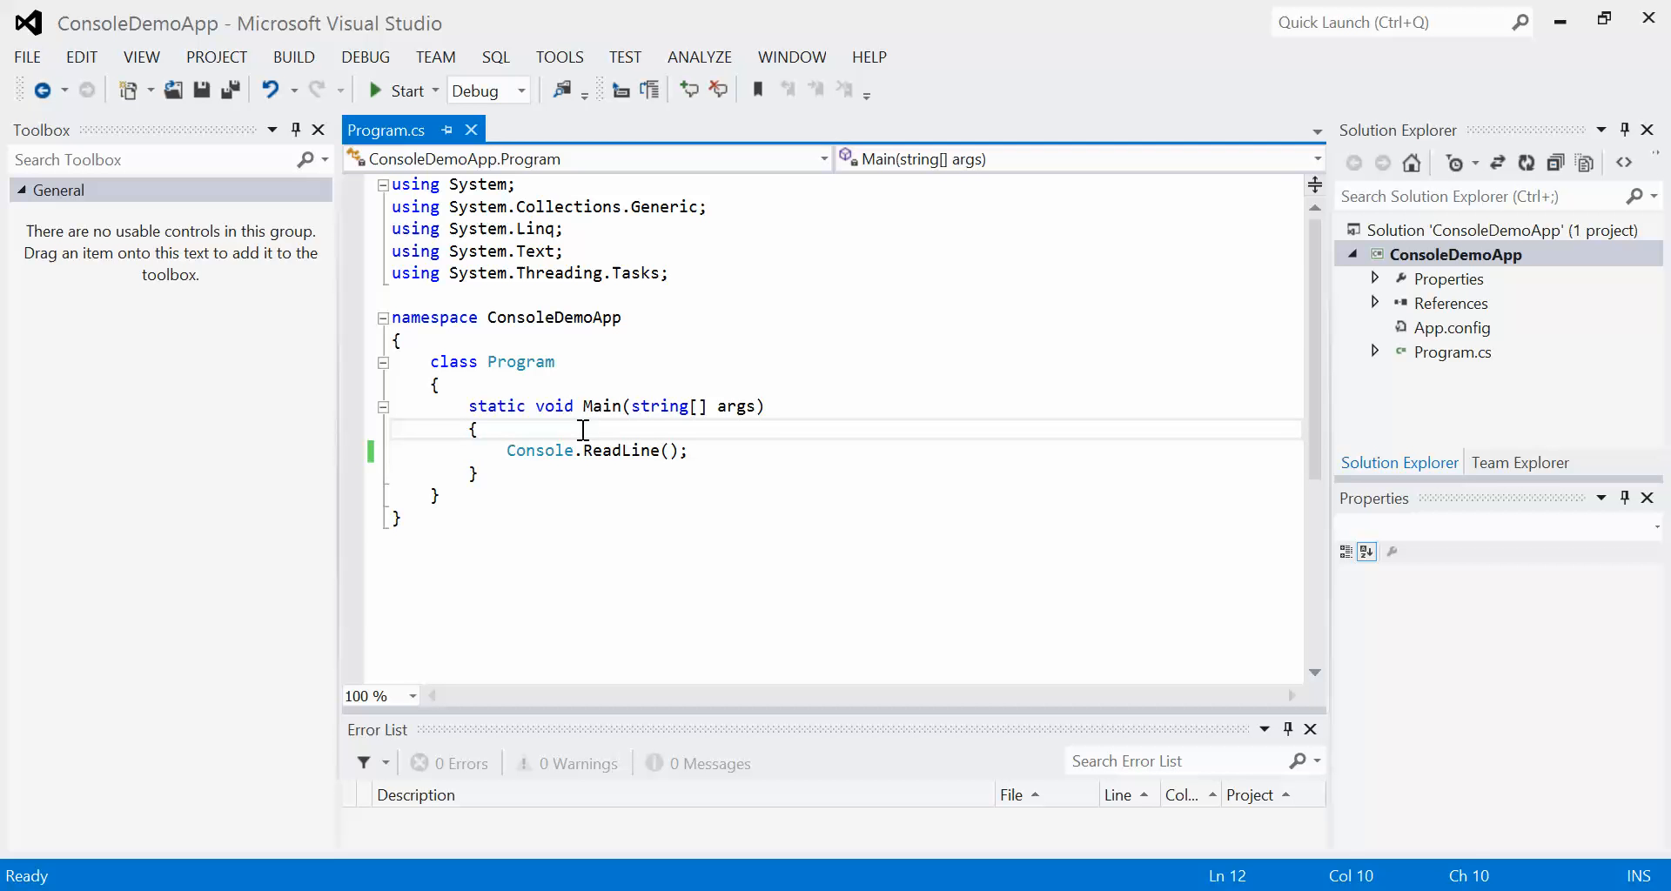
pyautogui.press('Enter')
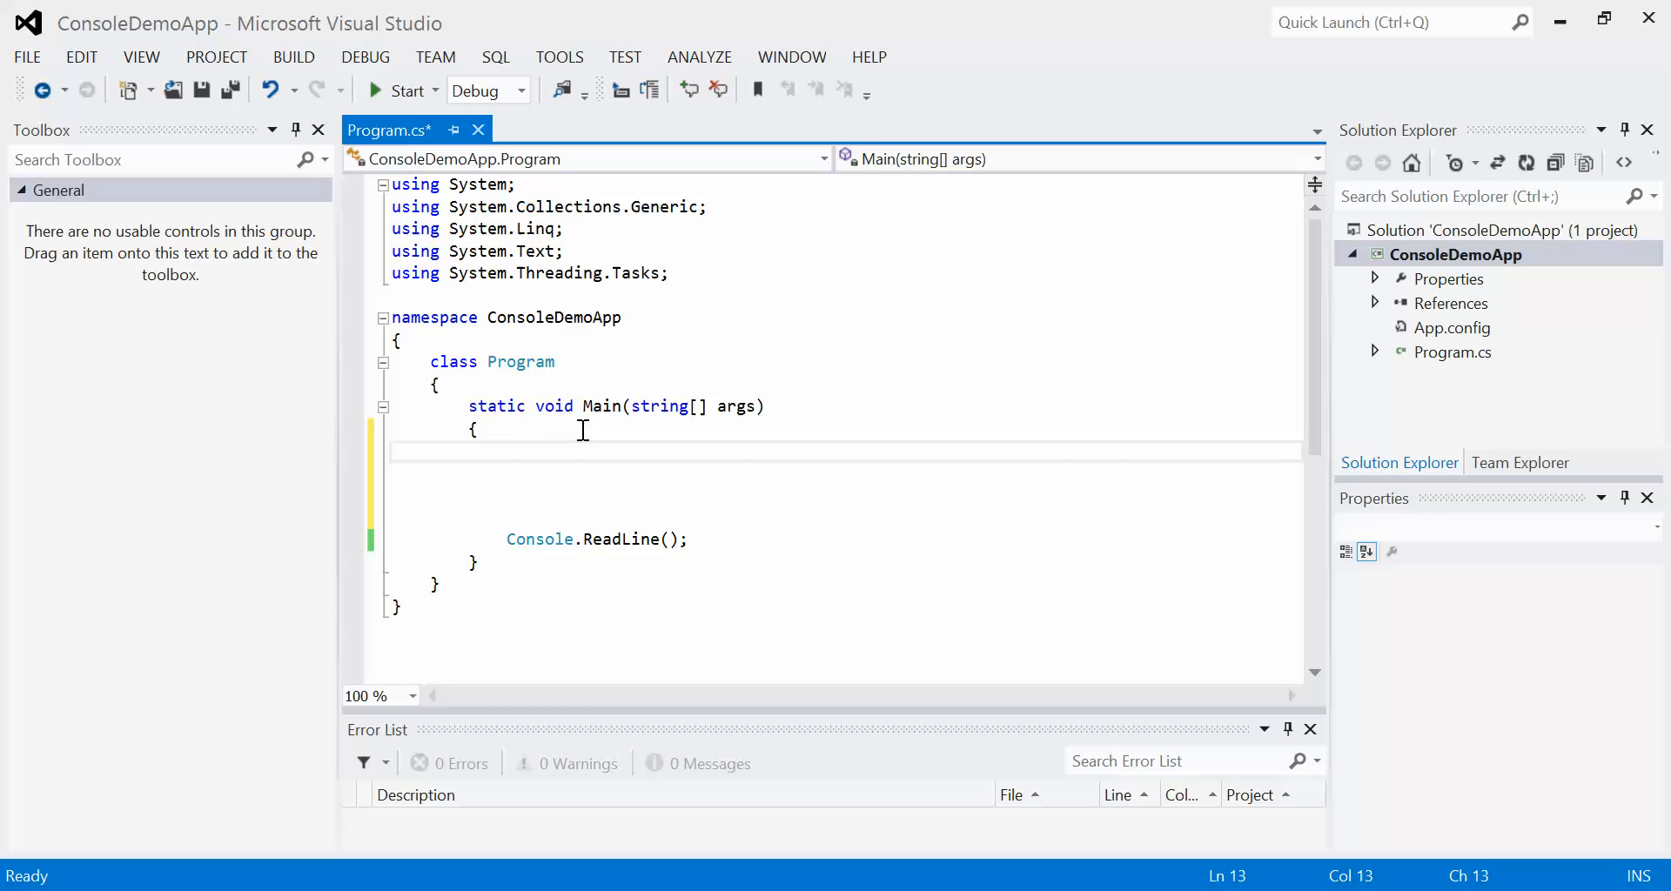
pyautogui.moveTo(542, 551)
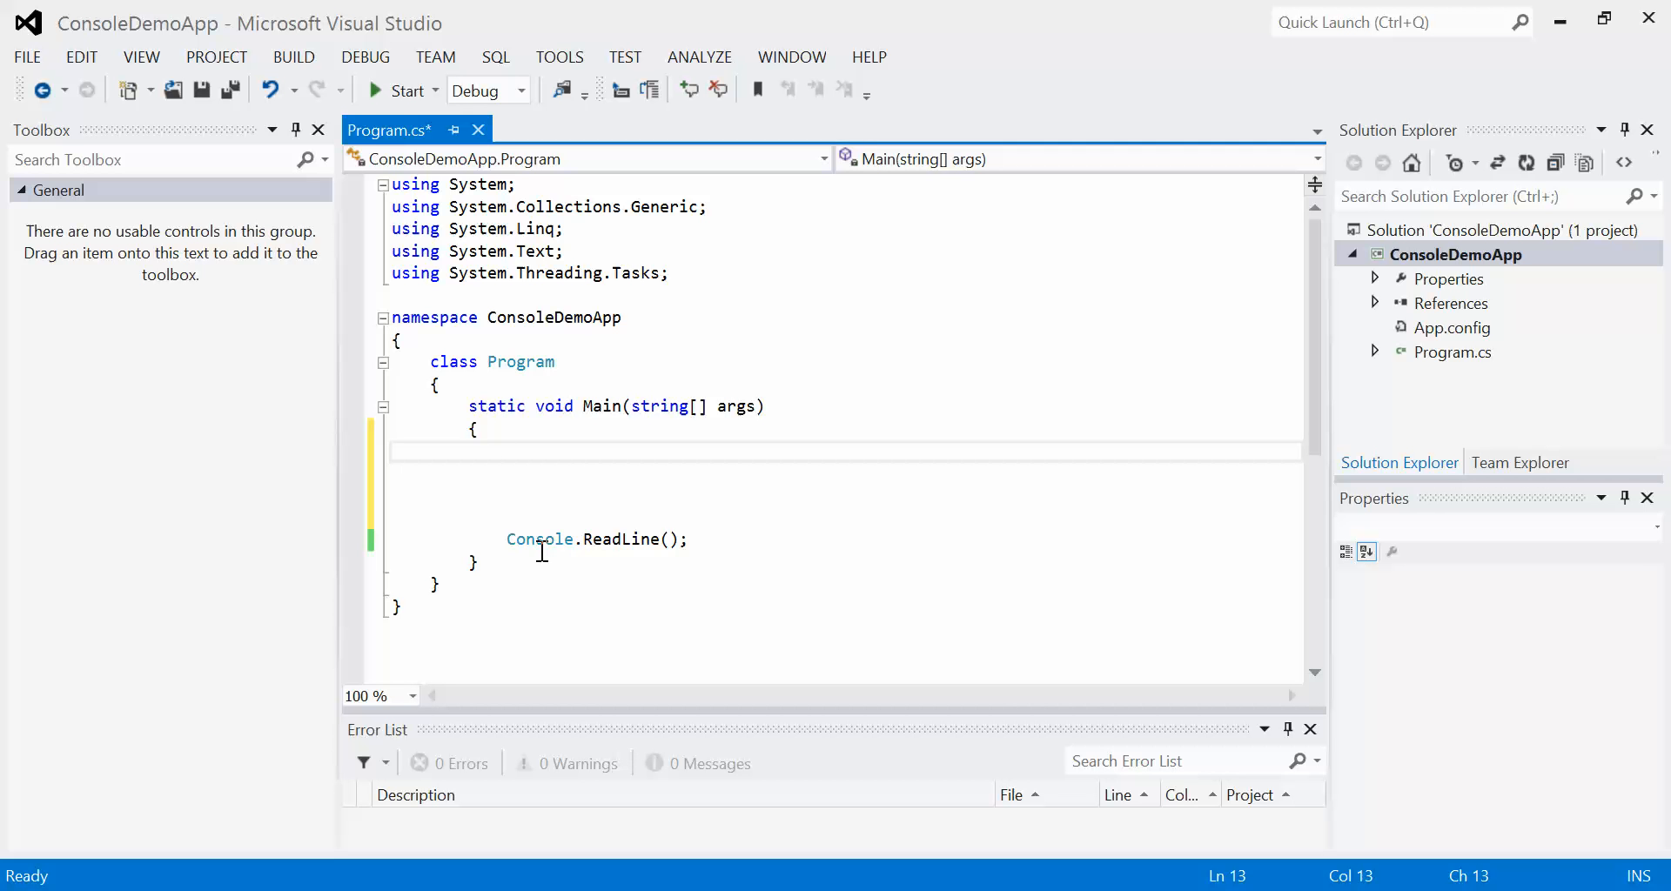
# - Write Console.WriteLine("Hello World!"); on the first blank line of Main
pyautogui.write('Con')
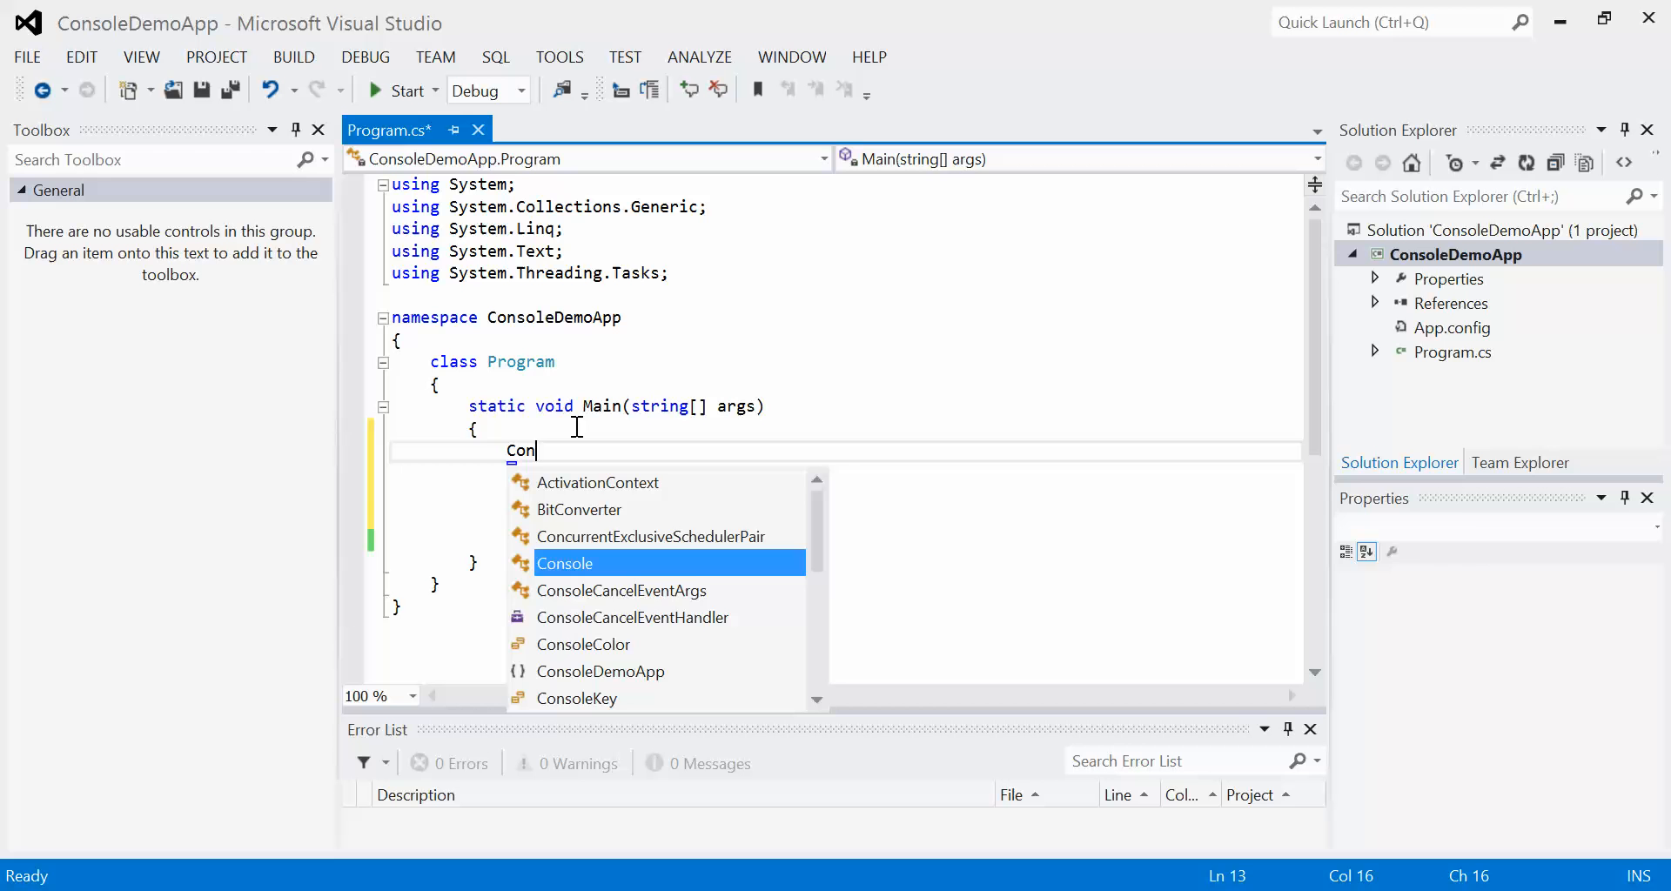
pyautogui.write('sole.')
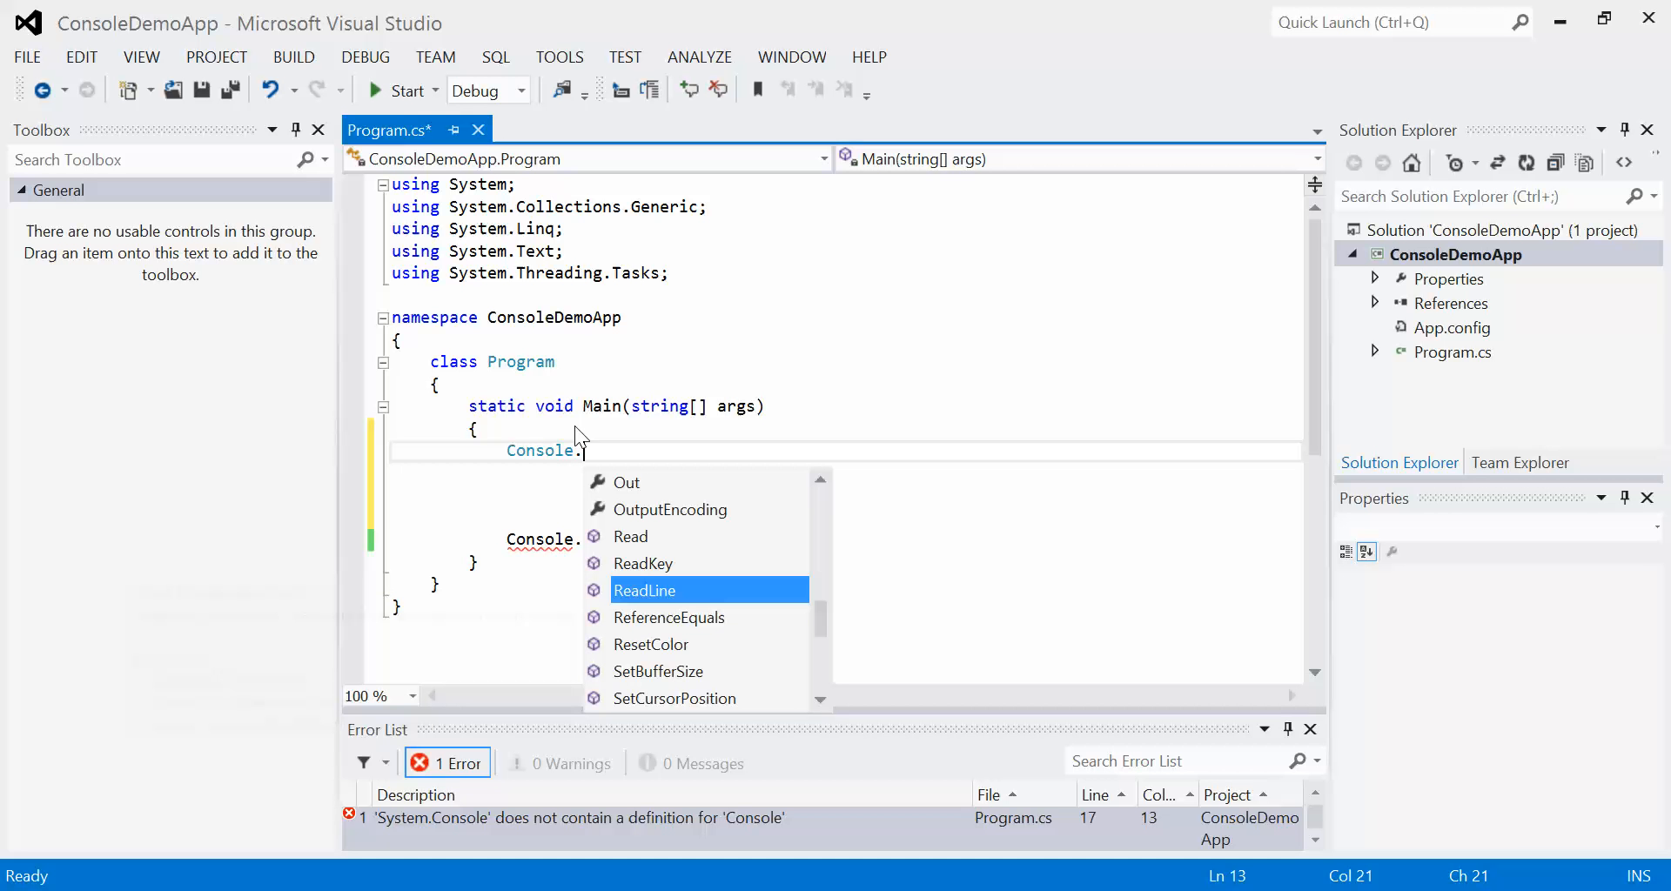
pyautogui.write('WriteLine();')
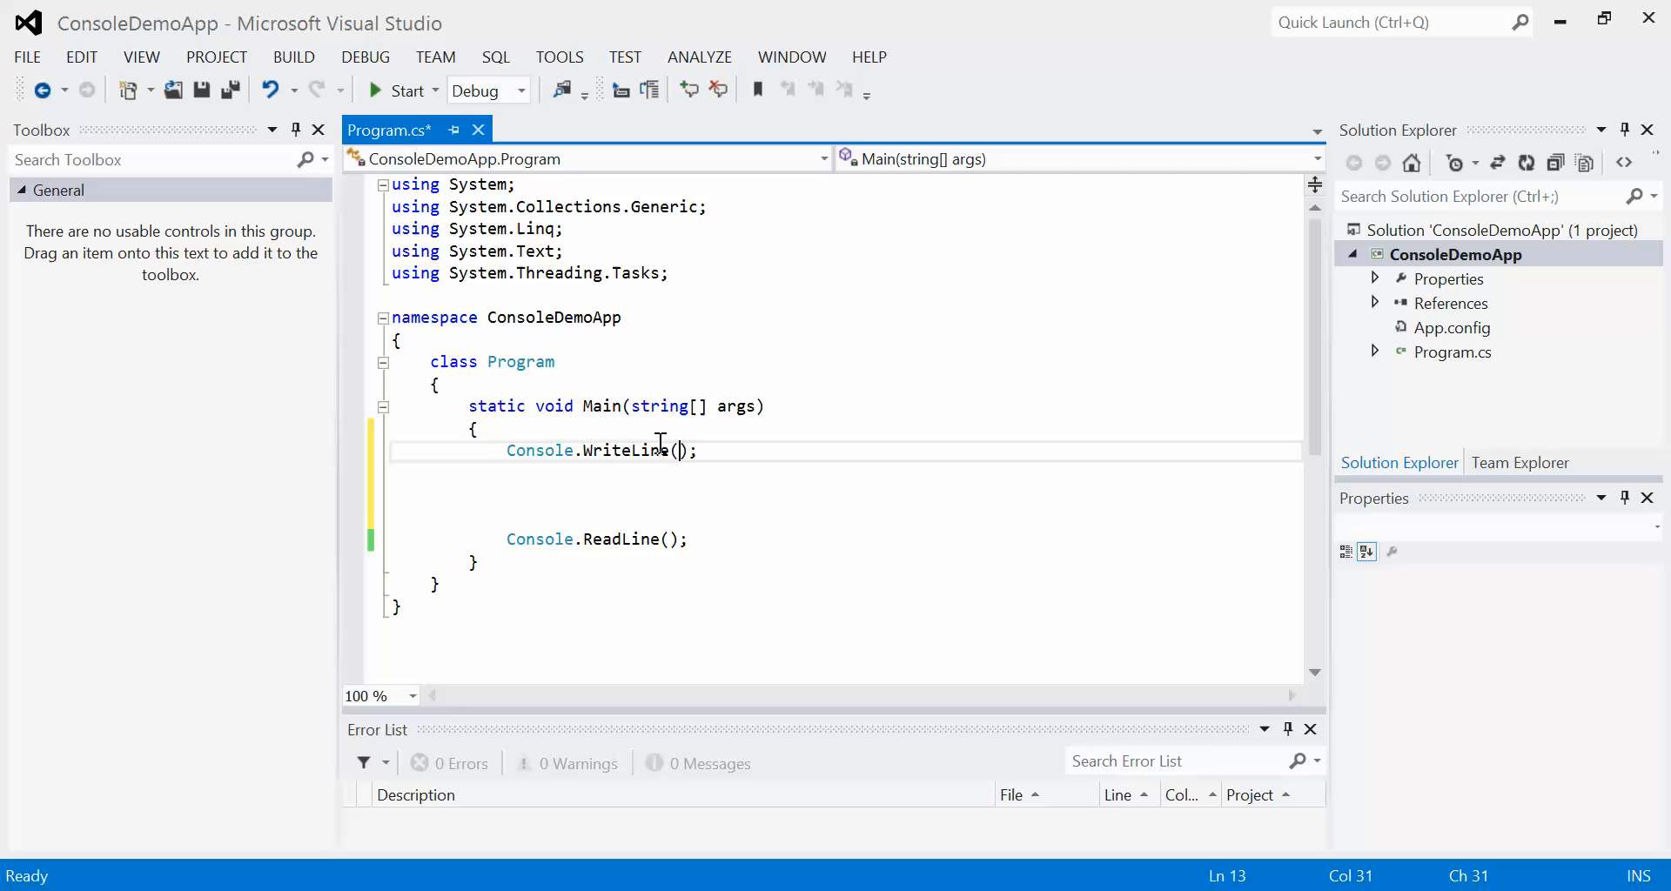
pyautogui.moveTo(580, 365)
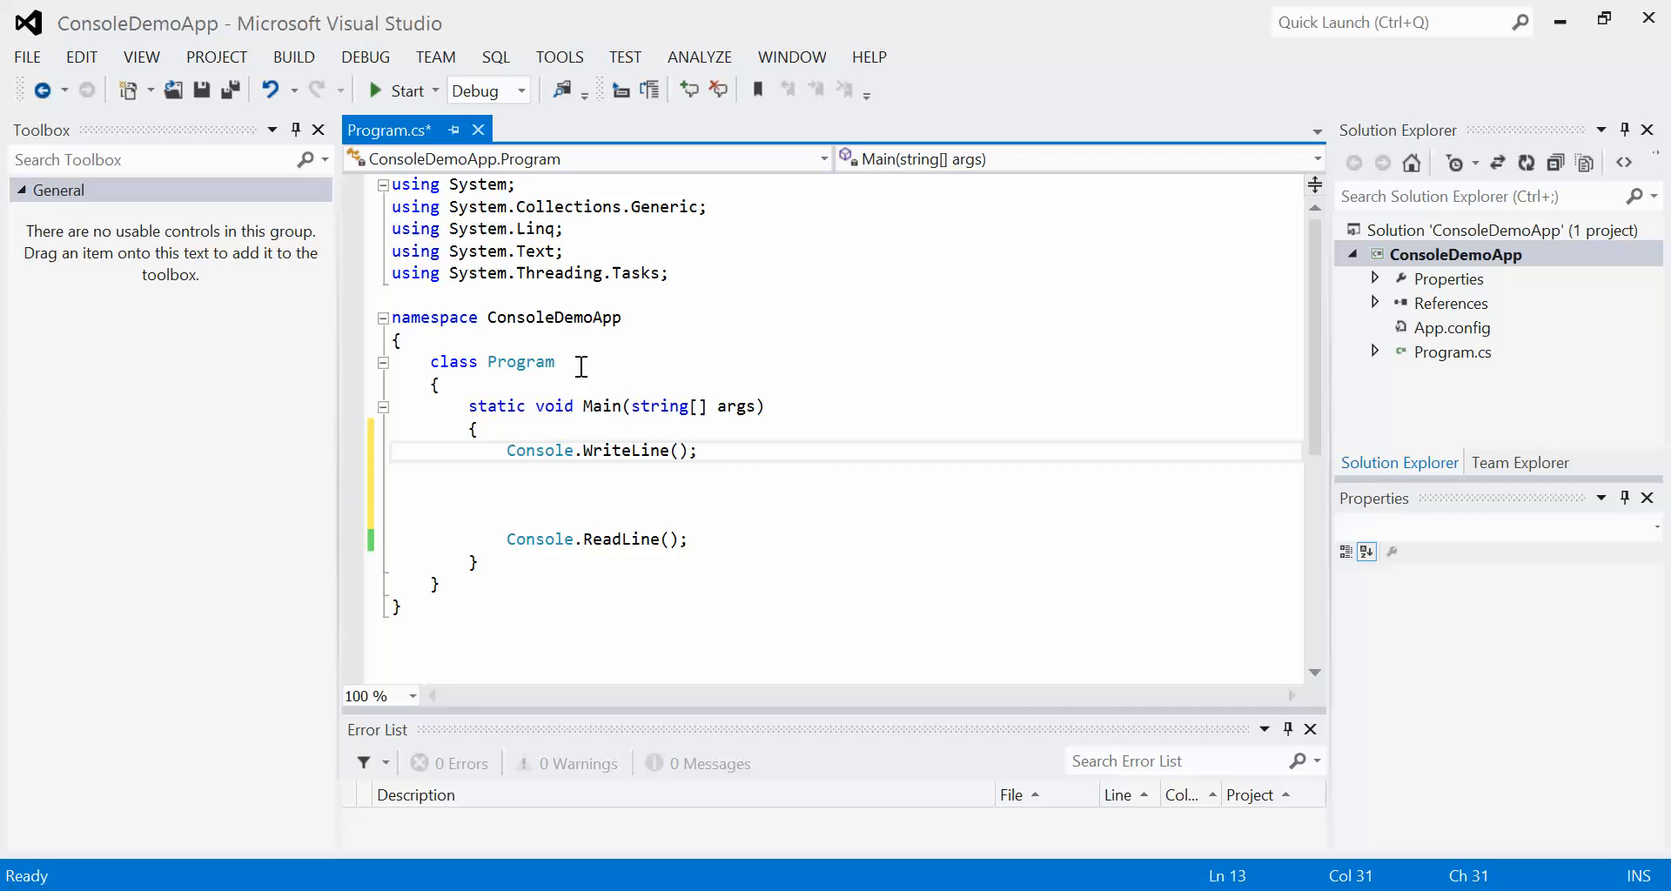
pyautogui.write('"Hell')
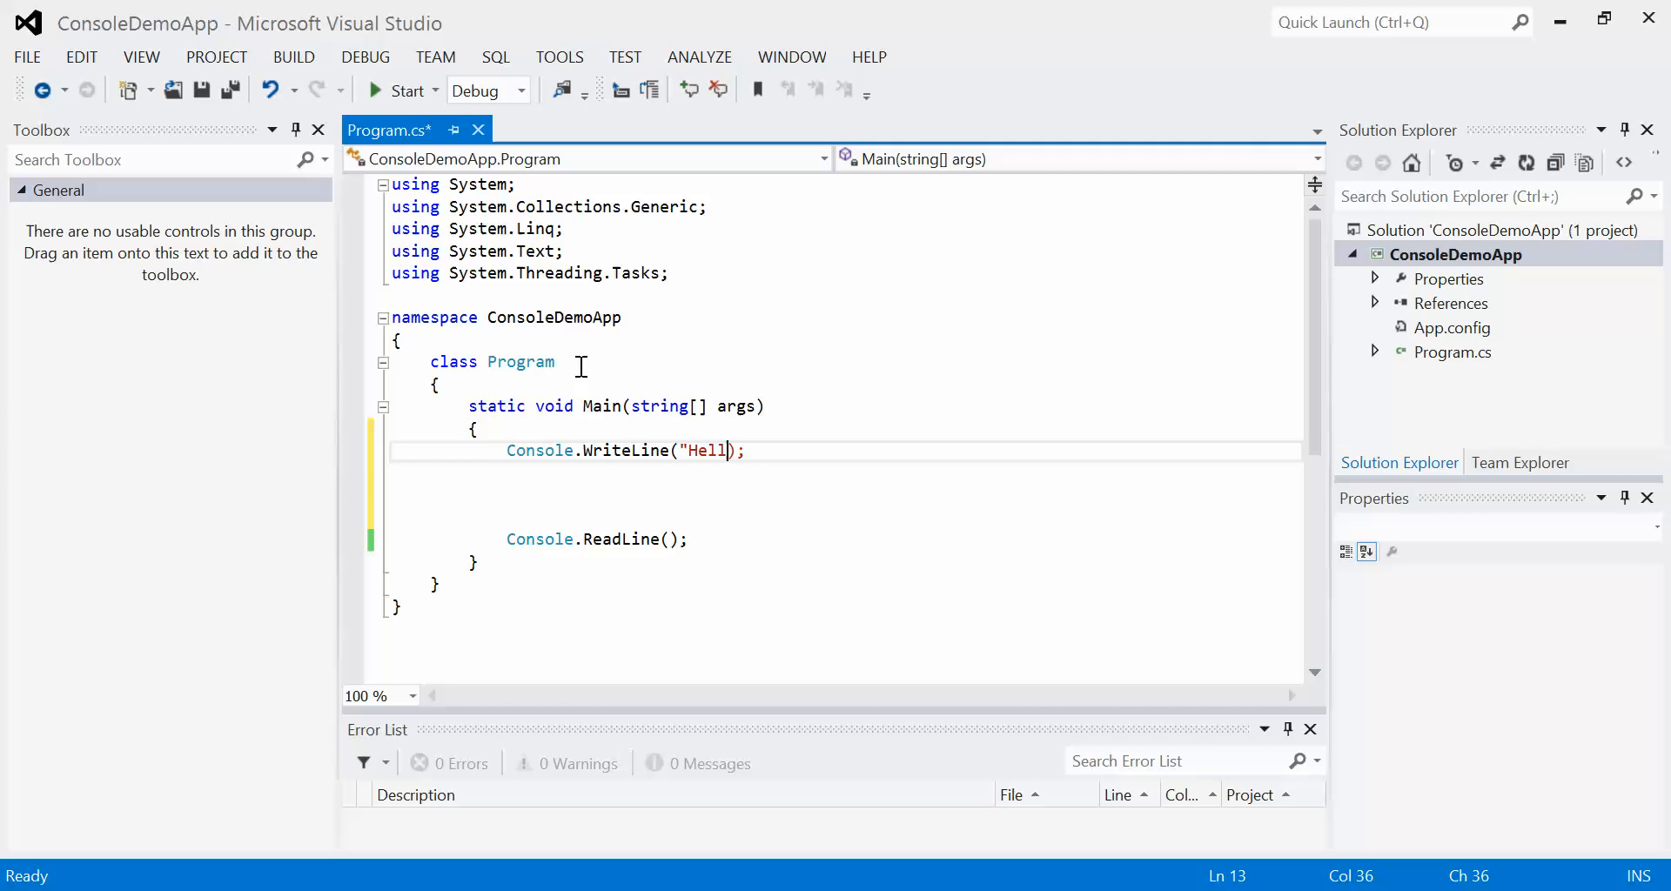
pyautogui.write('o World')
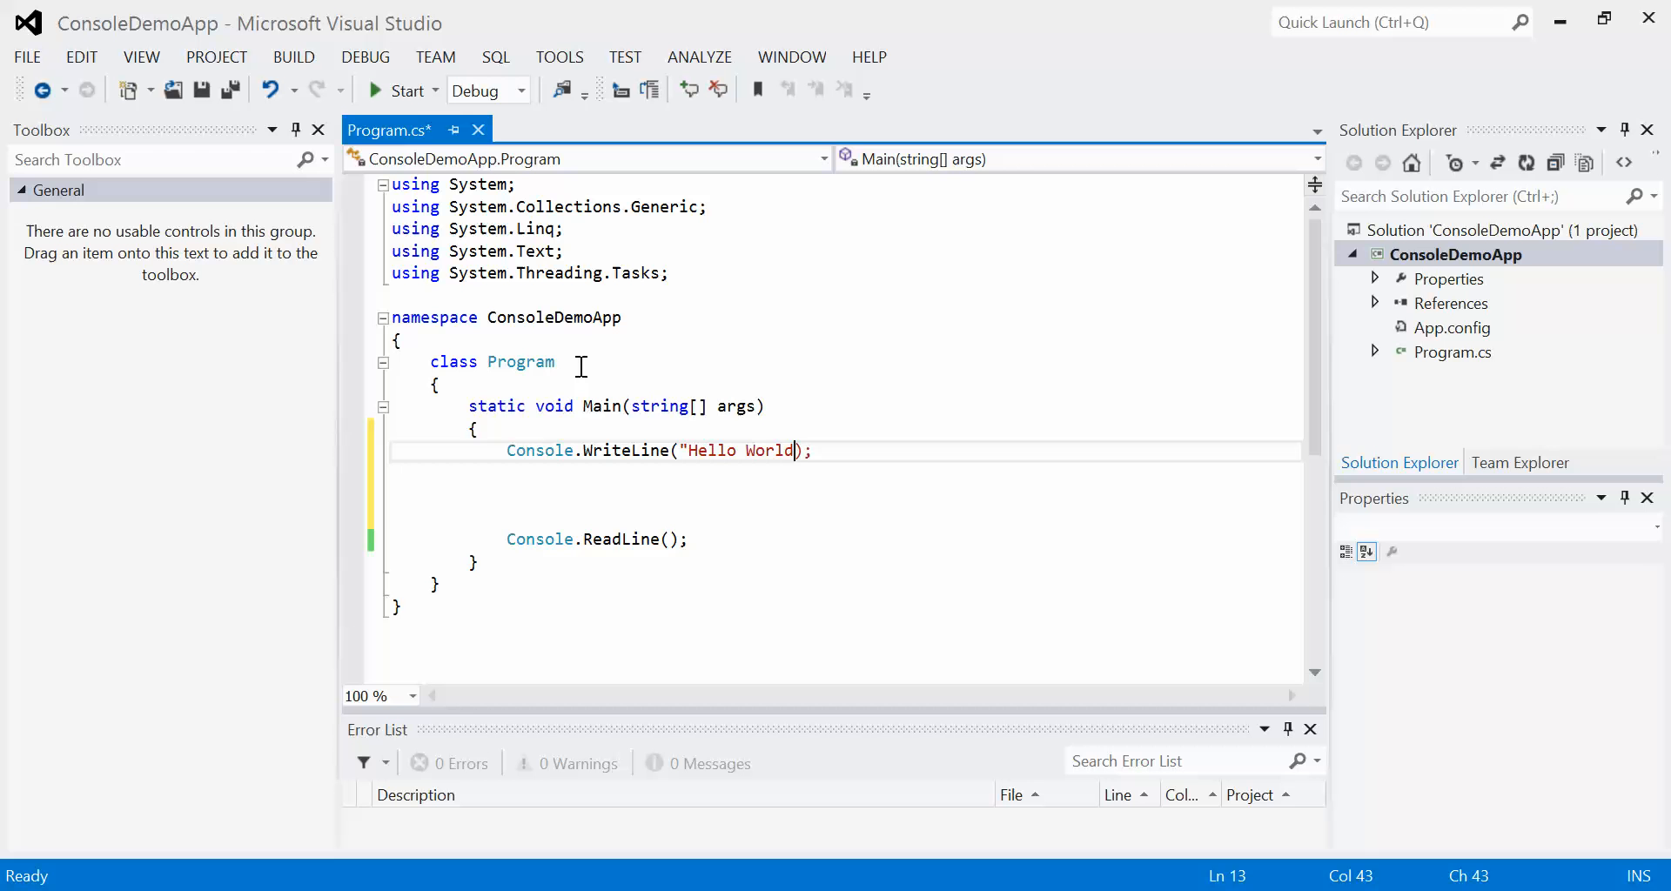
pyautogui.write('!')
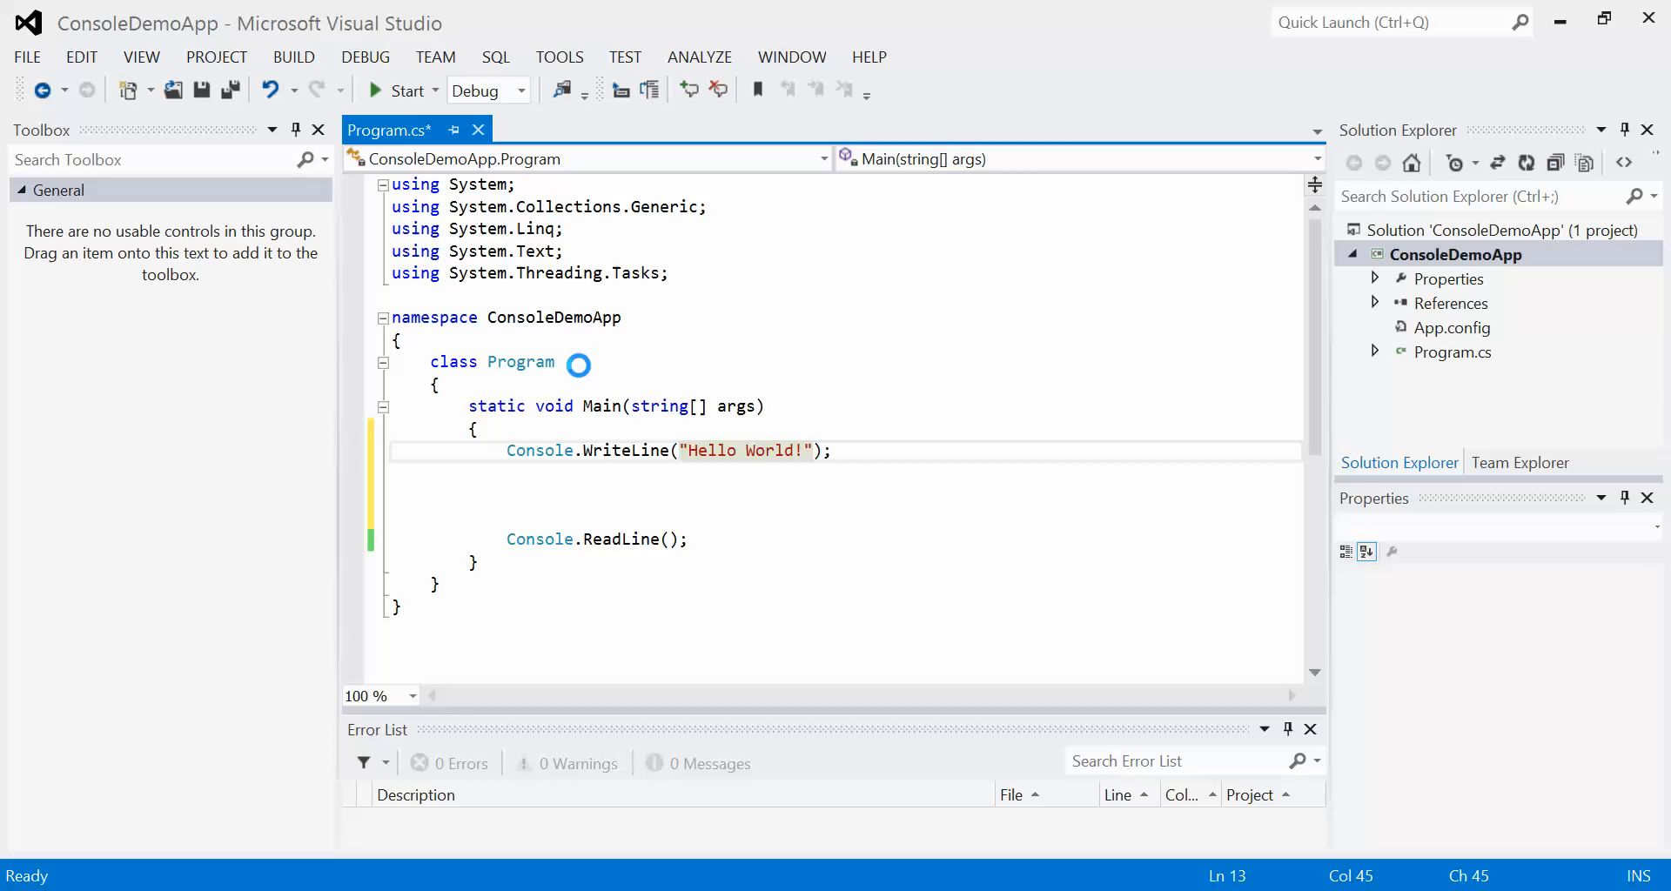
# - Run the program to display Hello World! in the console
pyautogui.click(398, 90)
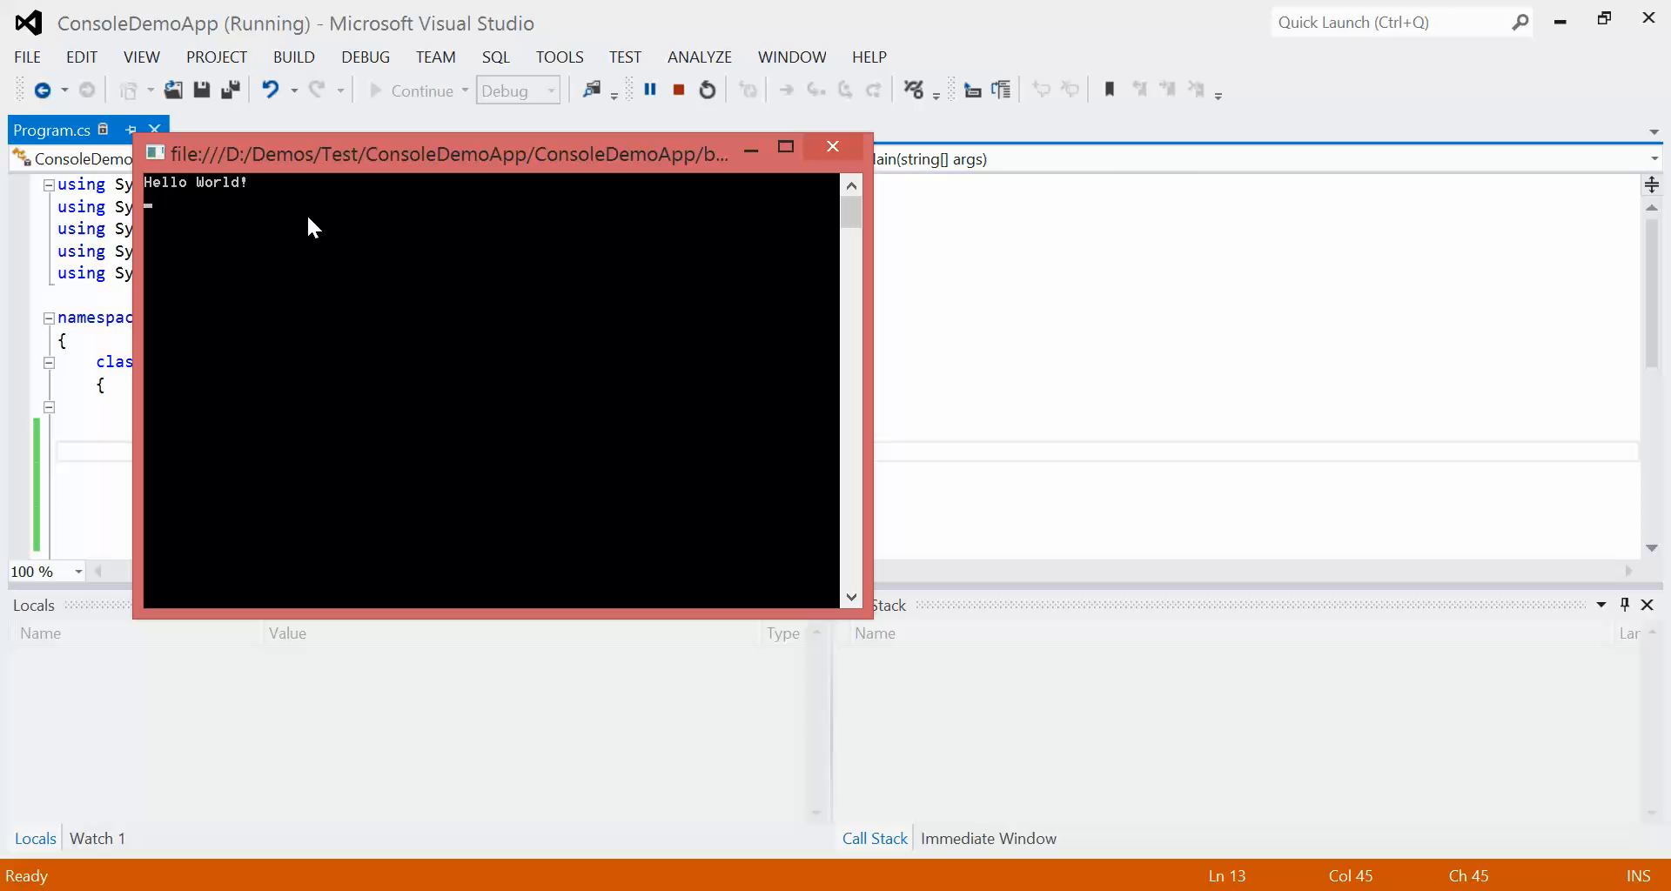
pyautogui.moveTo(227, 263)
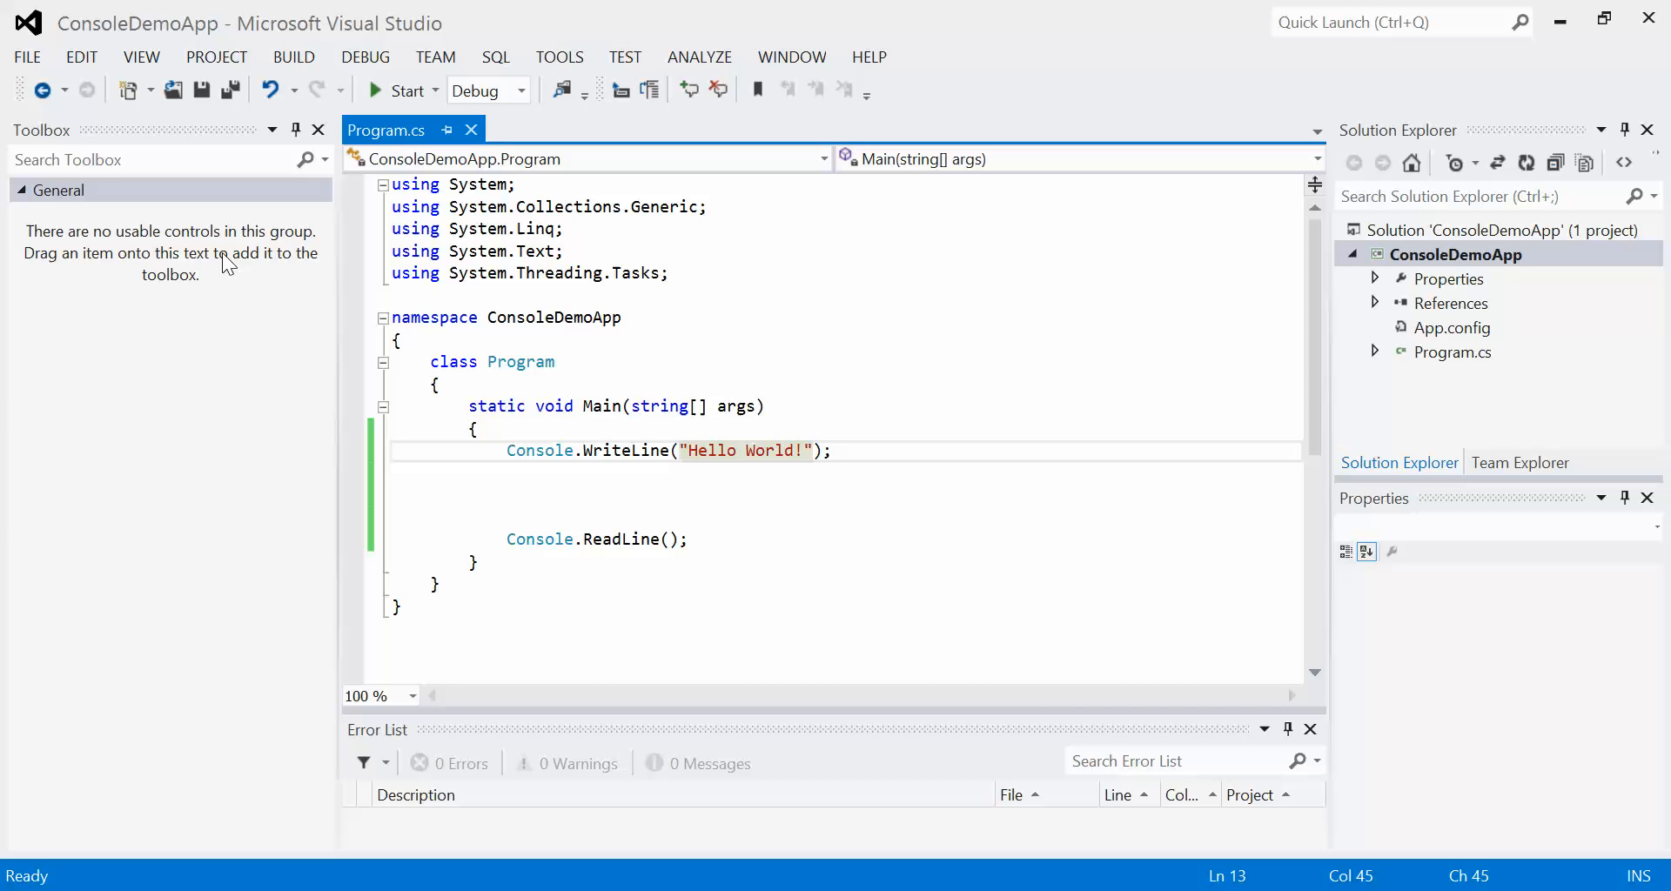
pyautogui.click(815, 449)
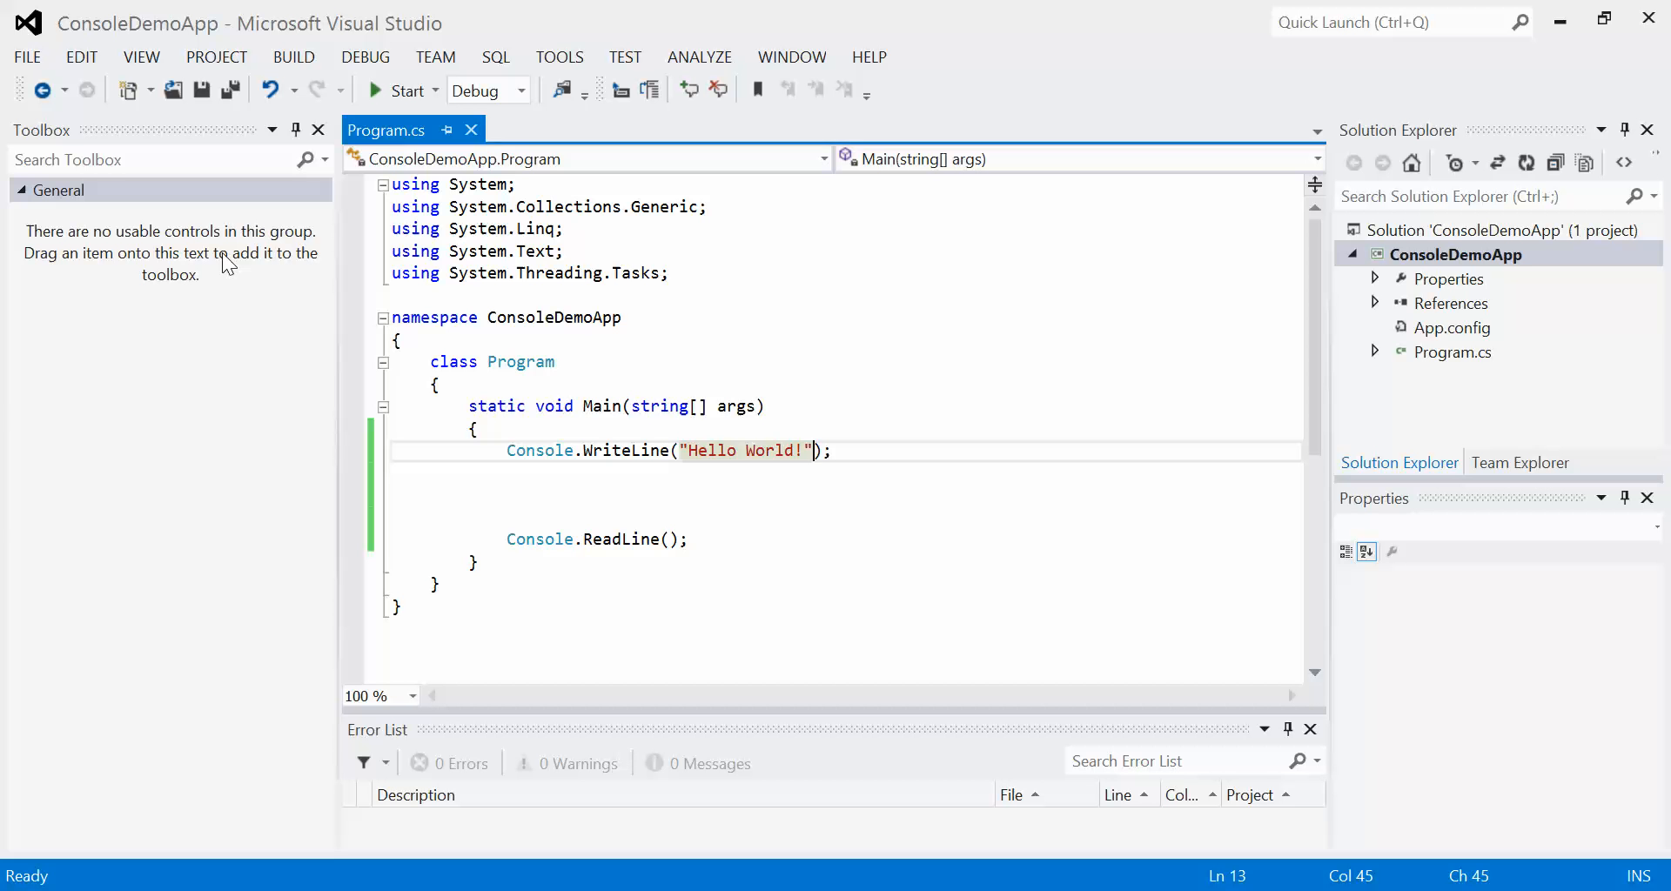
pyautogui.moveTo(530, 484)
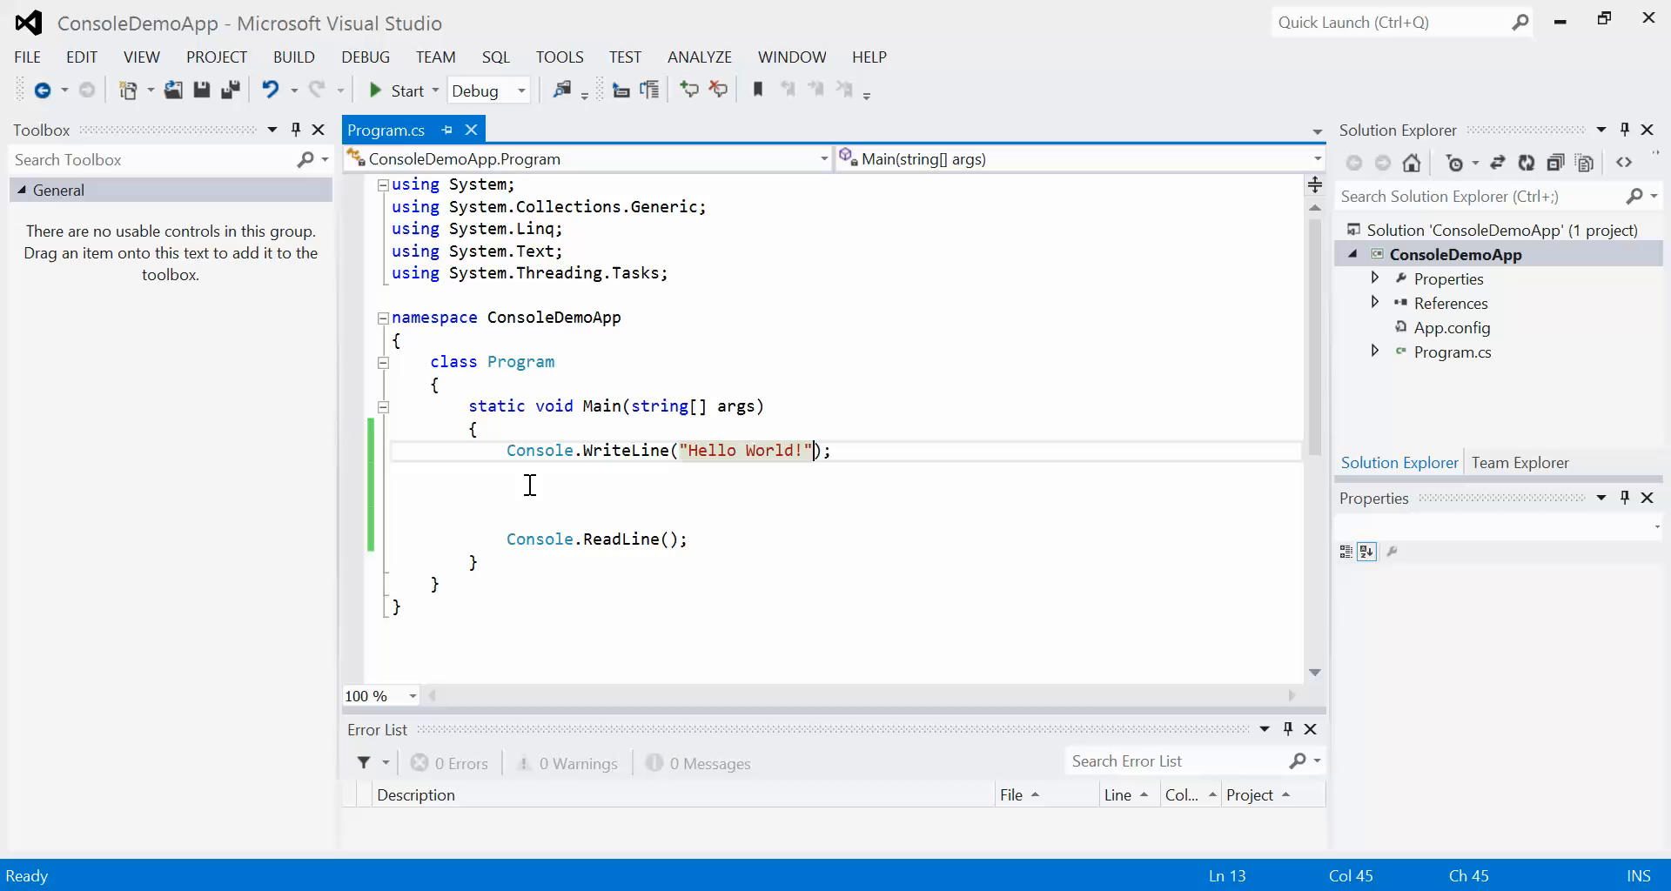
pyautogui.moveTo(569, 480)
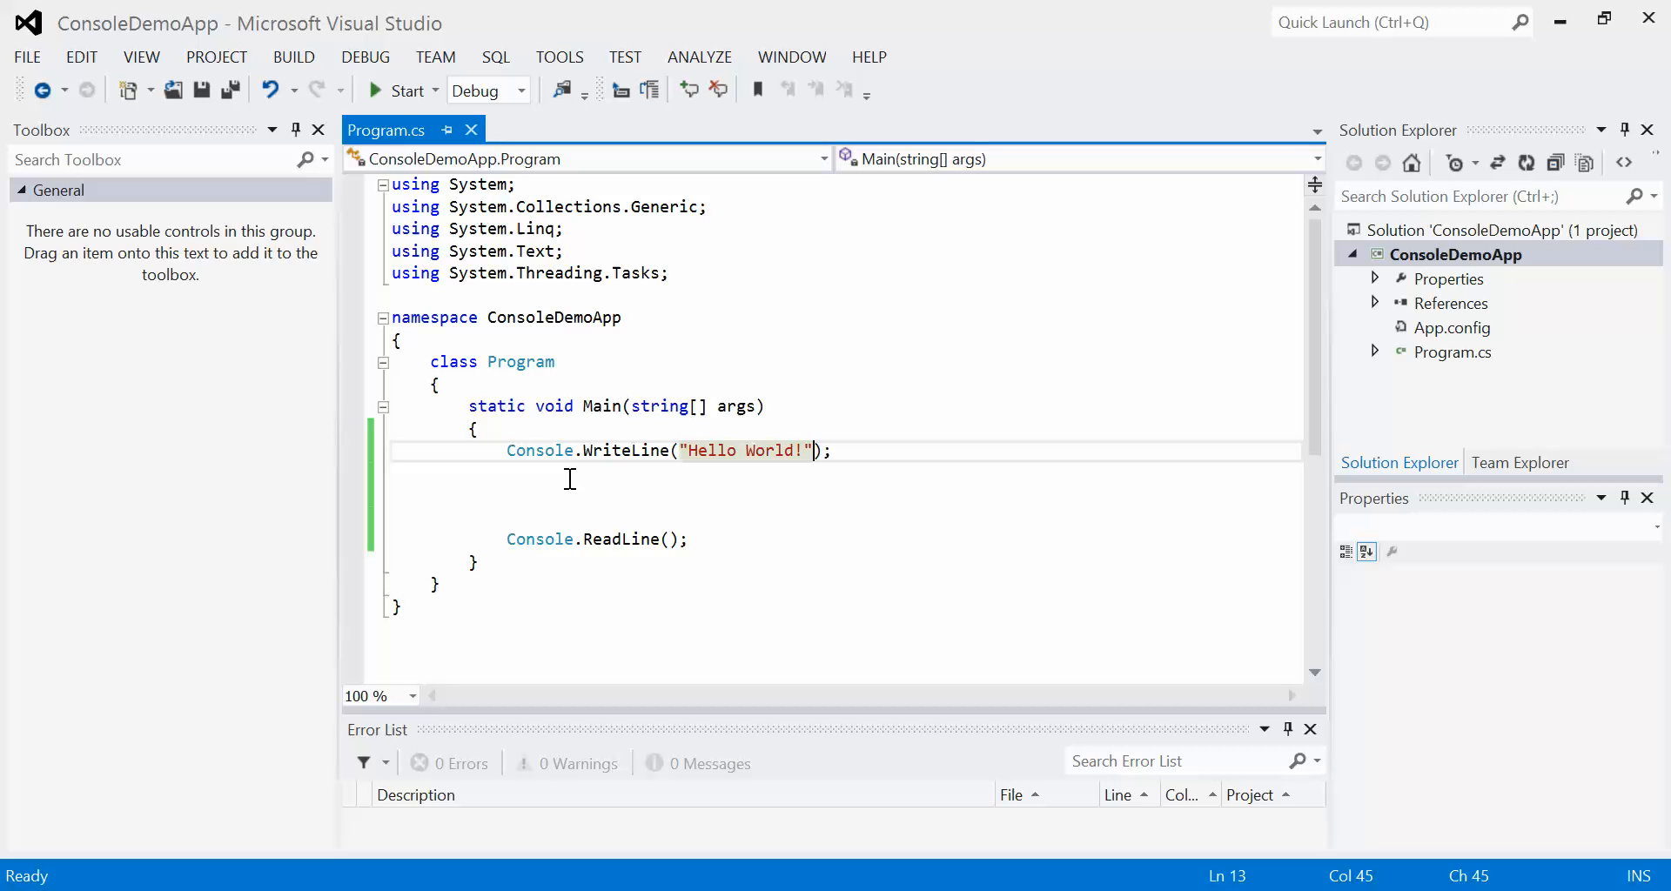
pyautogui.moveTo(542, 450)
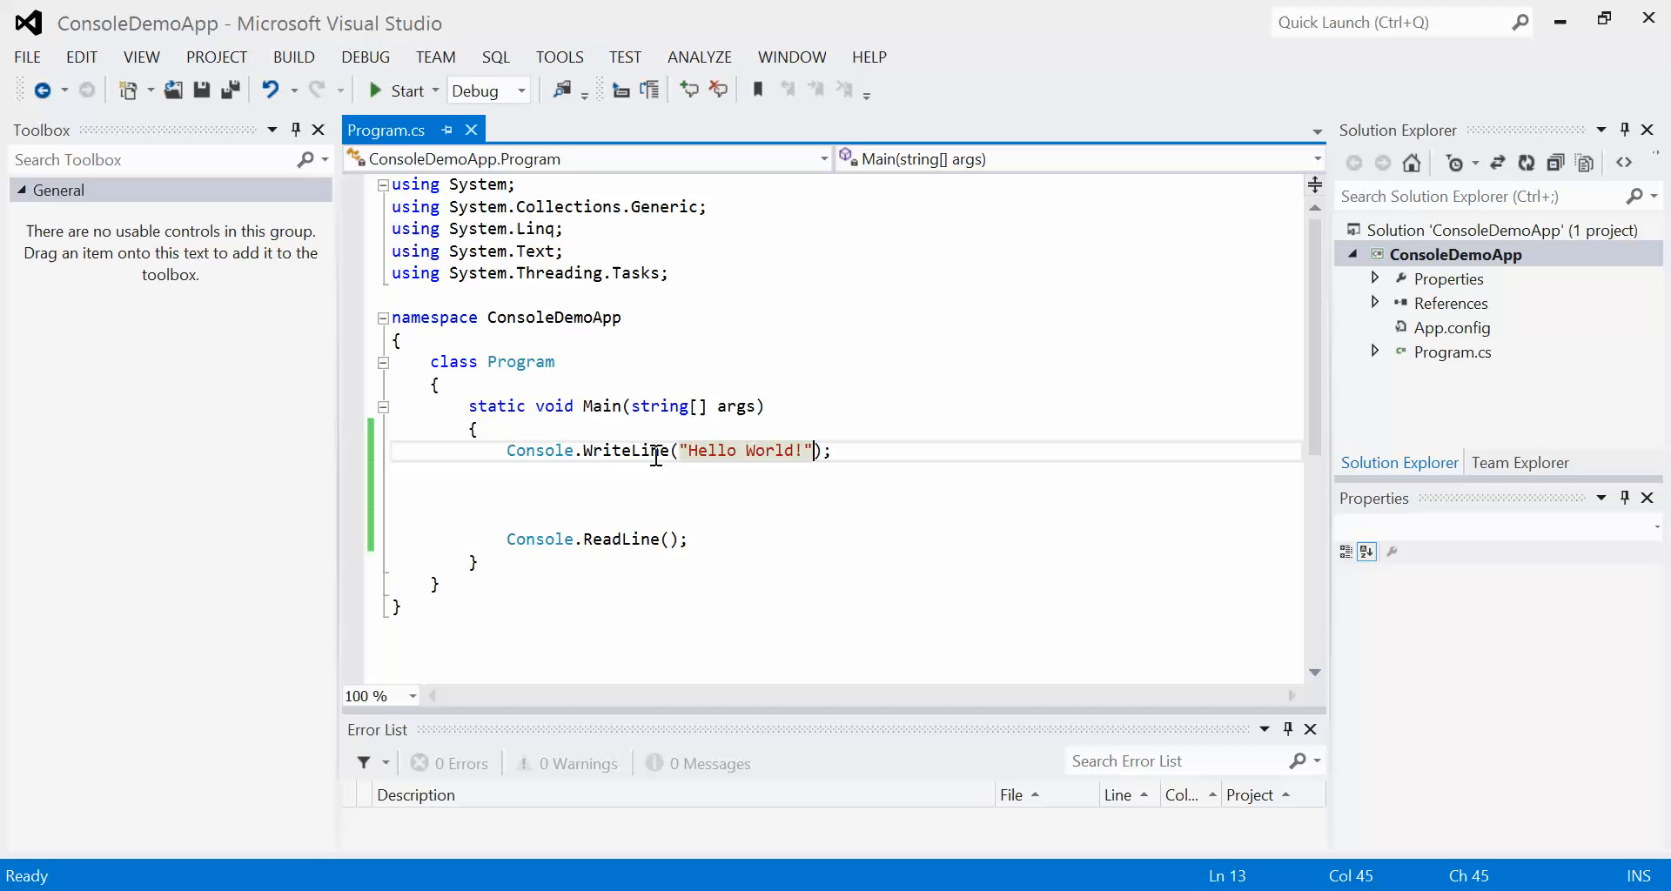
pyautogui.moveTo(627, 450)
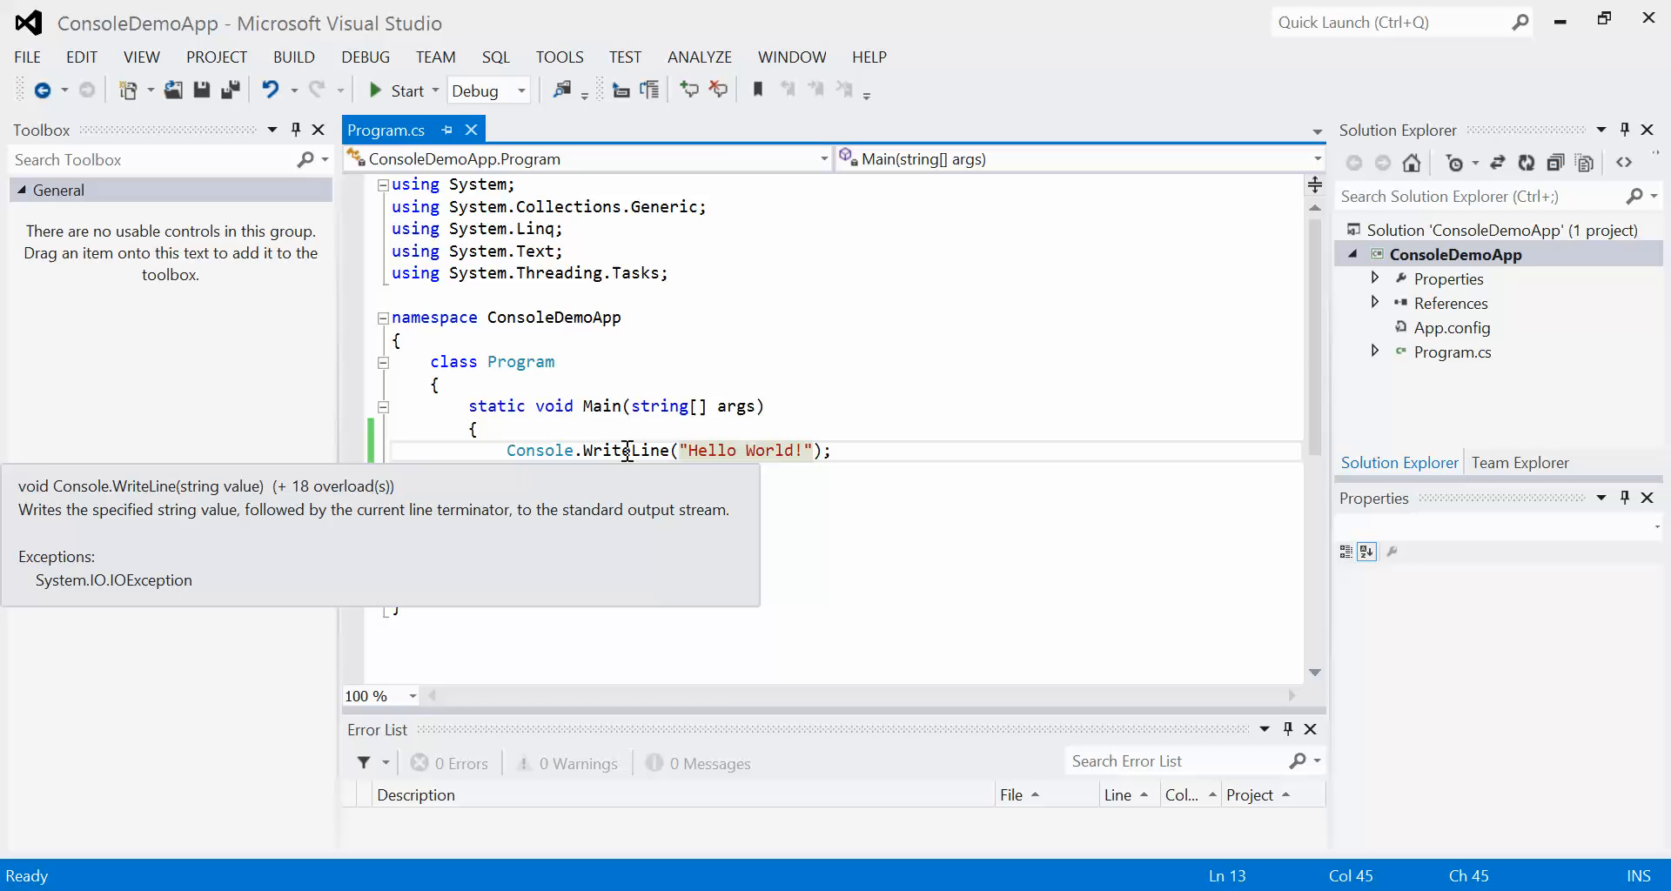
pyautogui.moveTo(851, 520)
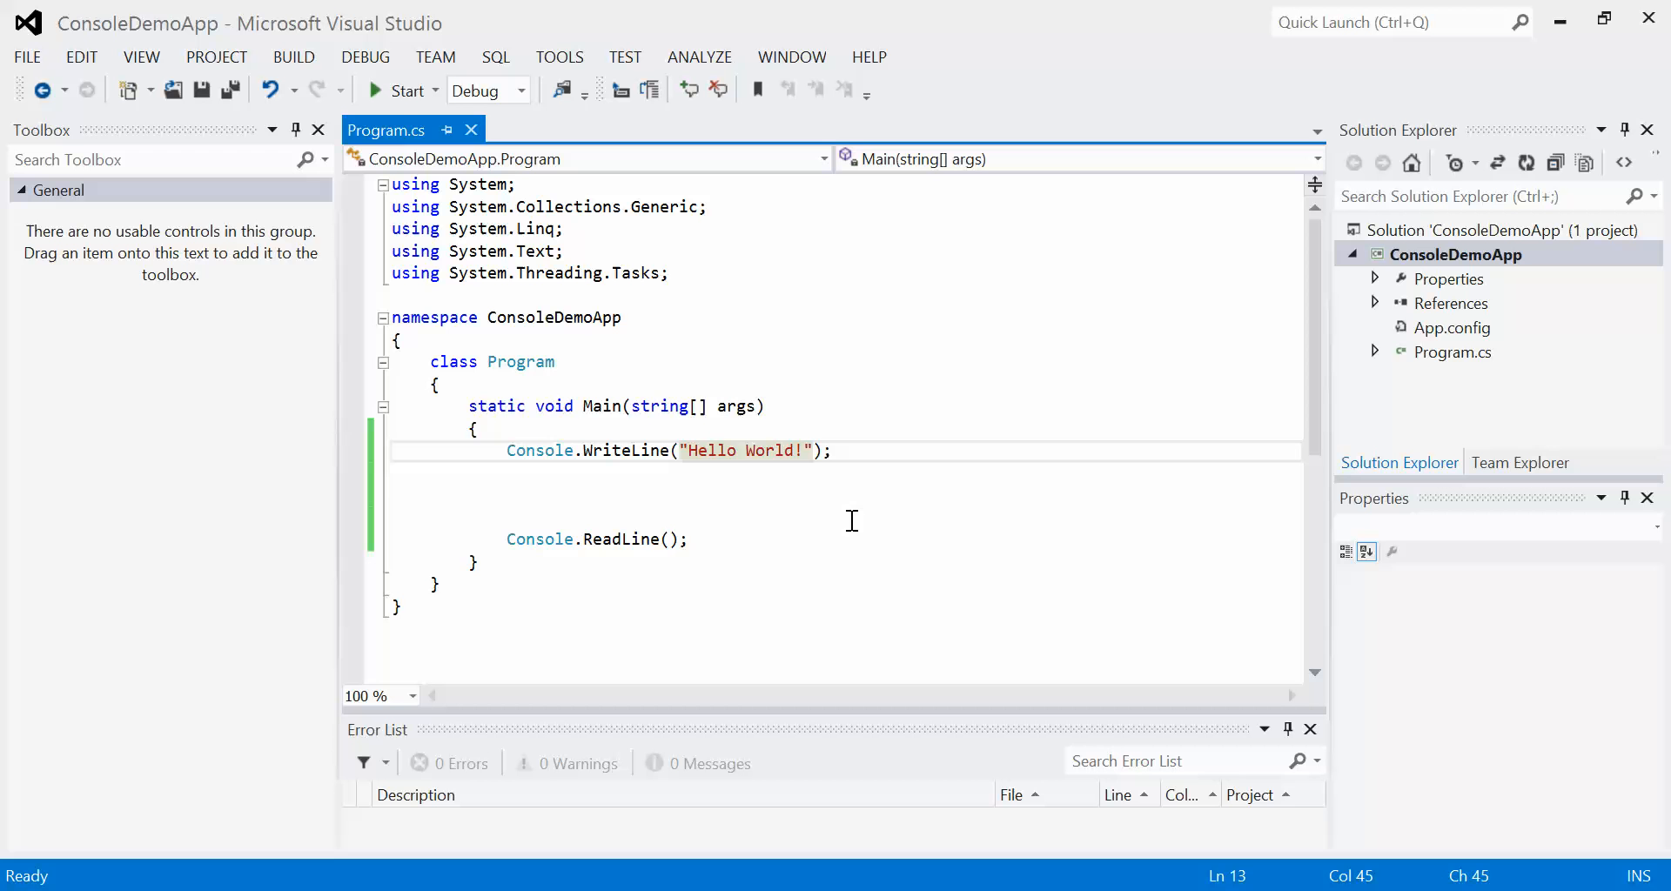
pyautogui.moveTo(635, 450)
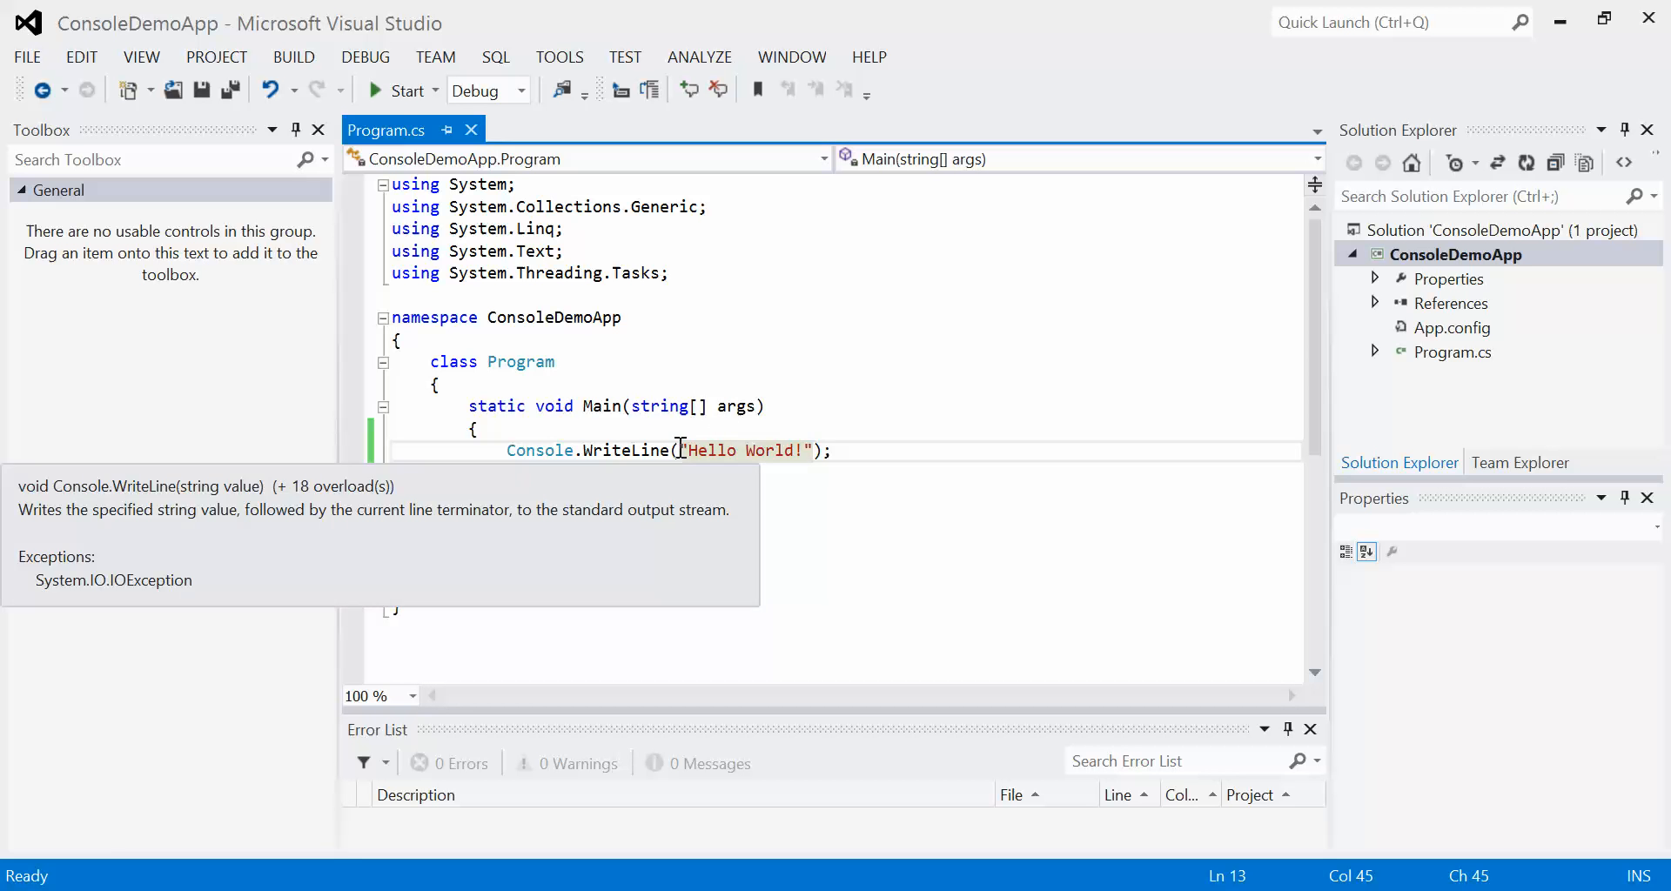
pyautogui.moveTo(698, 450)
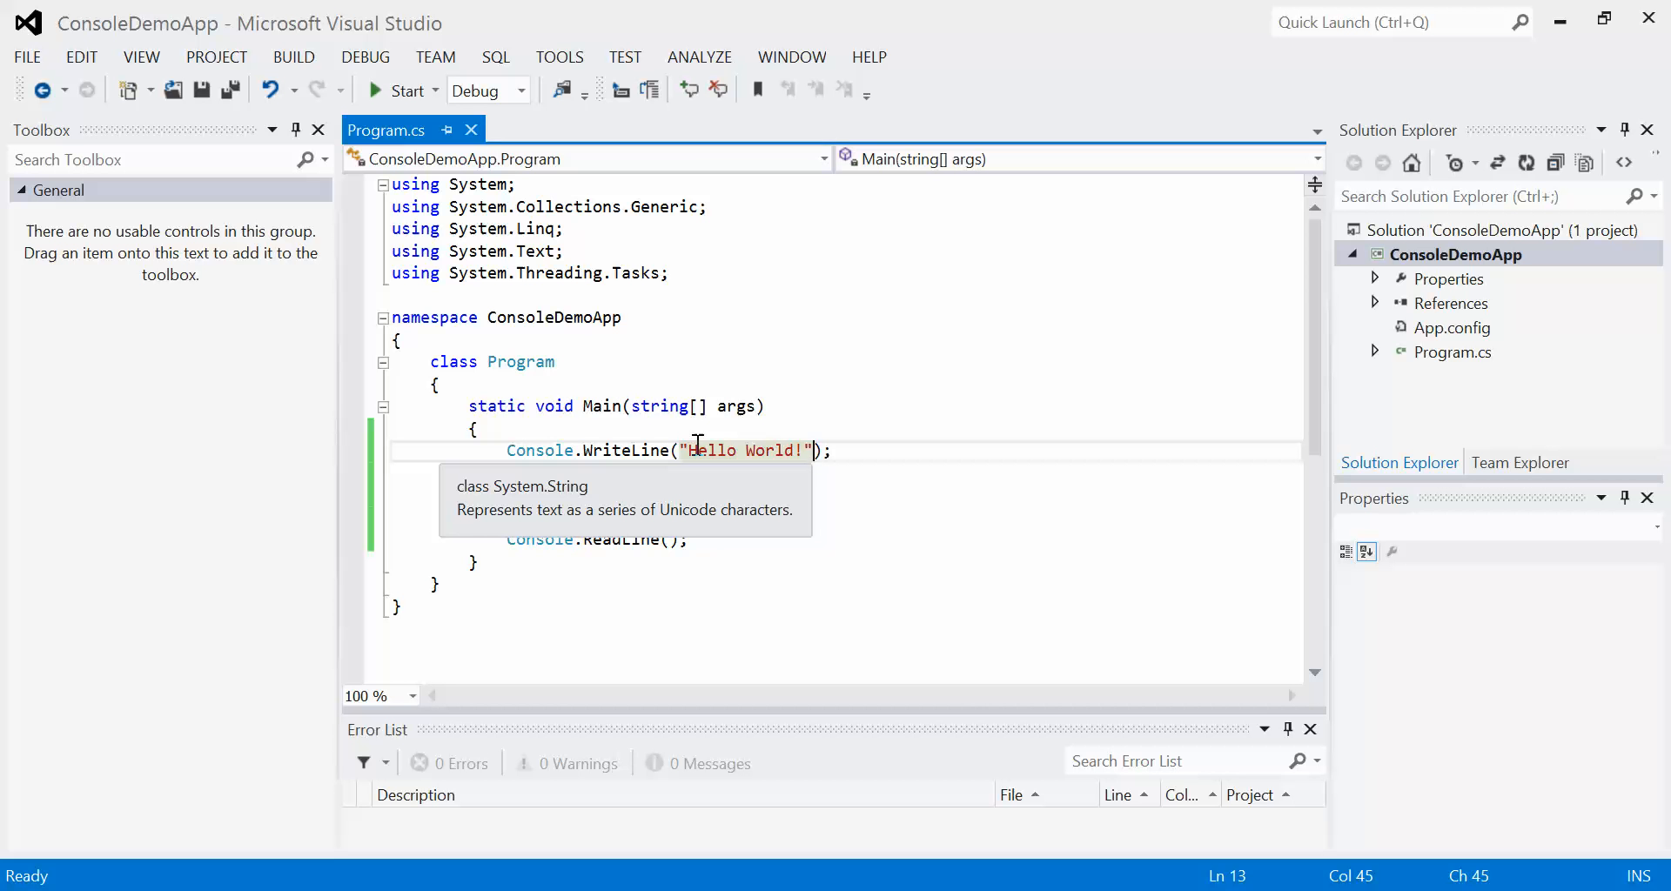
pyautogui.moveTo(797, 442)
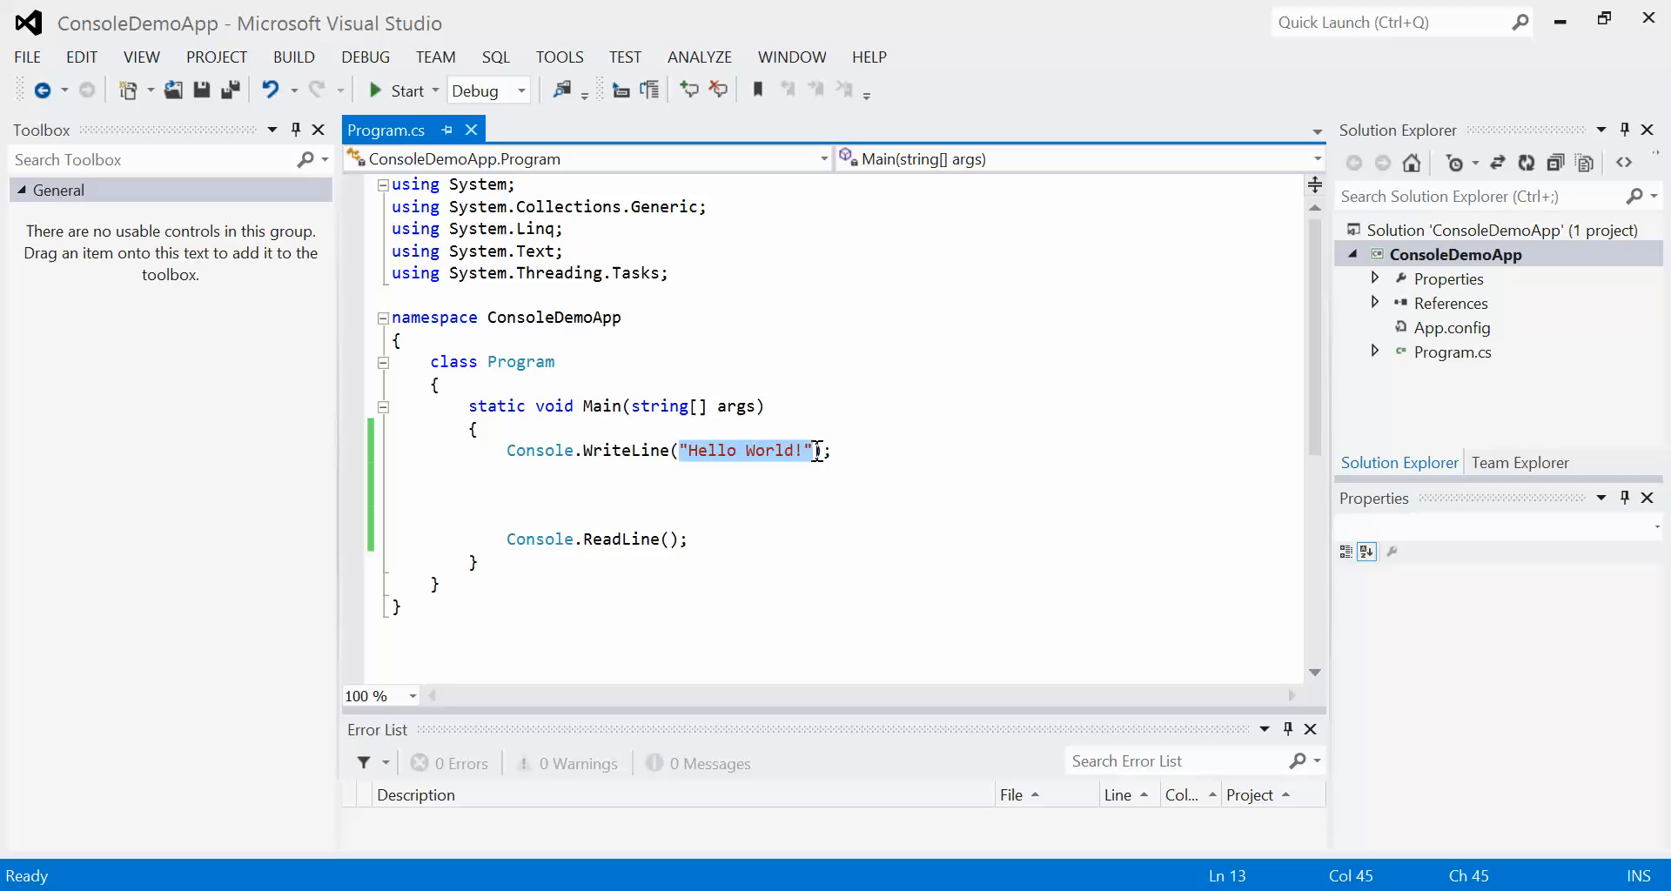
# - Replace the greeting with "3 + 5 = " + (3 + 5) inside WriteLine
pyautogui.write('3 + 5')
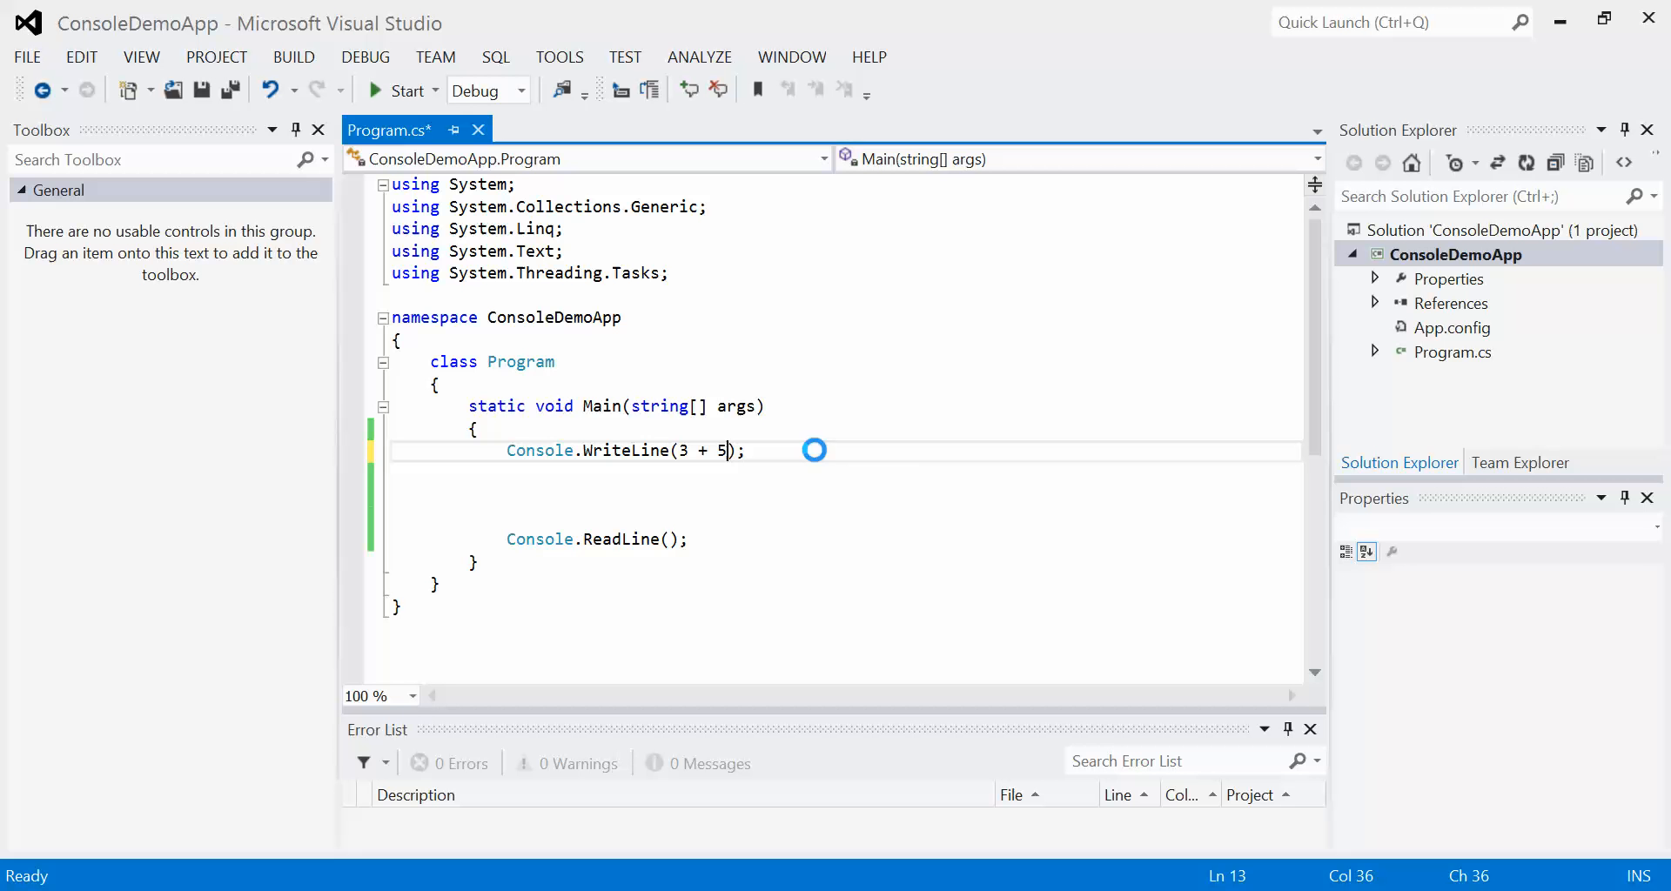
pyautogui.click(400, 89)
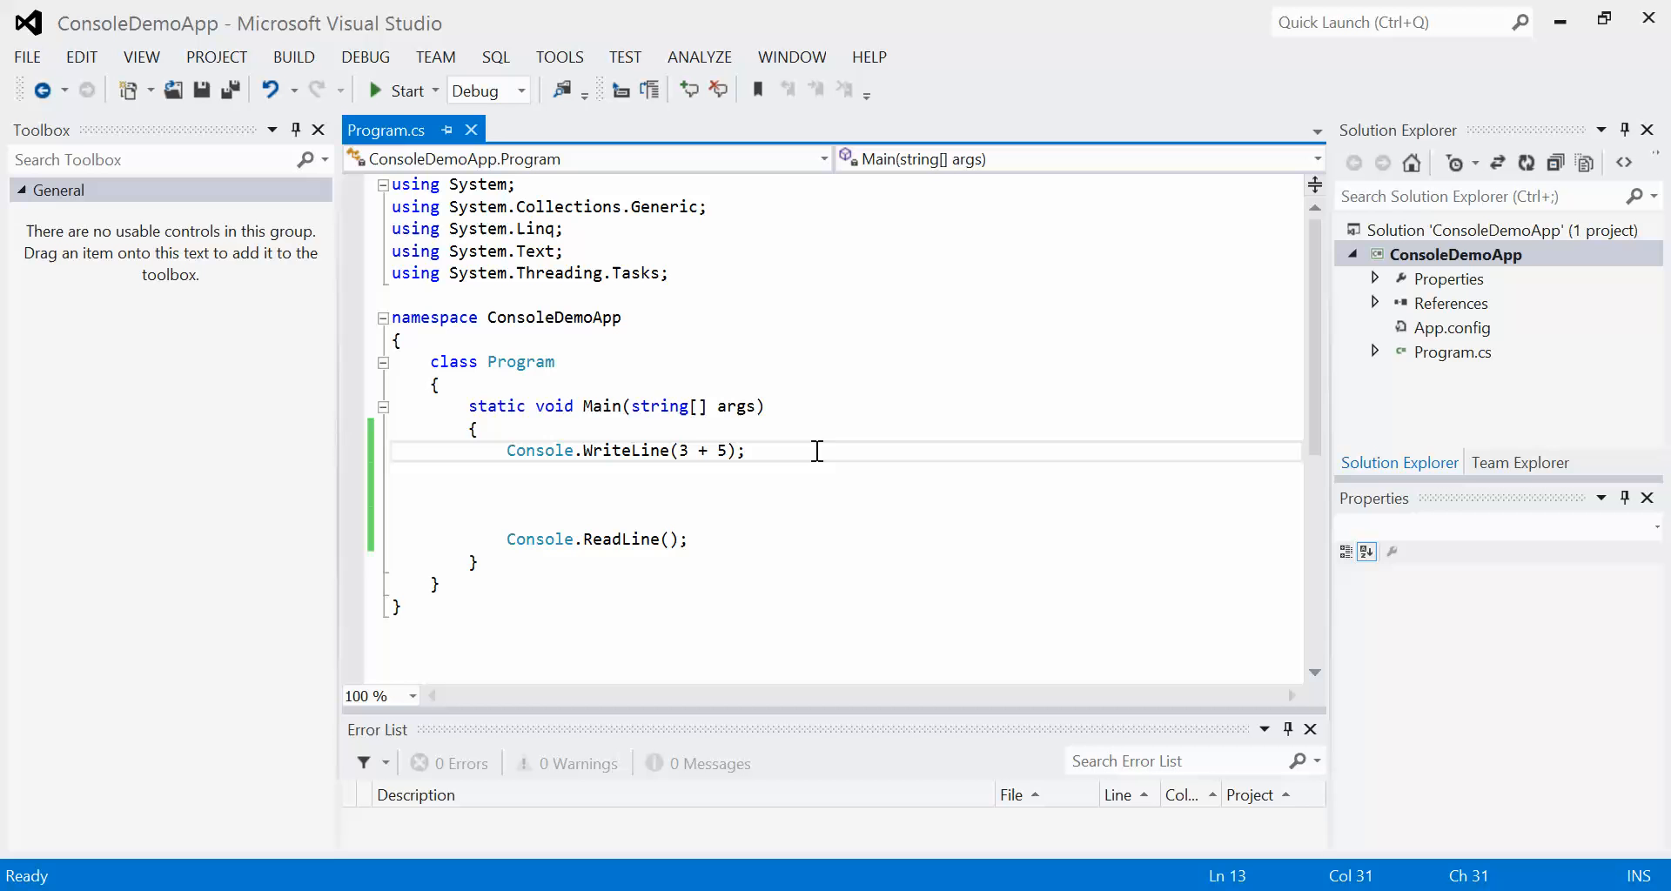
pyautogui.write('"3 + 5 =')
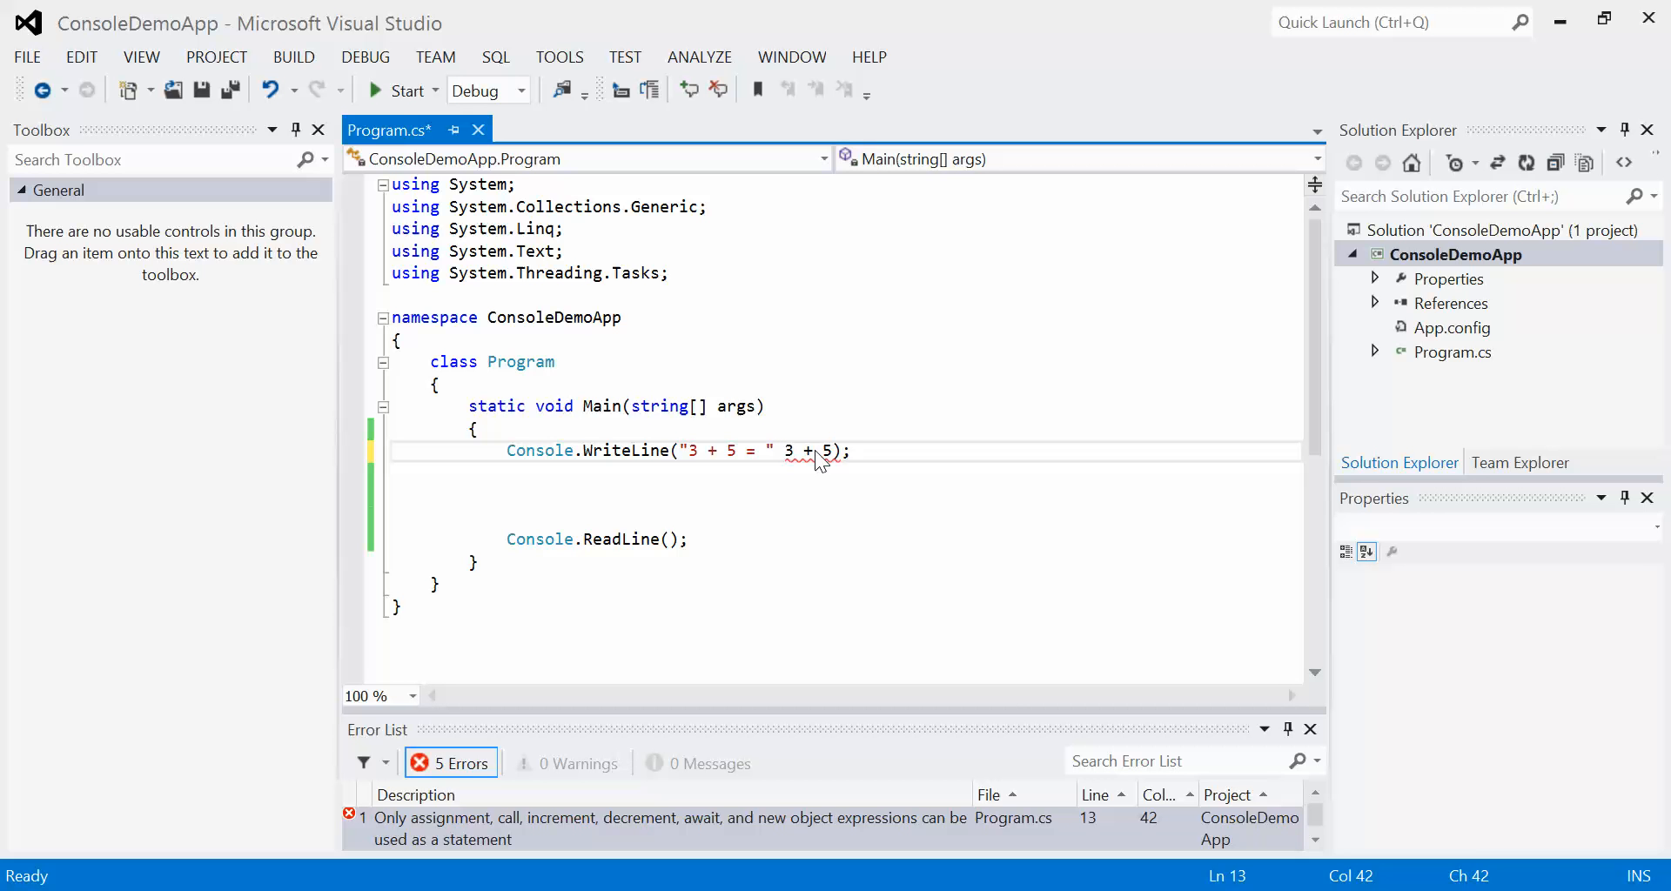
pyautogui.write('+ (')
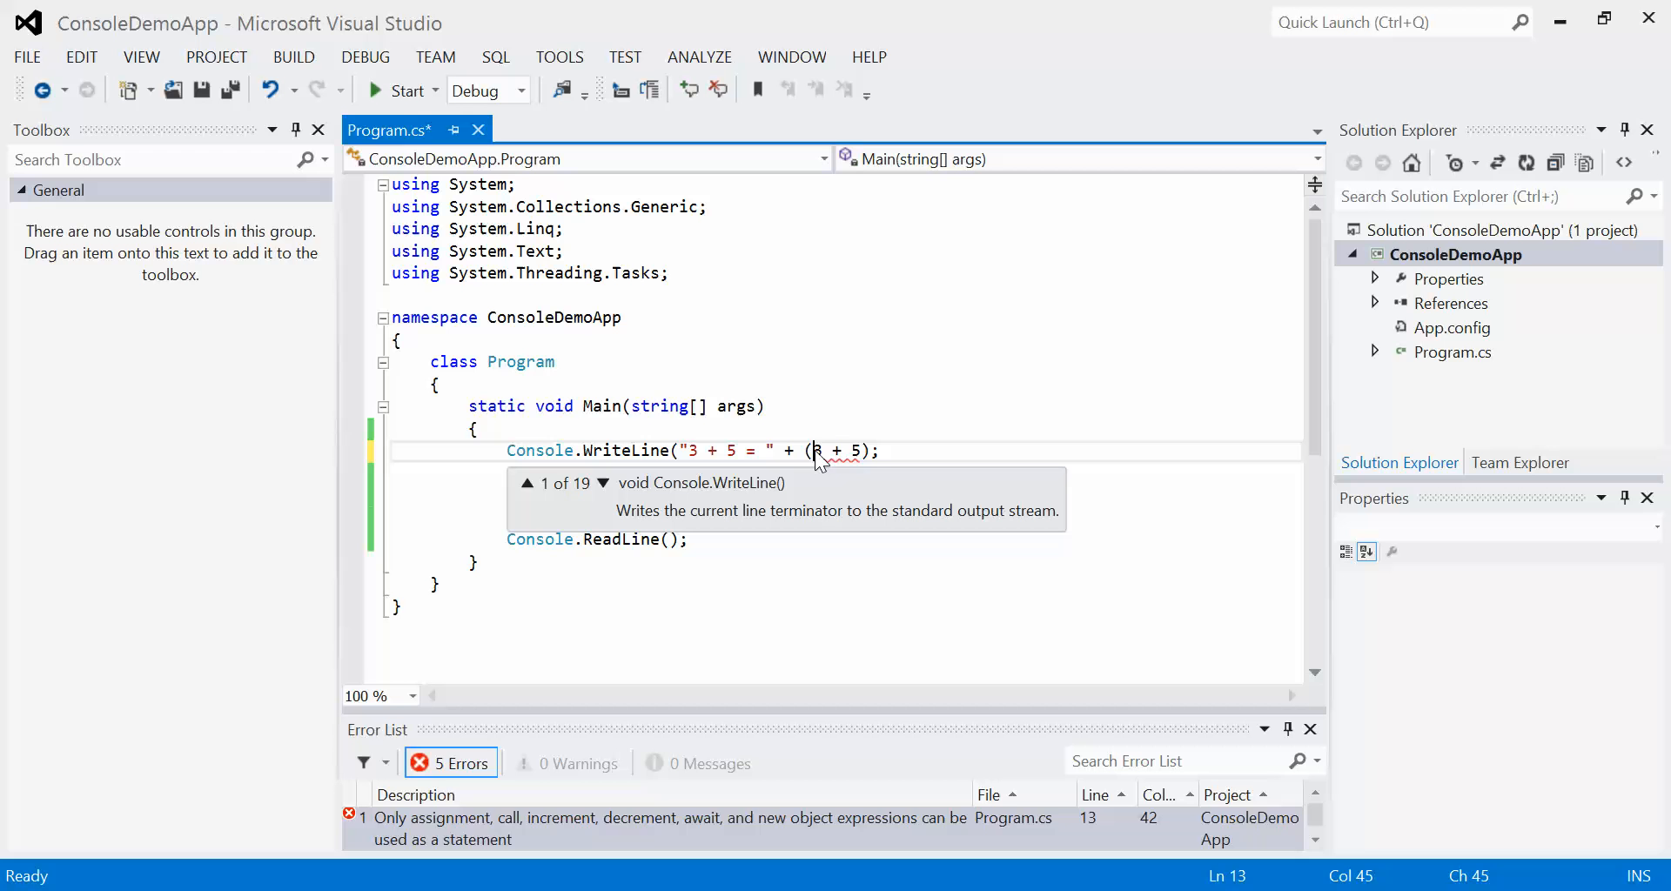
pyautogui.write(')')
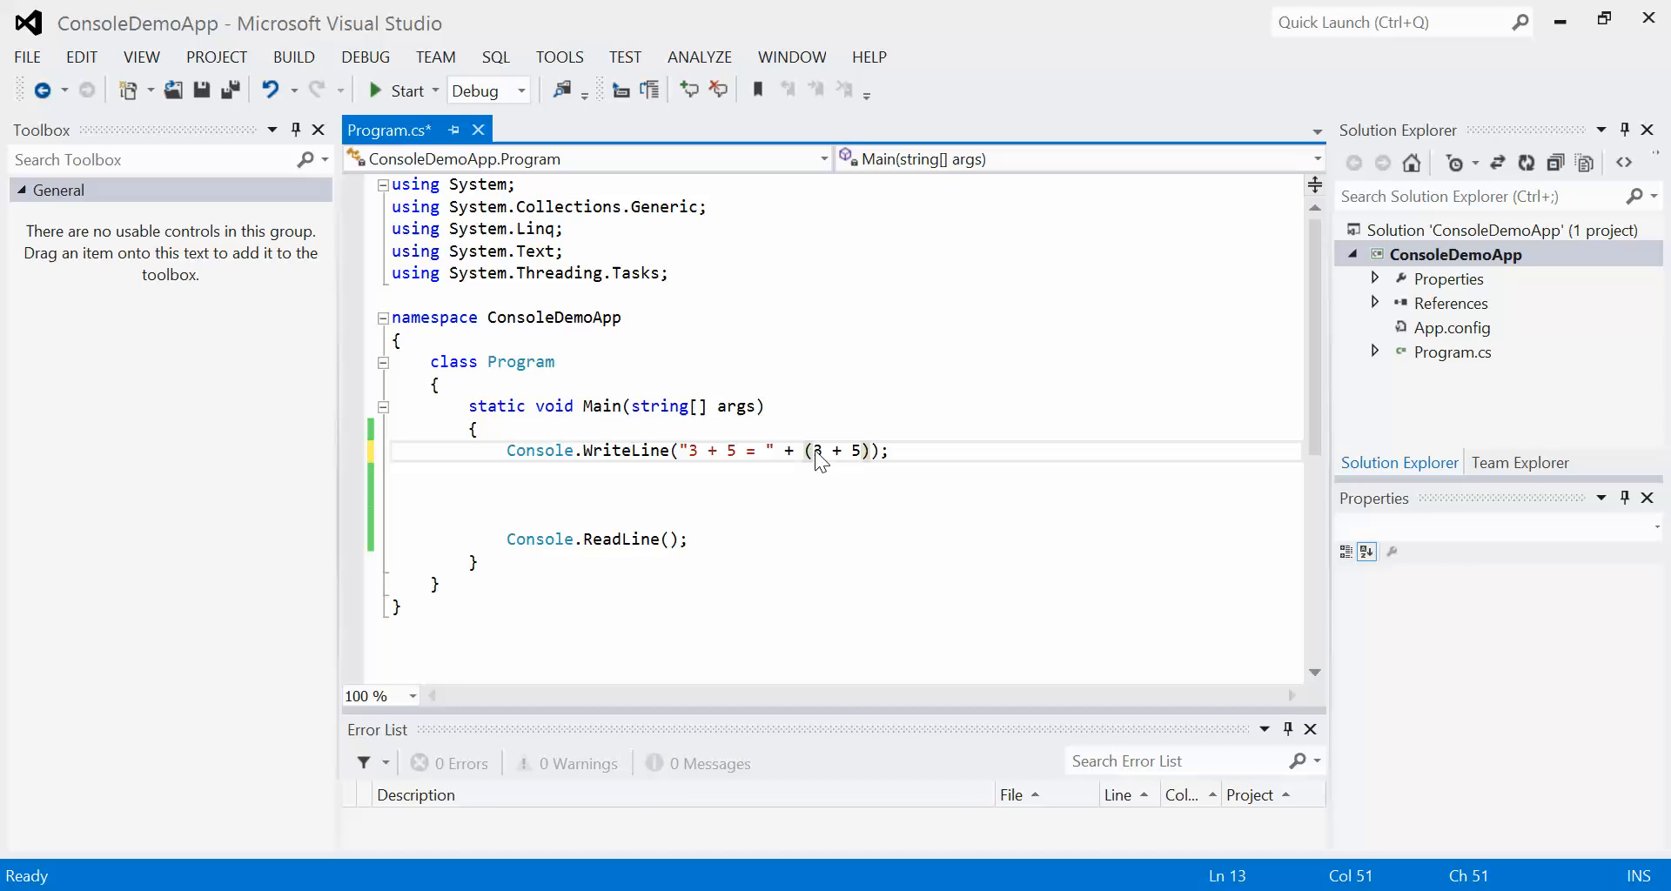
pyautogui.moveTo(949, 398)
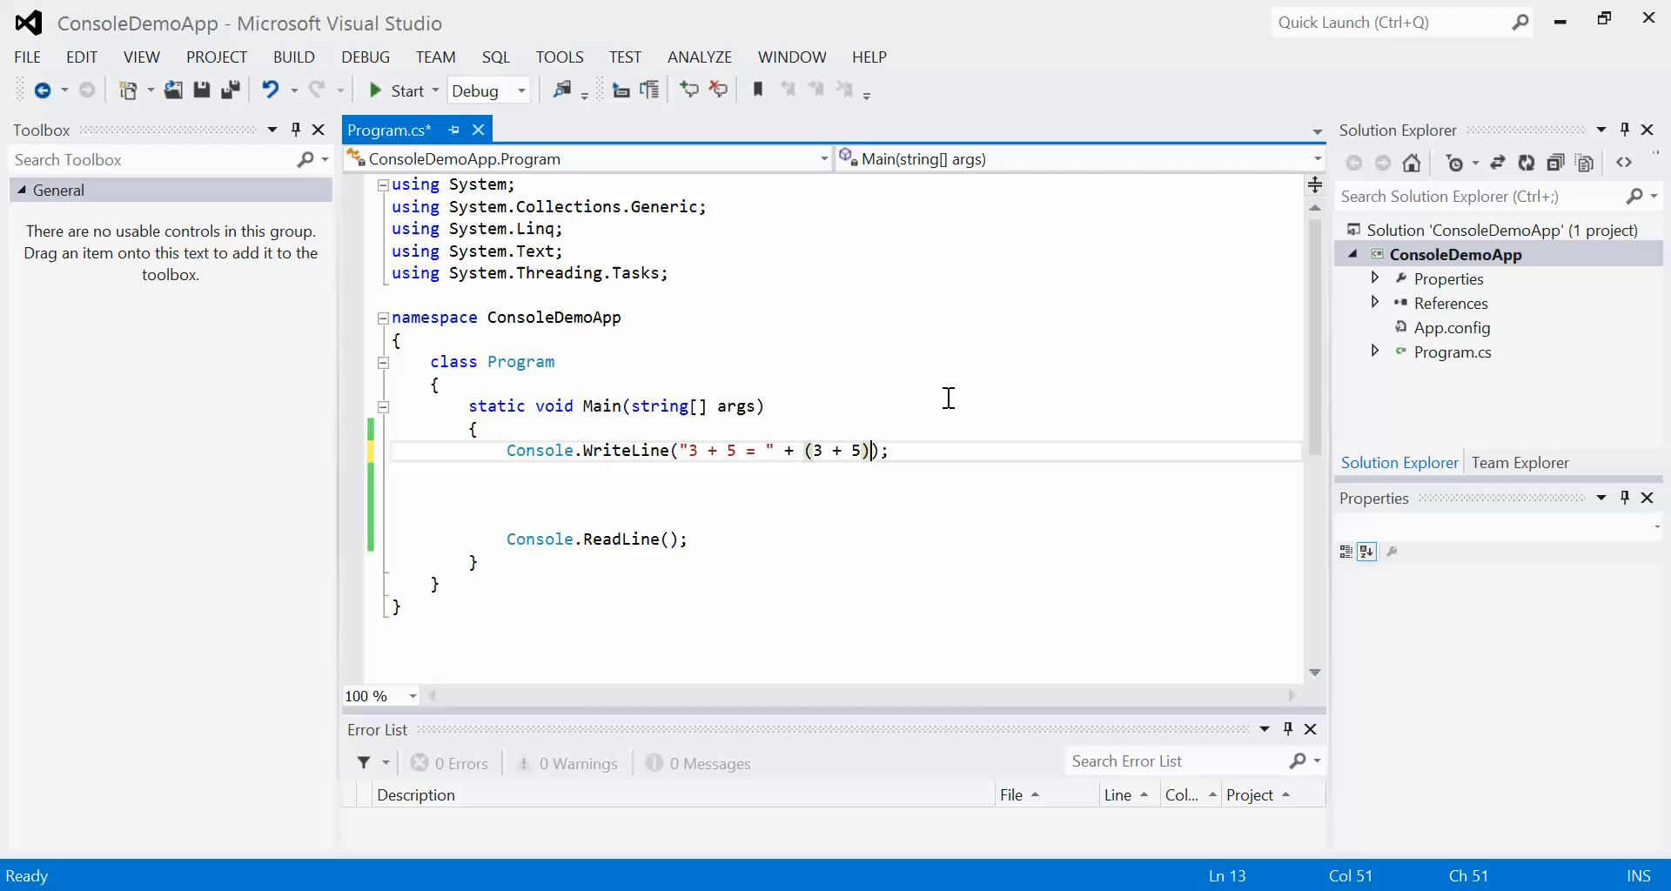
pyautogui.moveTo(870, 437)
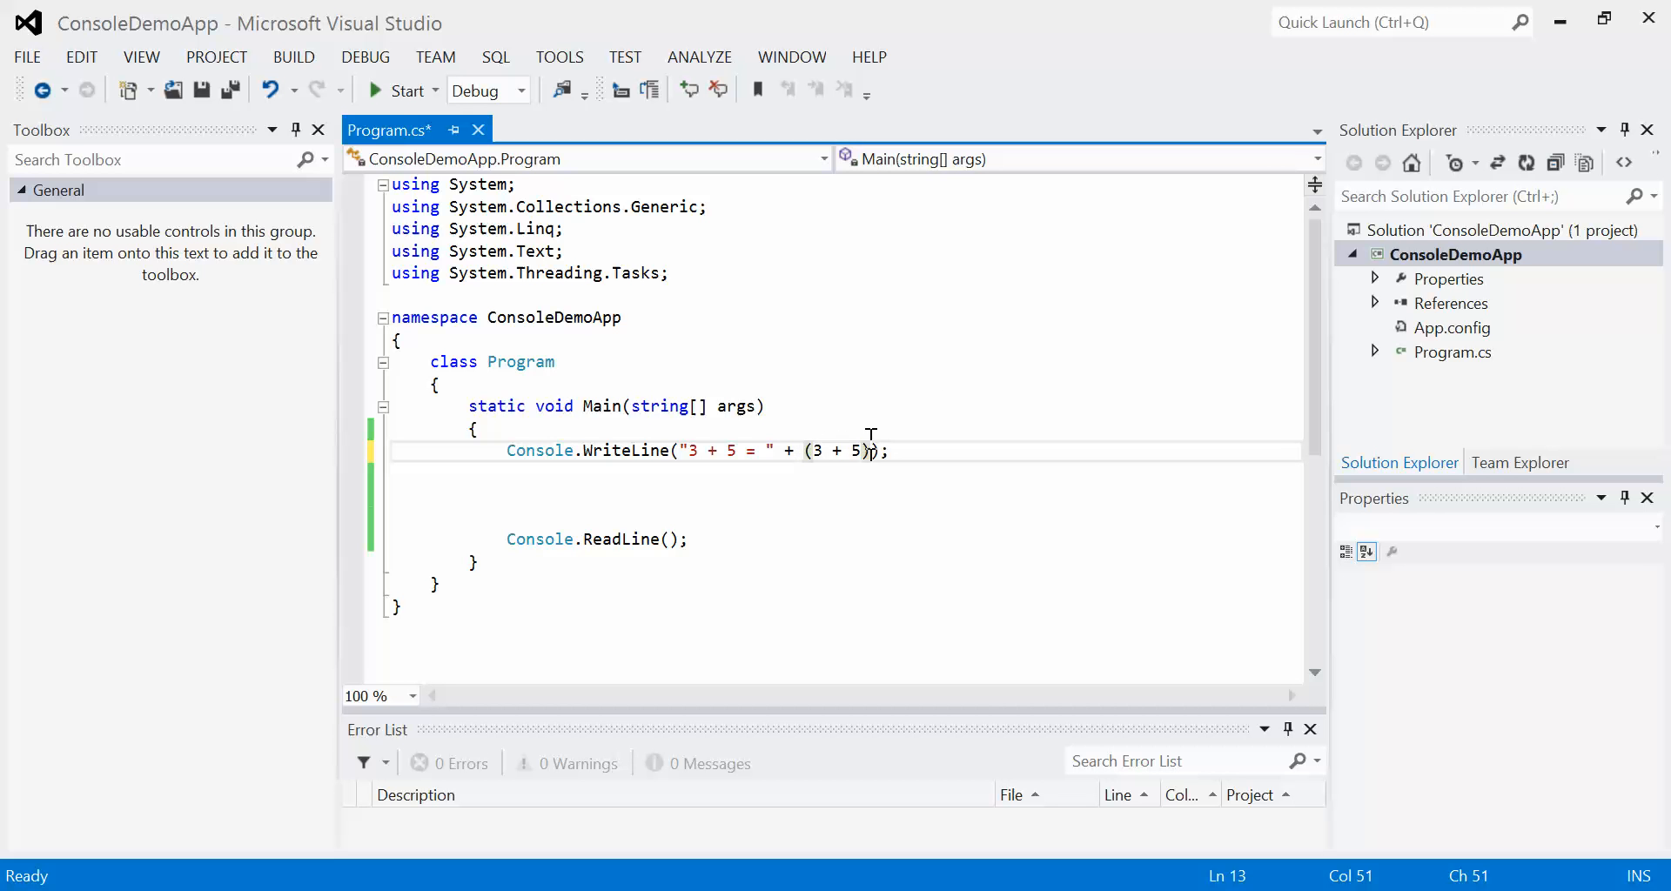
pyautogui.moveTo(835, 450)
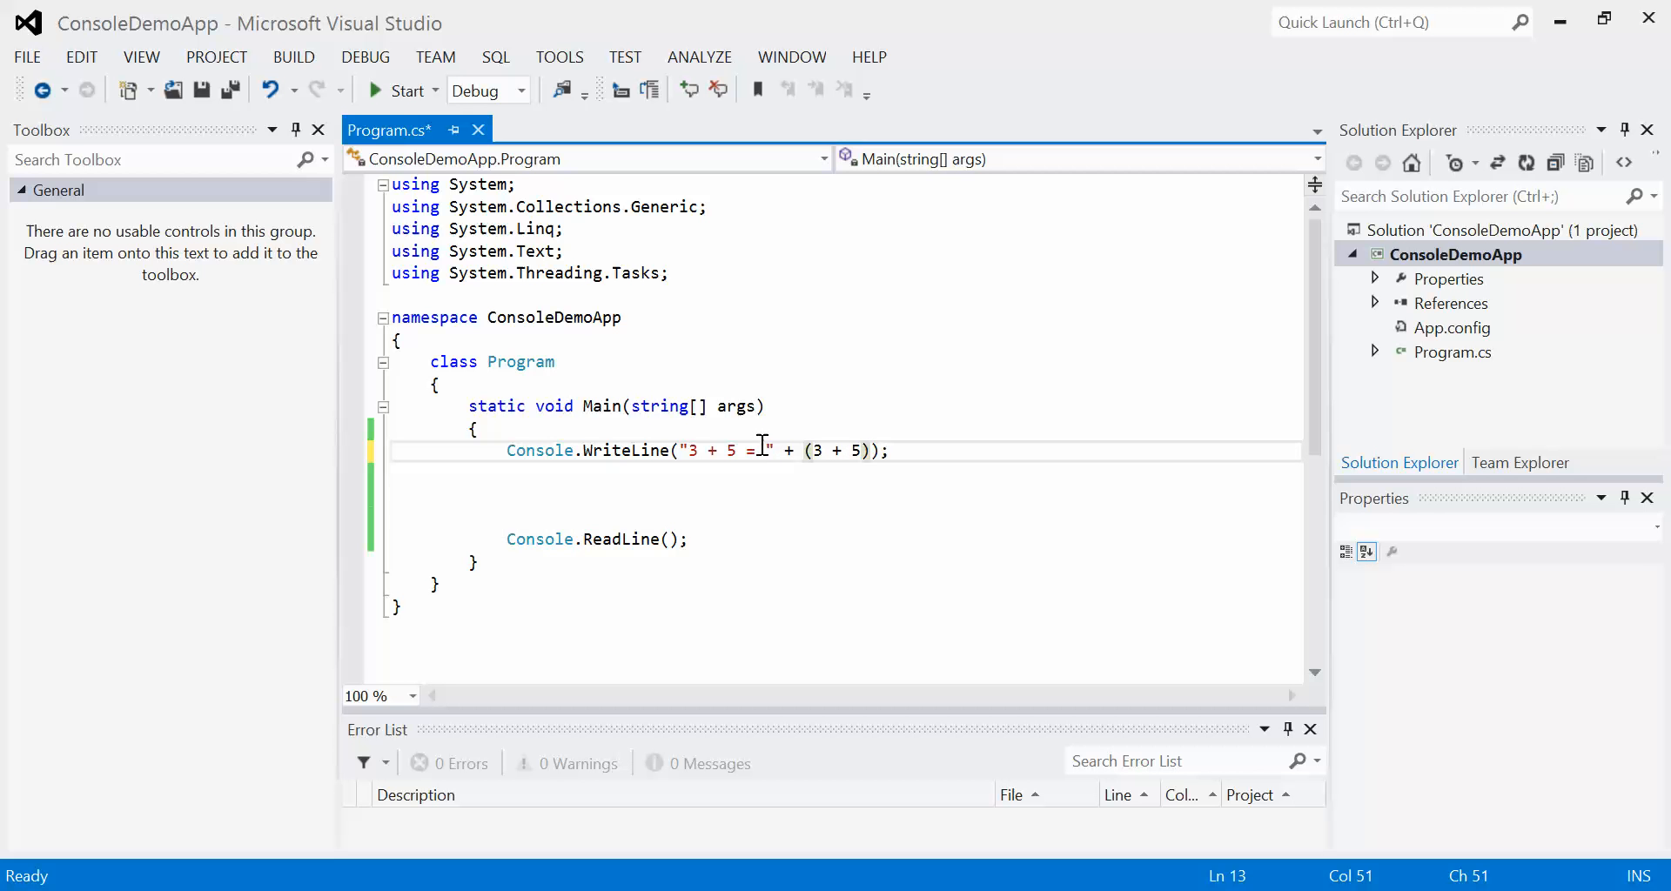
pyautogui.moveTo(818, 434)
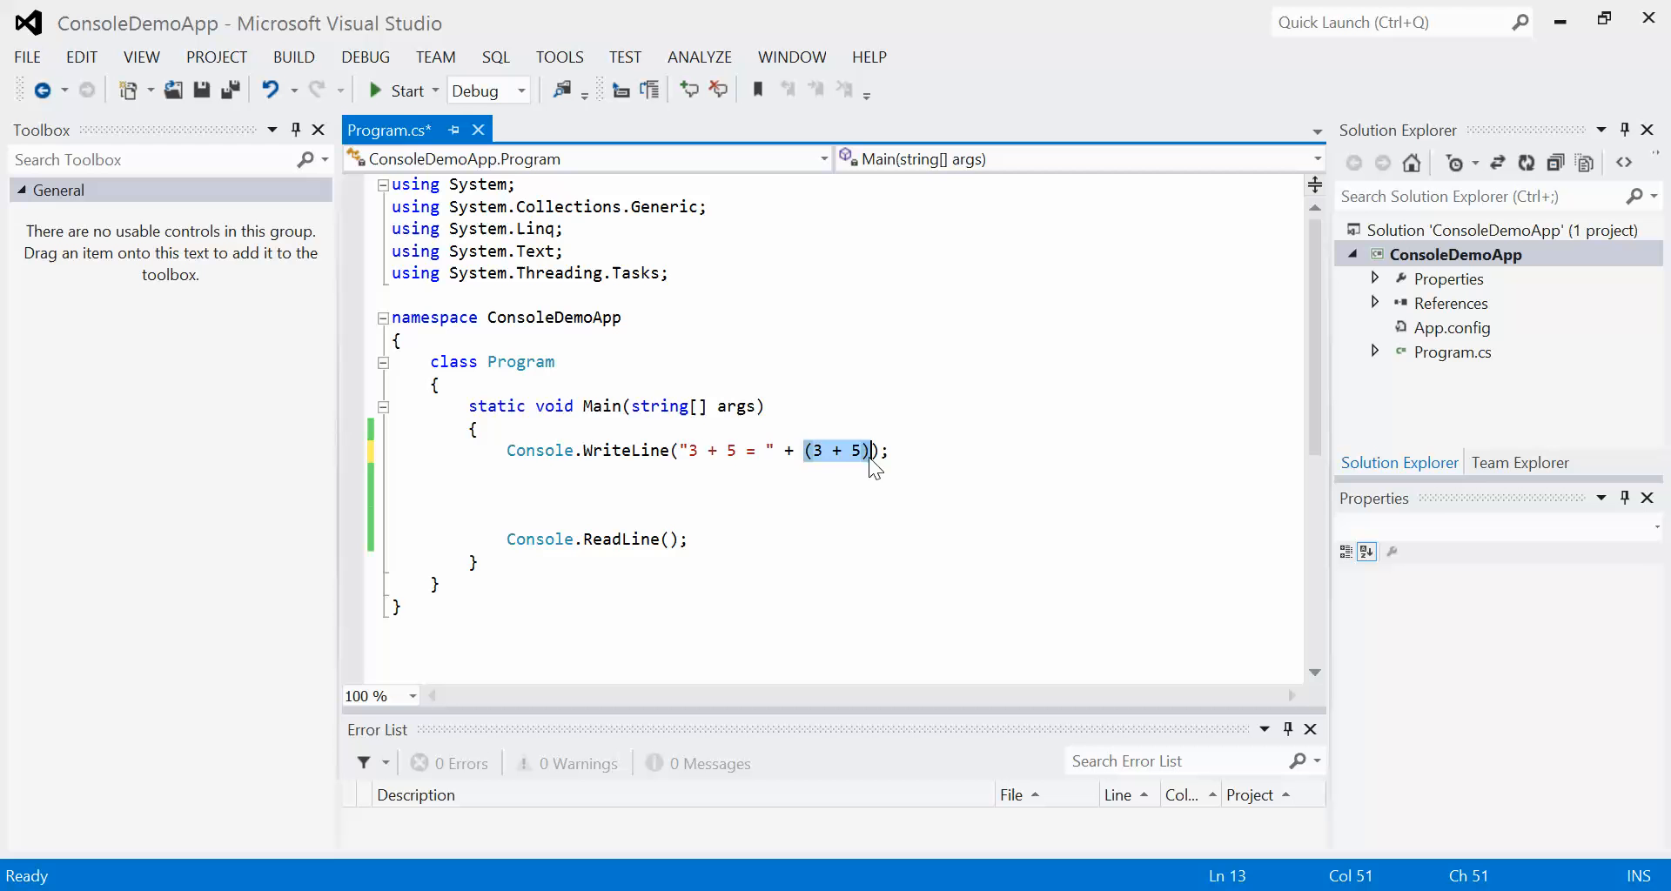
pyautogui.moveTo(709, 449)
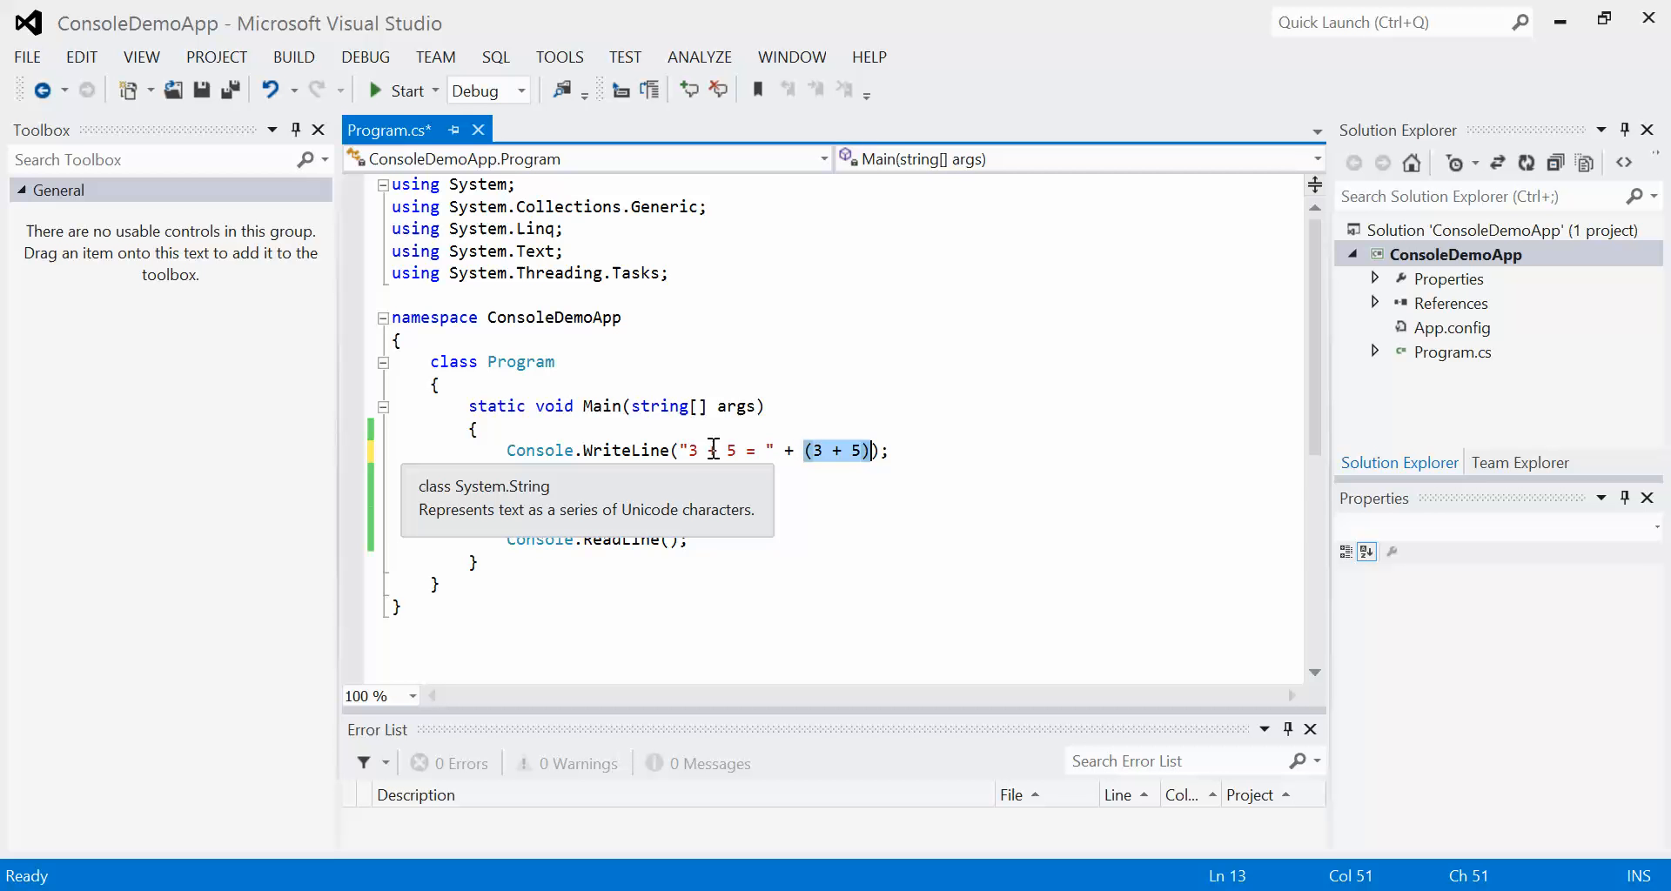
pyautogui.moveTo(751, 449)
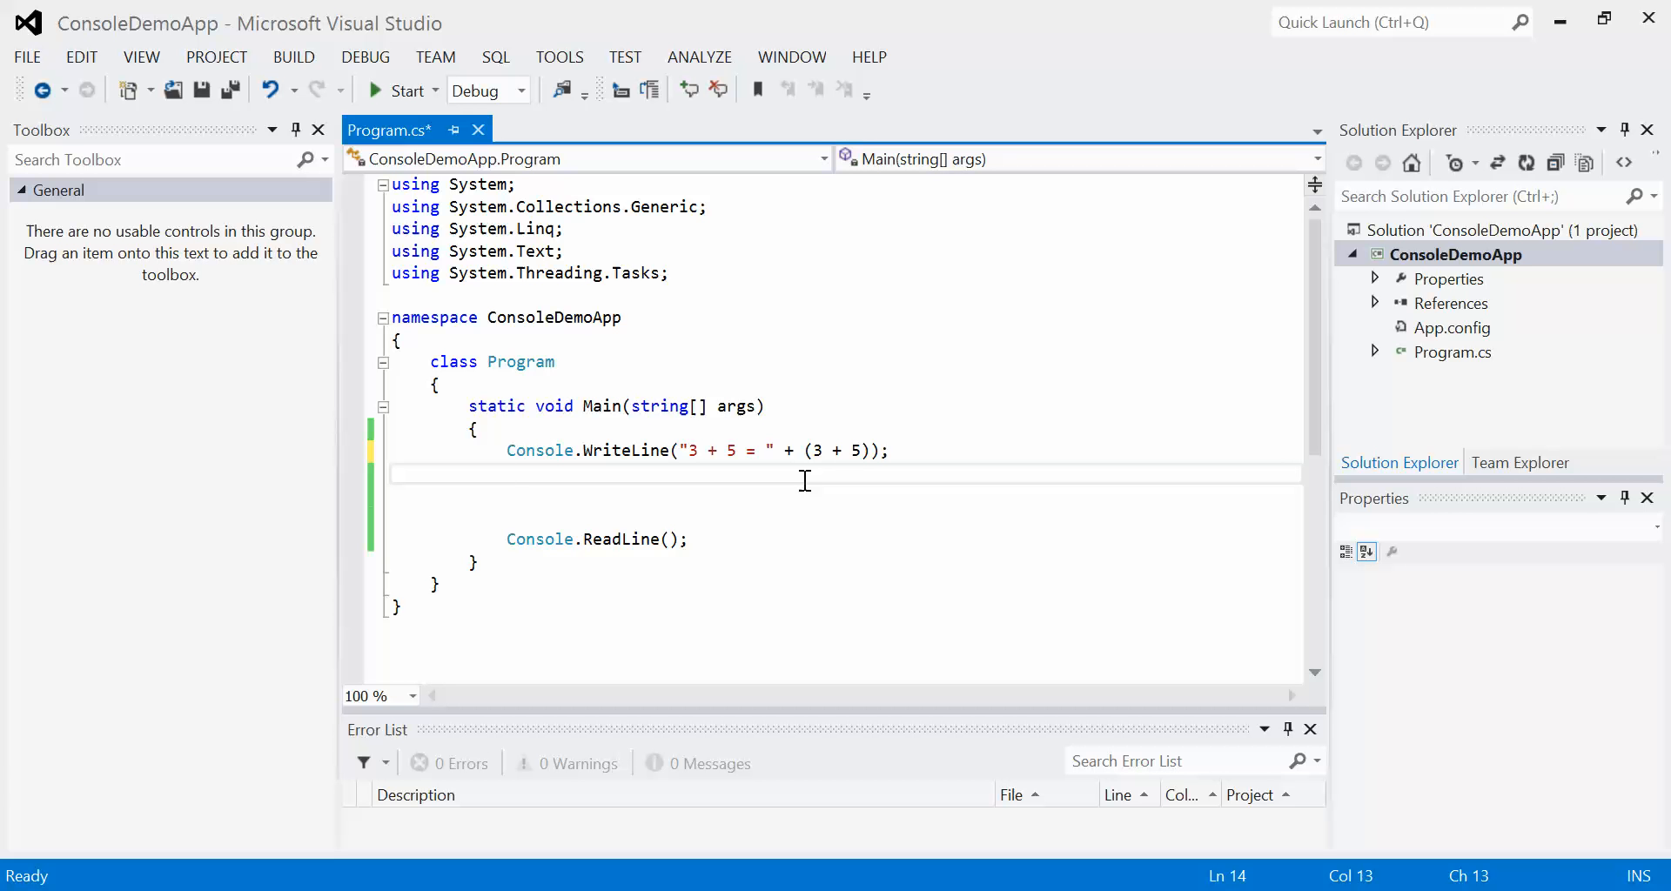
# - Run the program and view the 3 + 5 = 8 console output
pyautogui.click(509, 474)
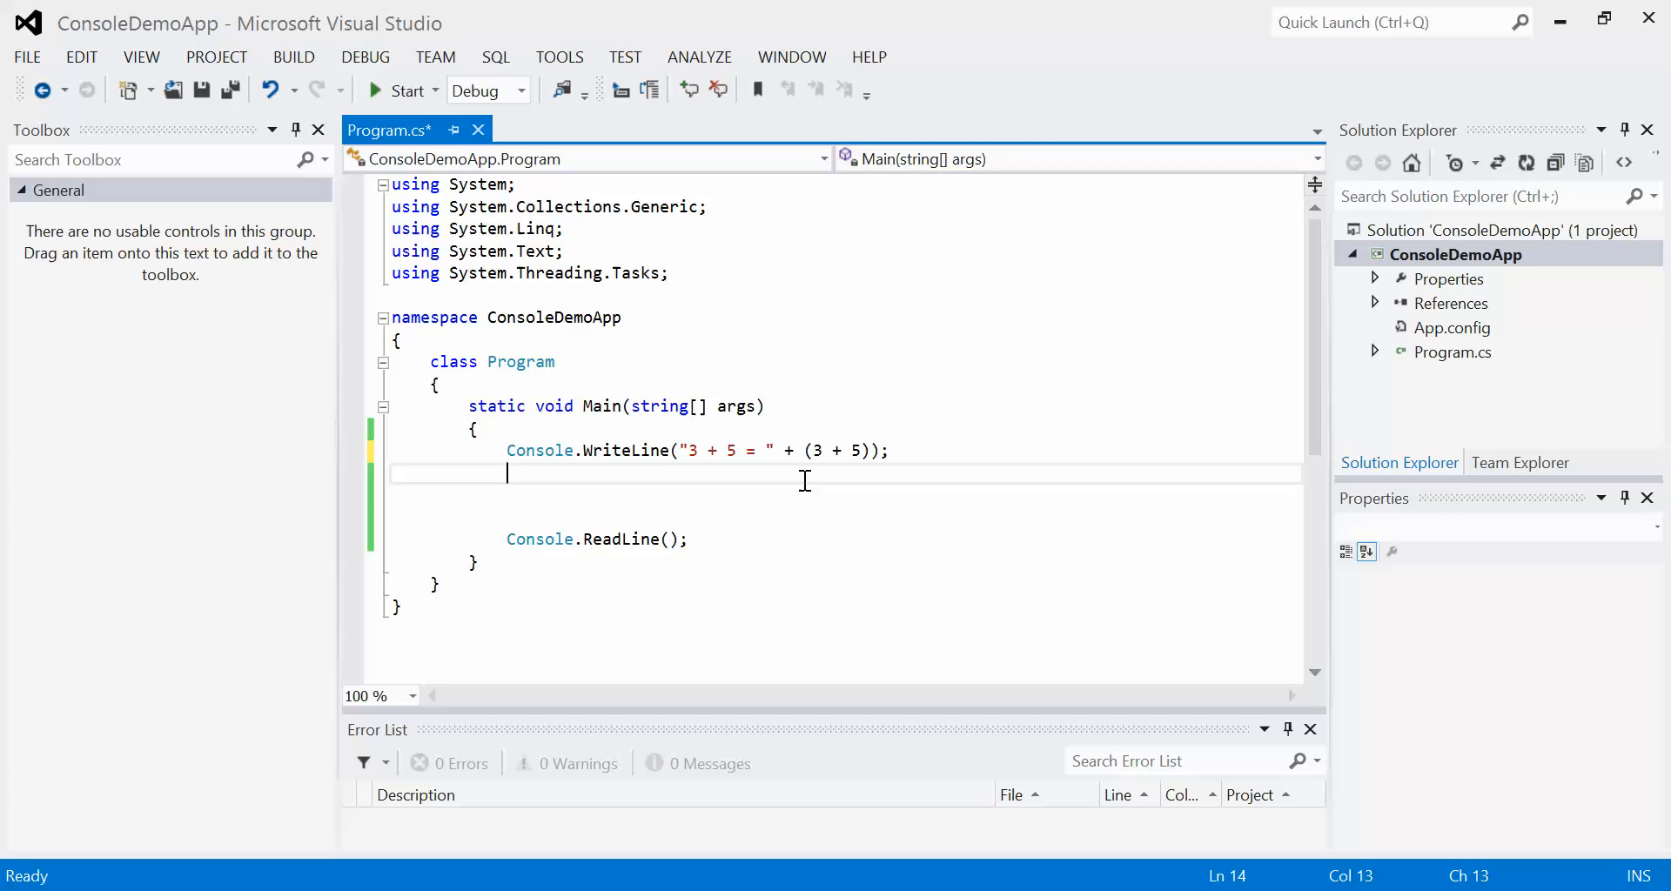
pyautogui.moveTo(733, 449)
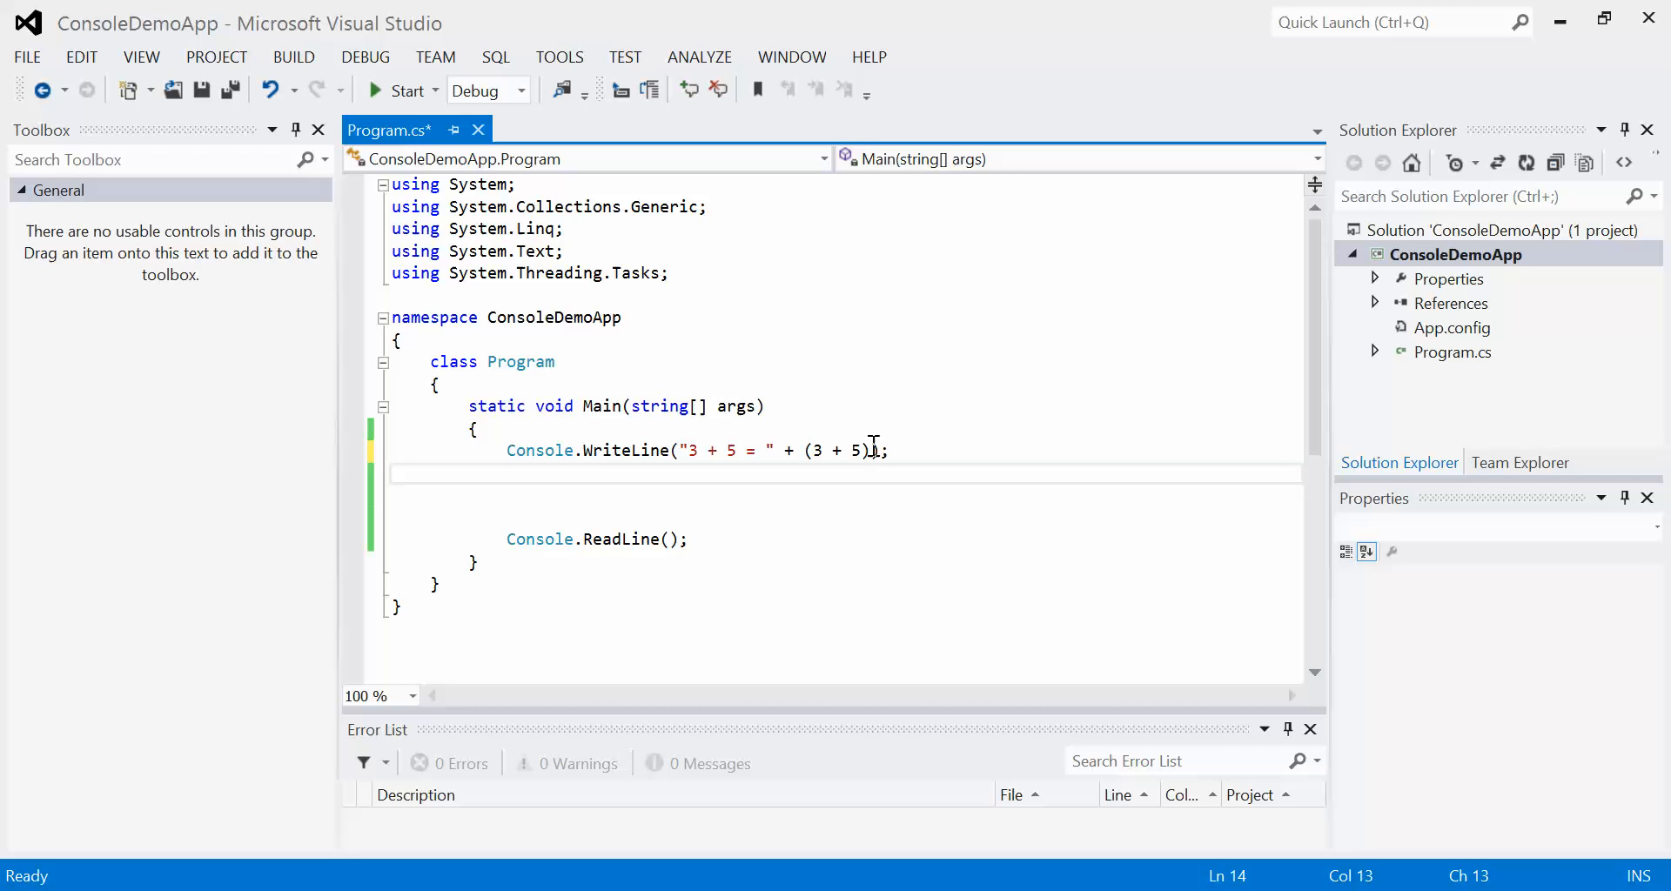
pyautogui.moveTo(854, 450)
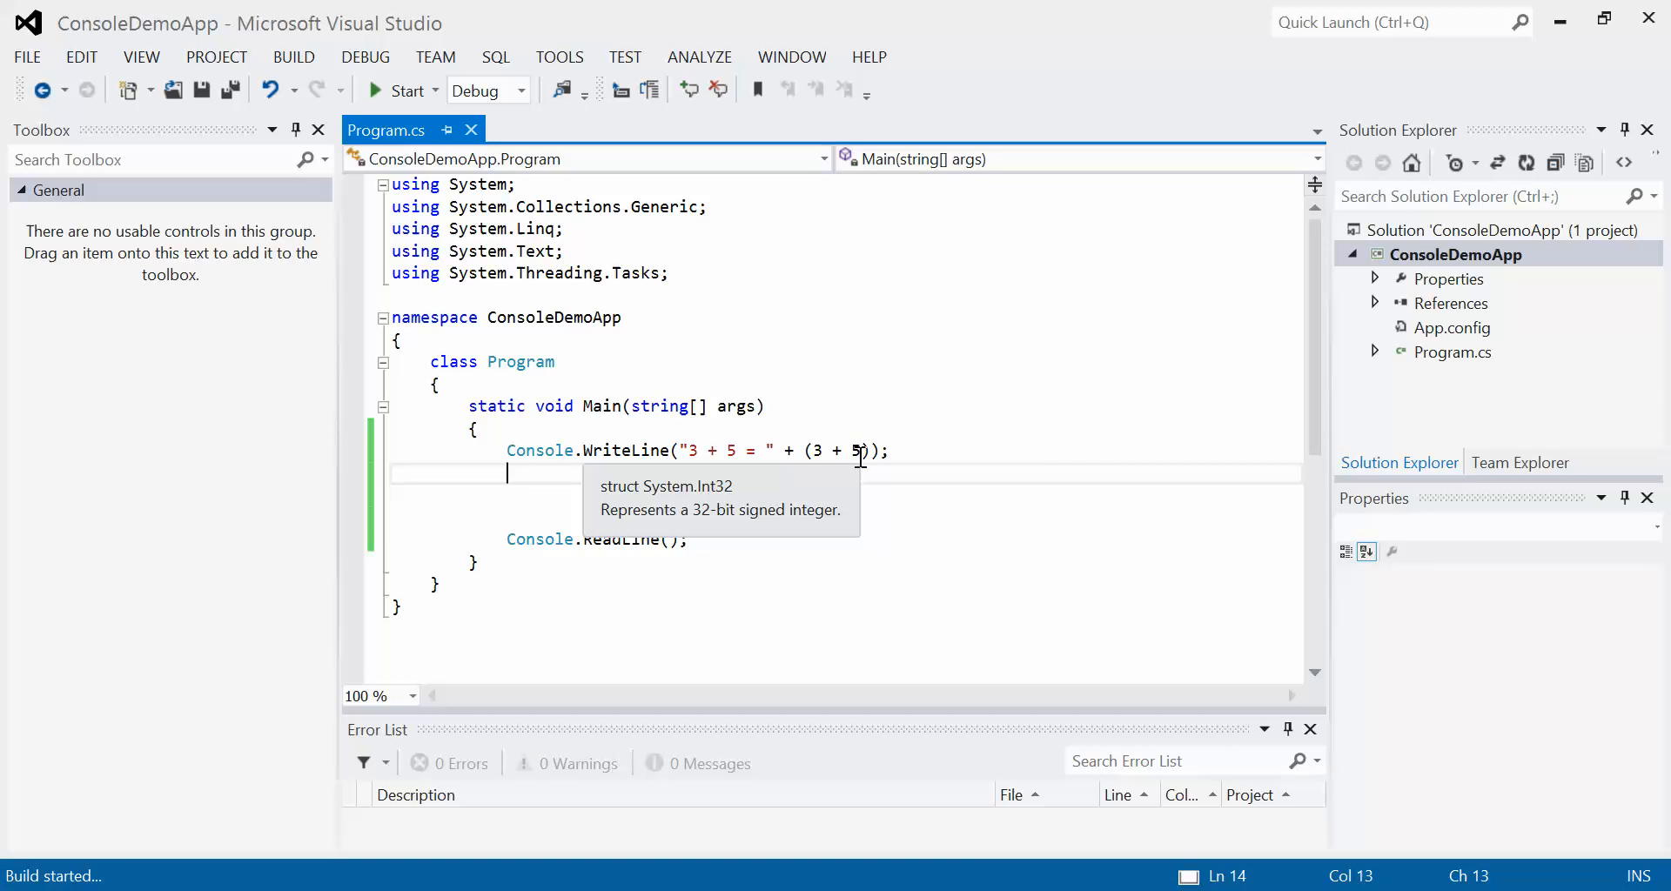
pyautogui.click(400, 90)
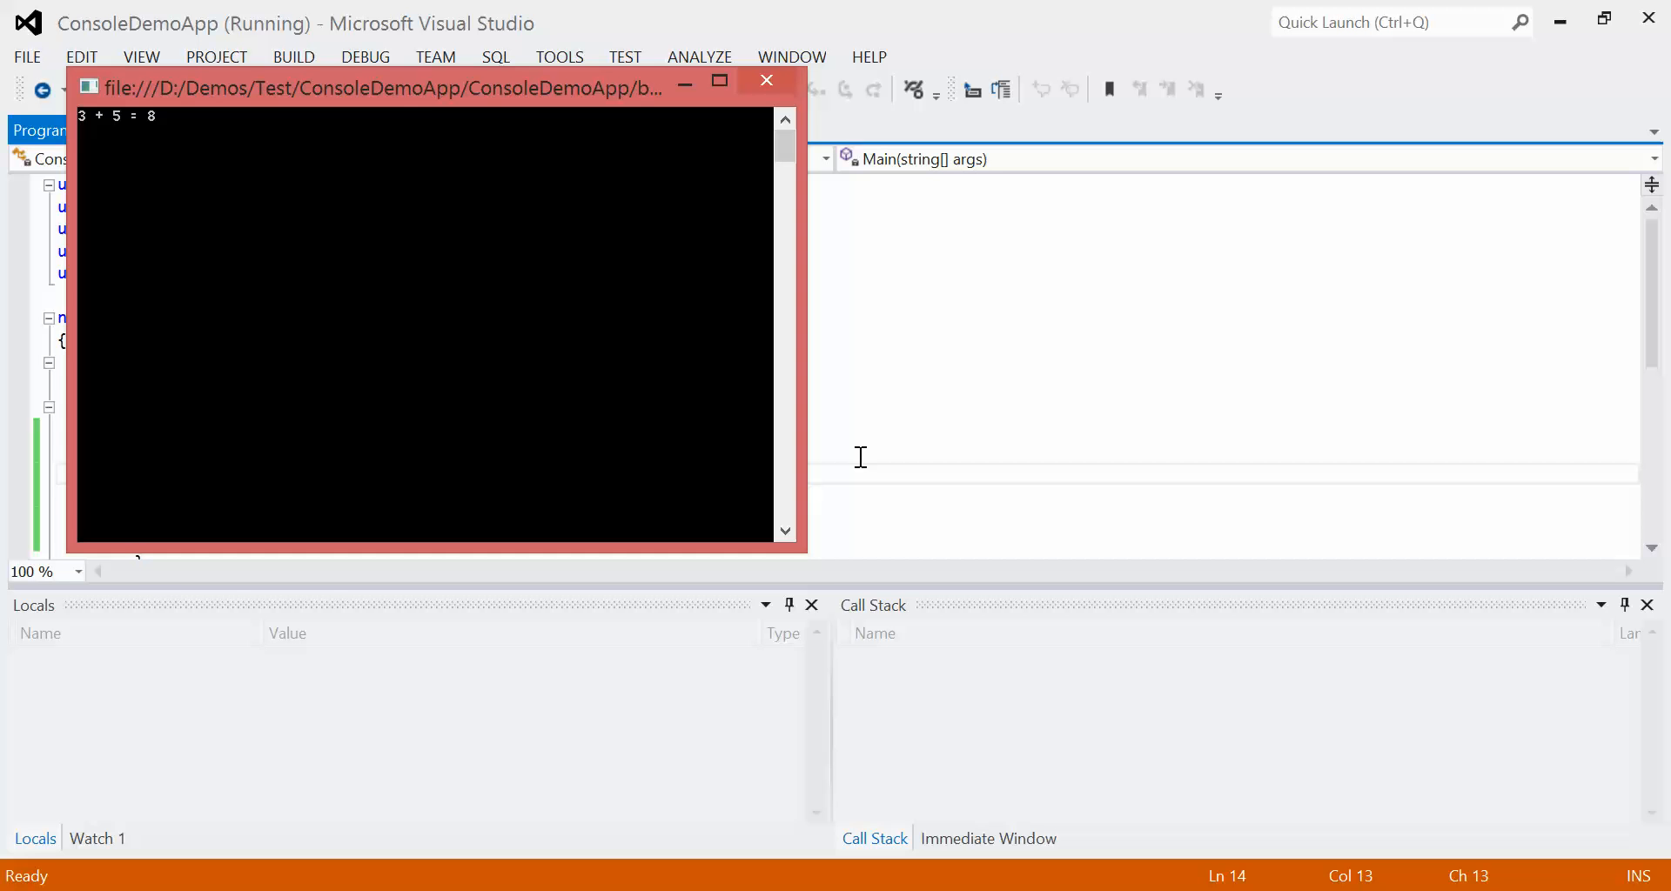
pyautogui.click(764, 81)
pyautogui.write('Console.WriteLine("");')
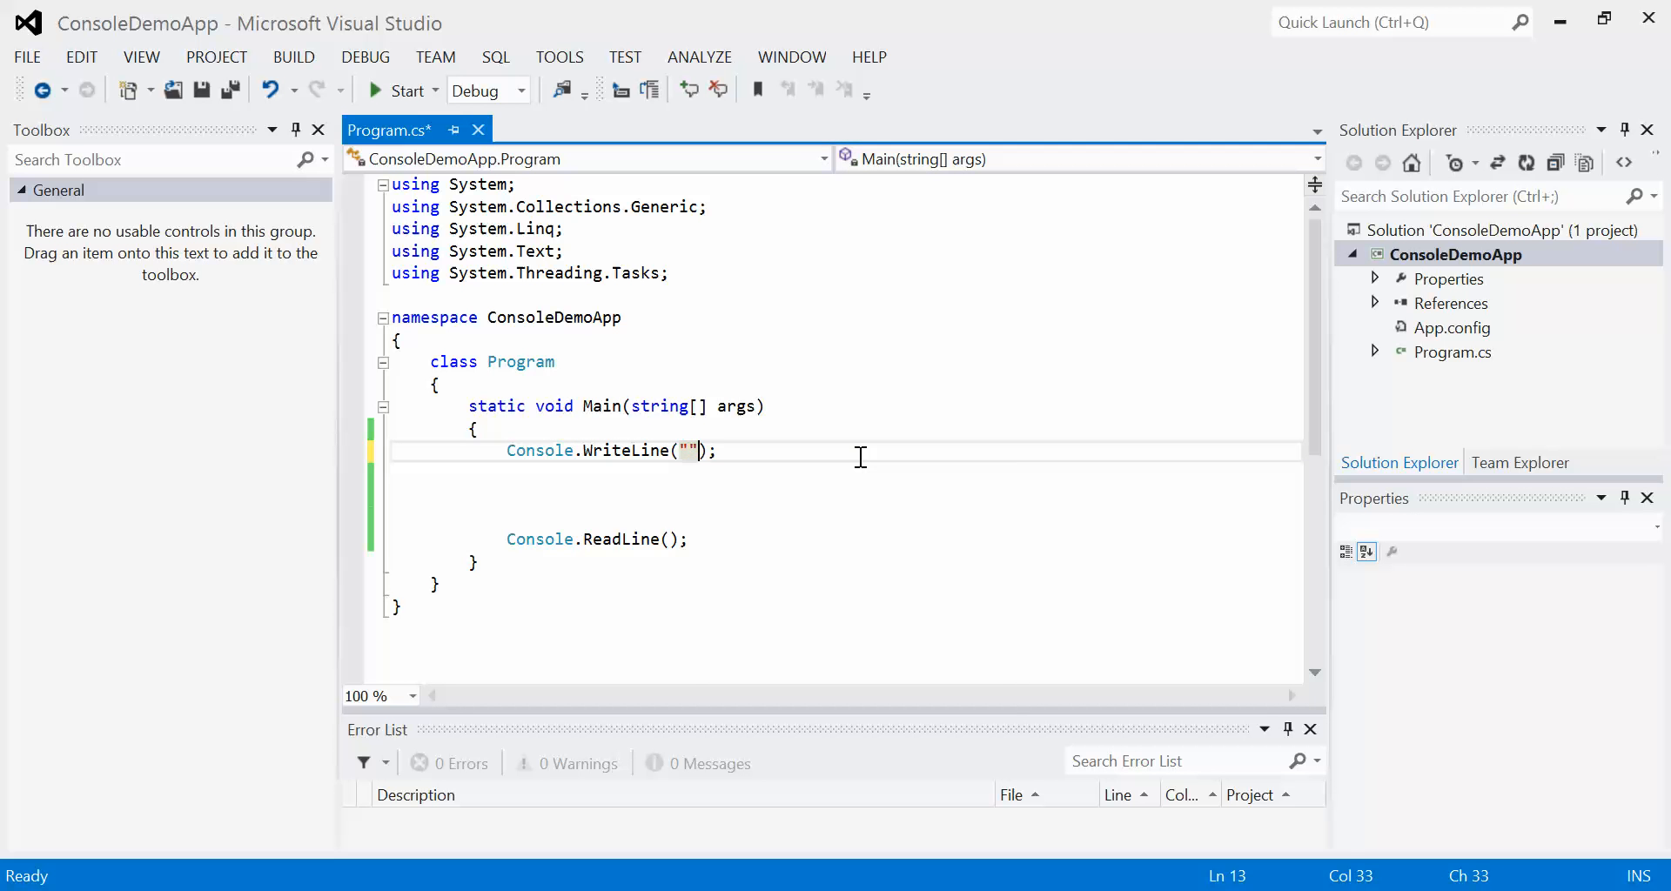
# - Type Hello World! in the WriteLine quotes, replacing the space with \t
pyautogui.write('H')
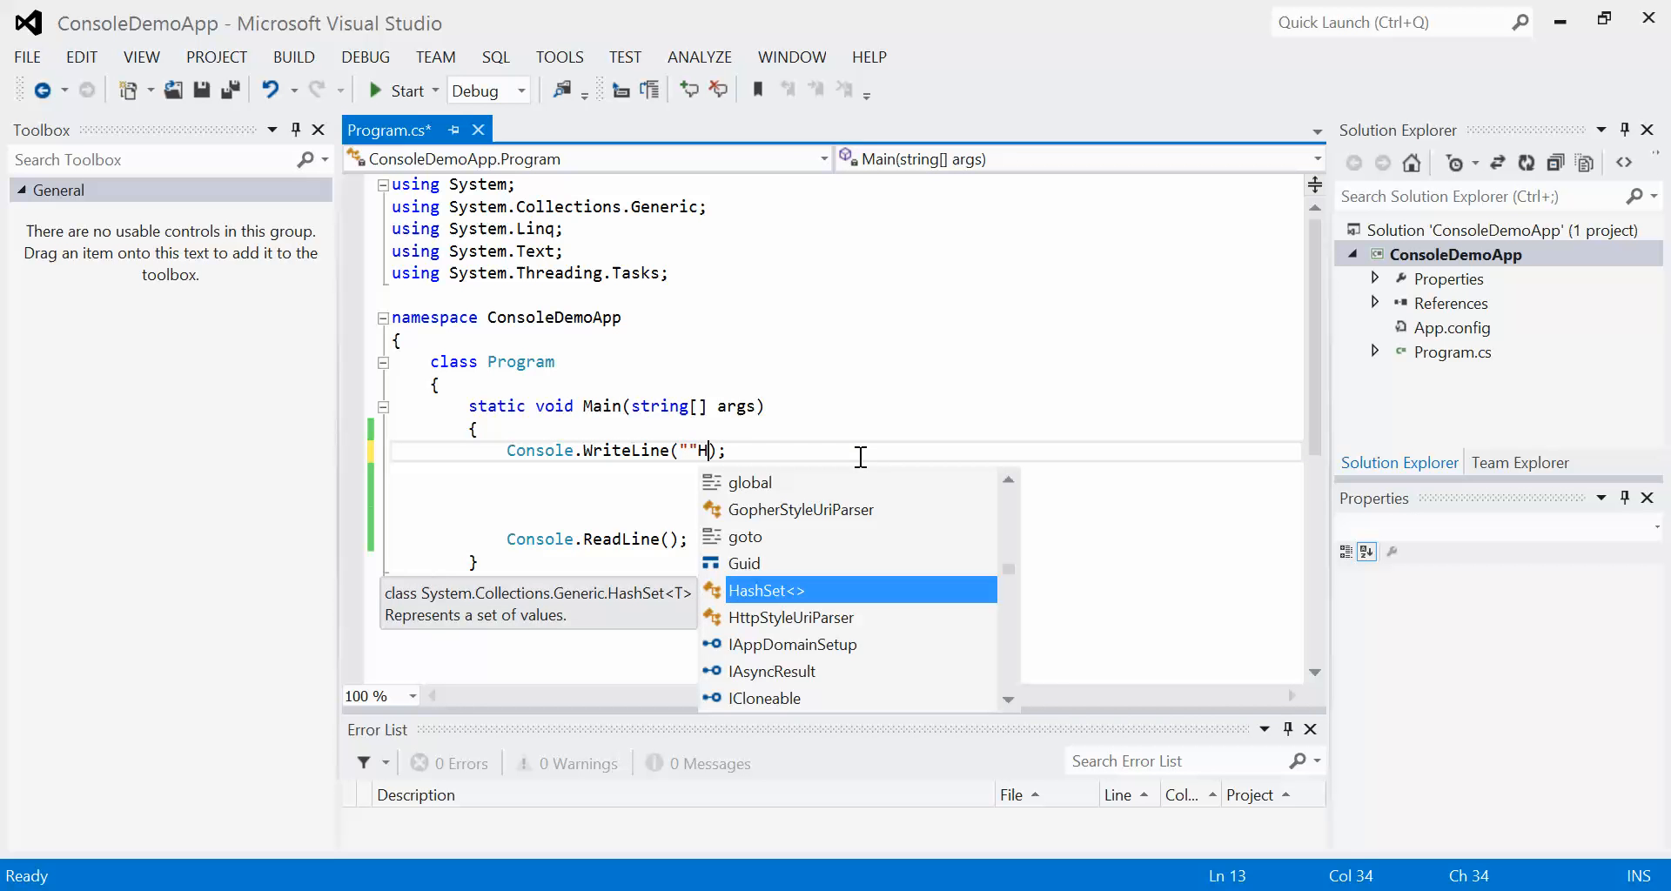
pyautogui.write('ello')
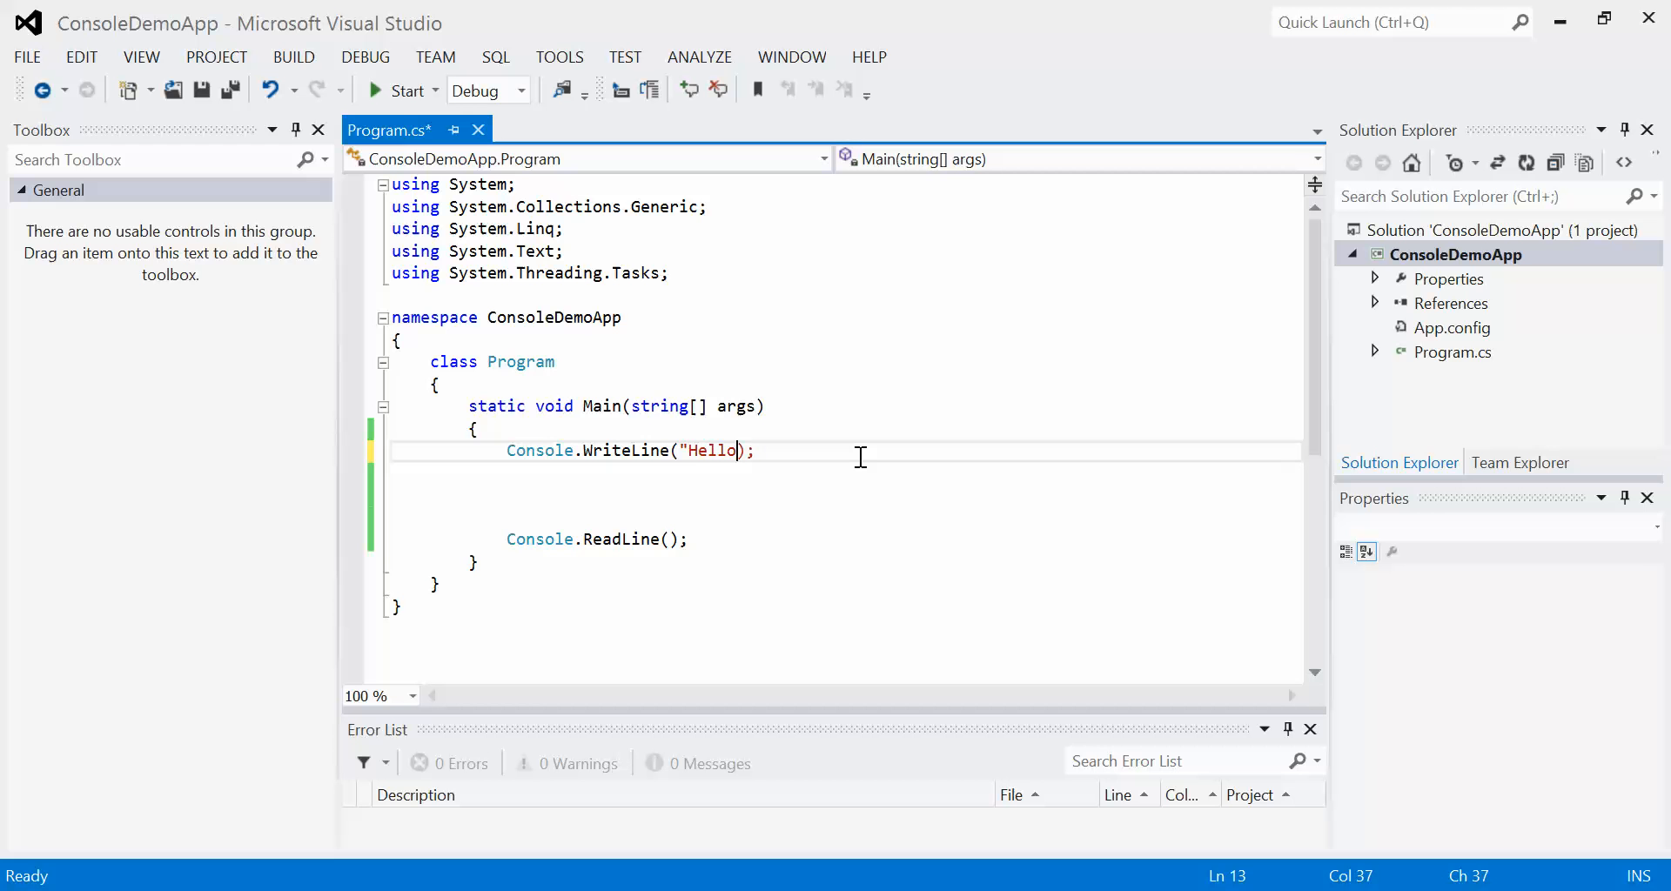
pyautogui.write('World')
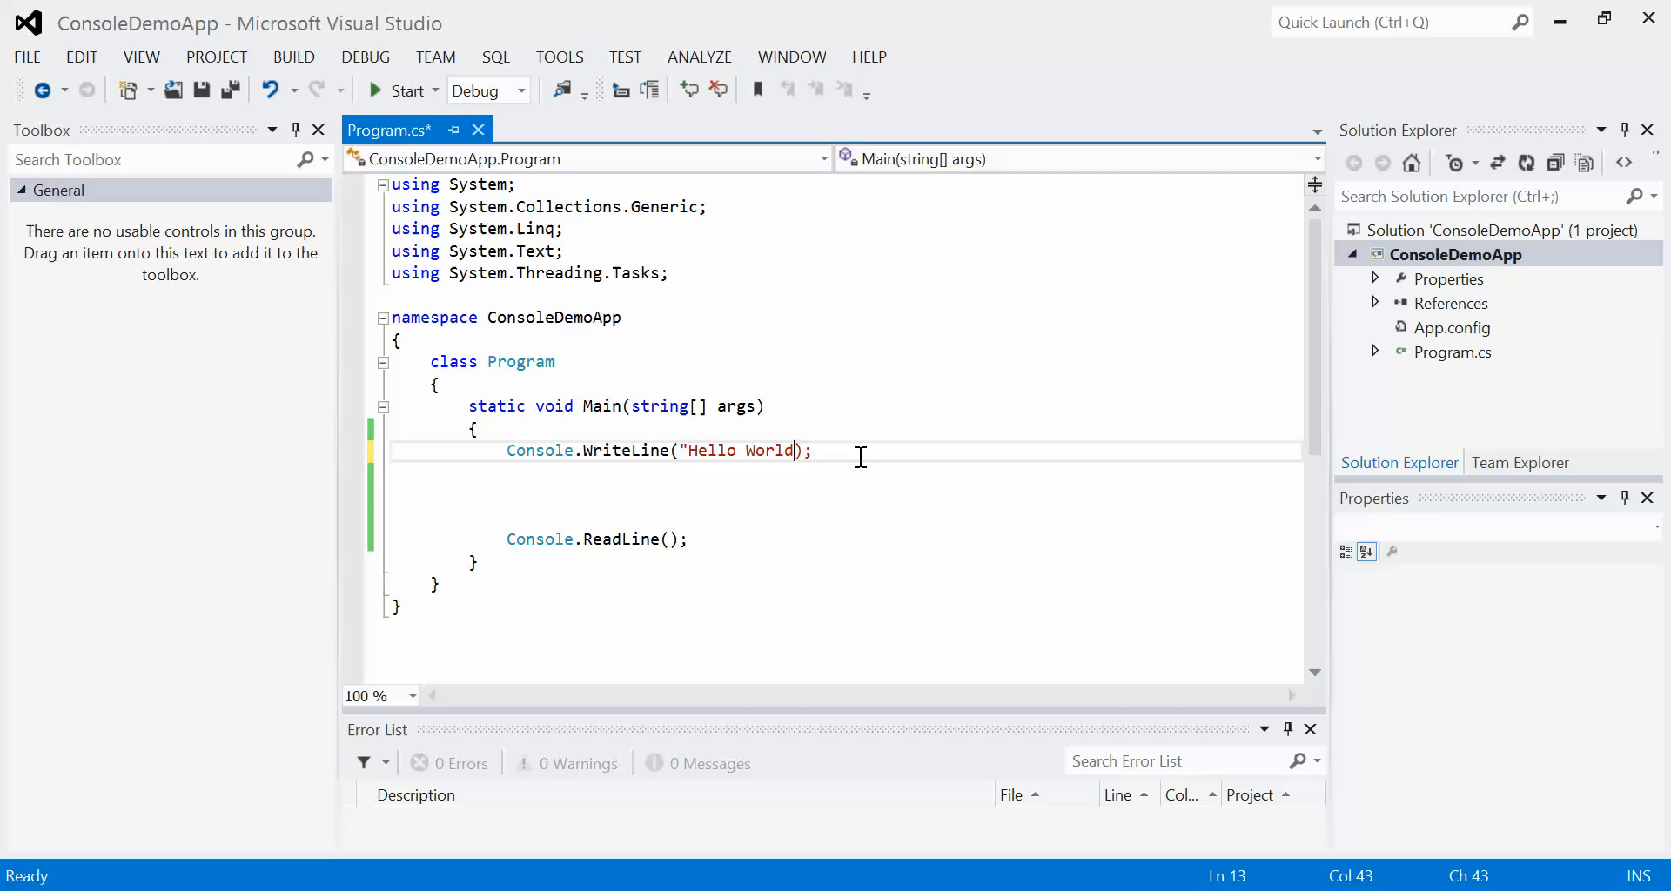
pyautogui.write('!"')
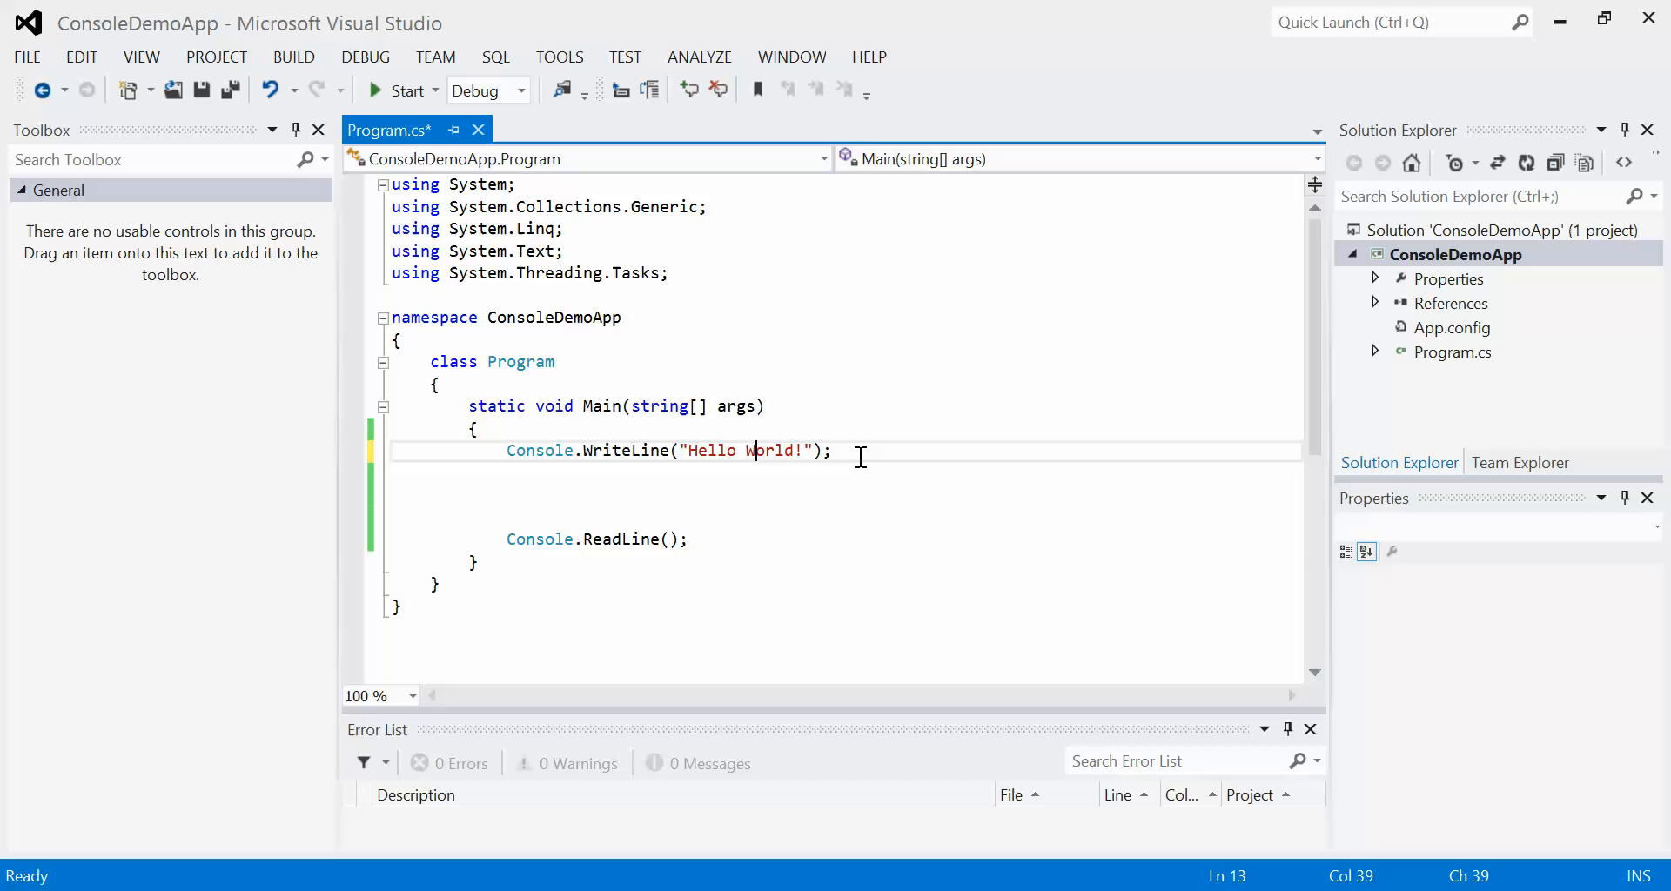
pyautogui.press('Backspace')
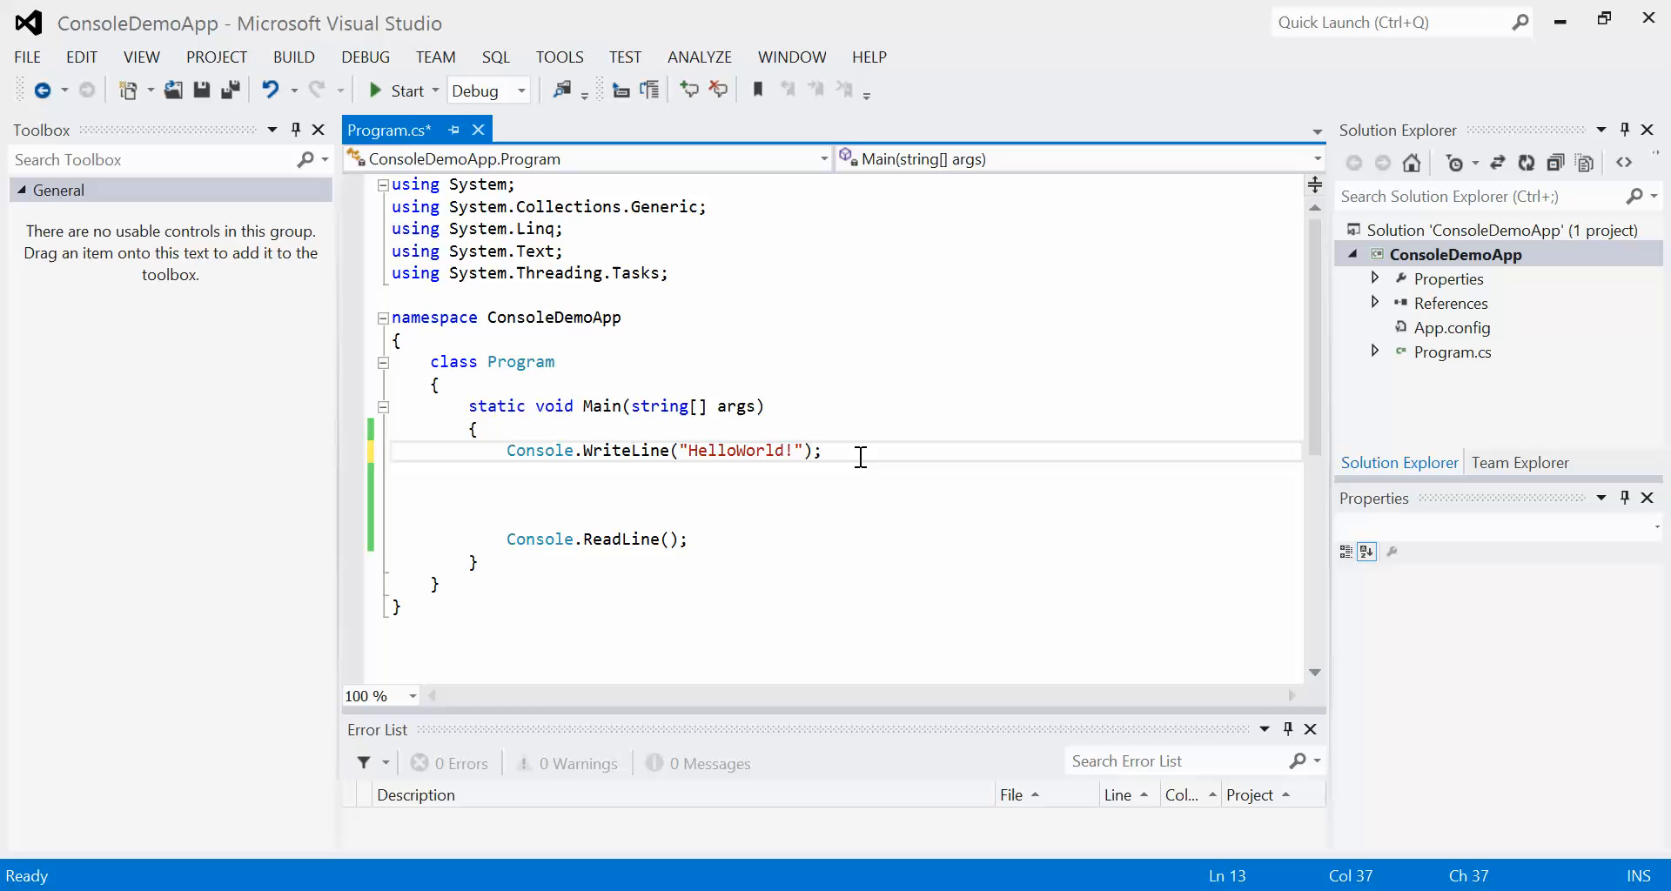
pyautogui.write('\\t')
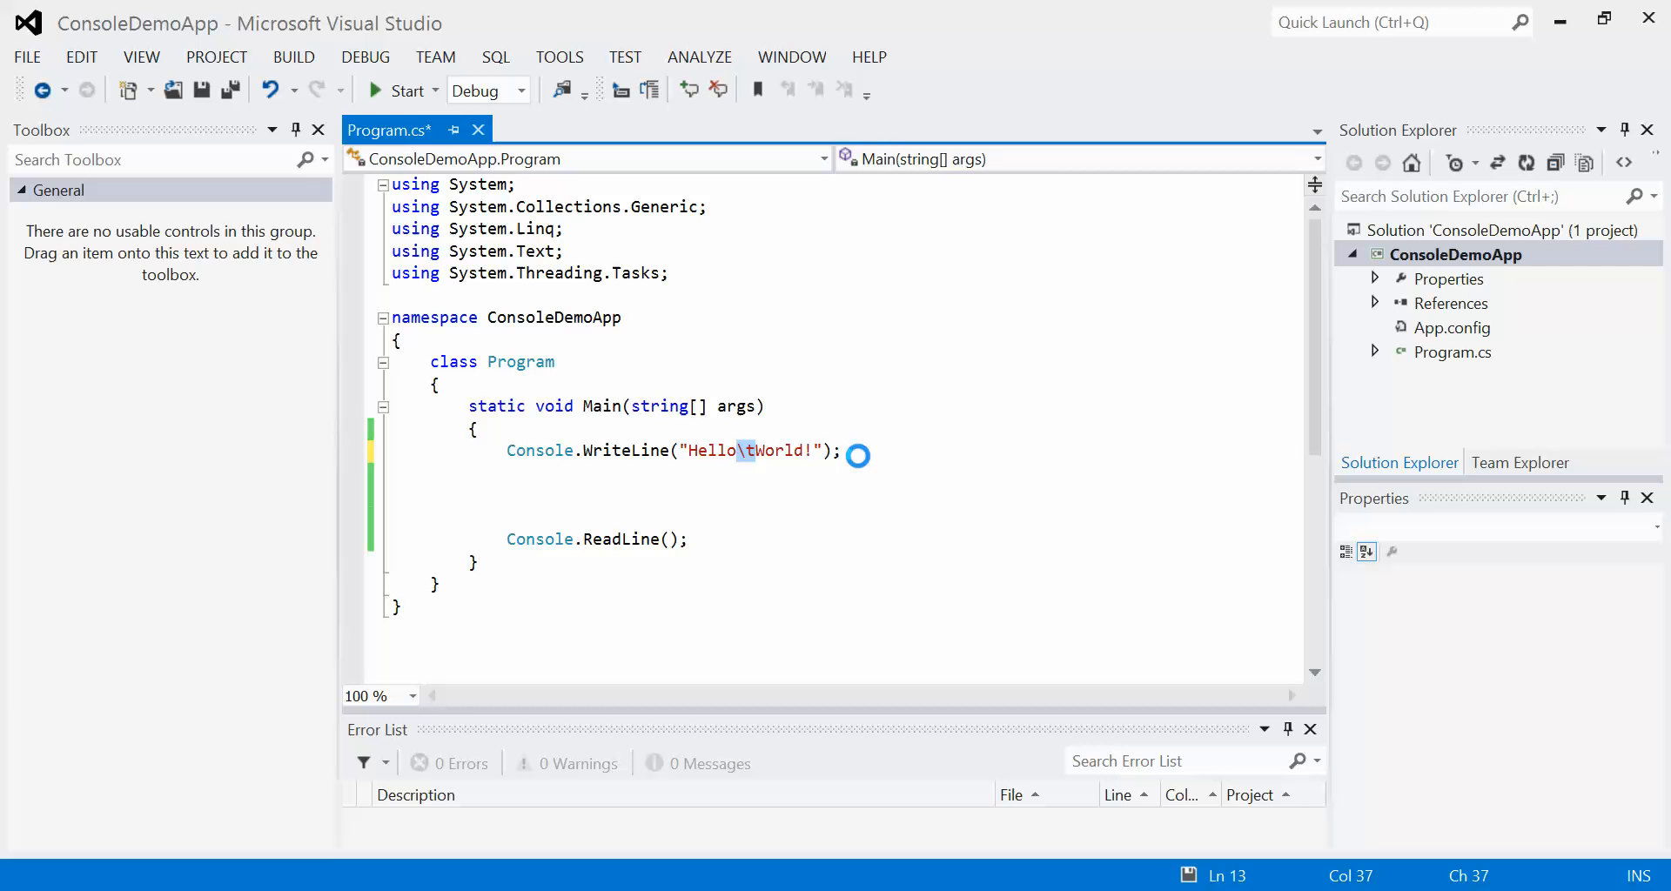
# - Change \t to \n and run to print Hello and World! on separate lines
pyautogui.click(399, 90)
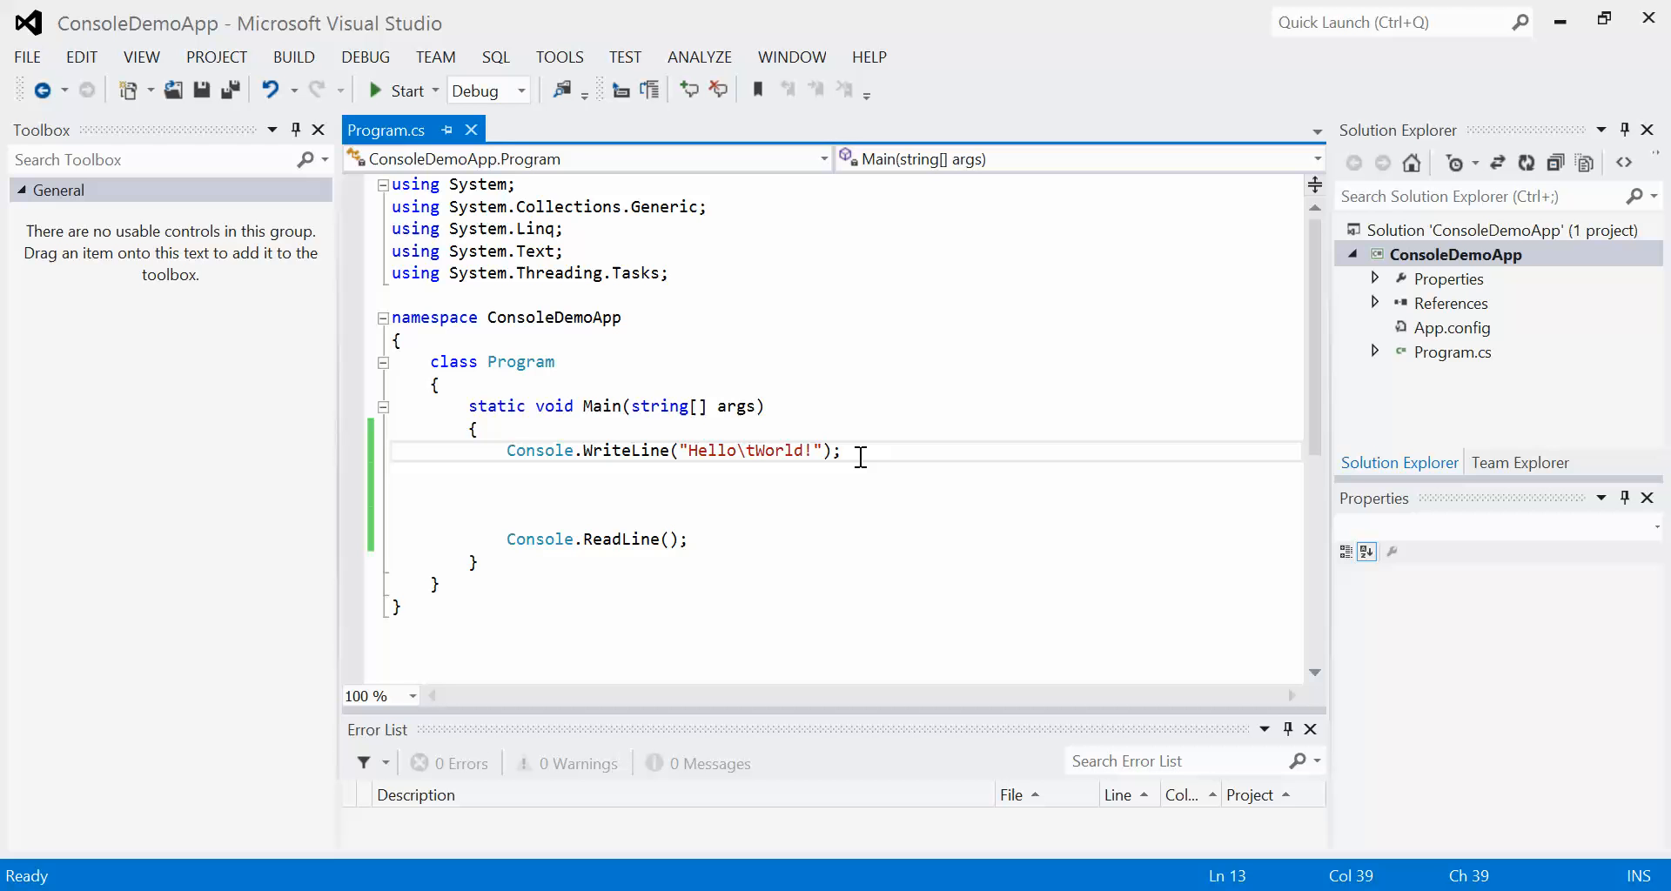
pyautogui.write('n')
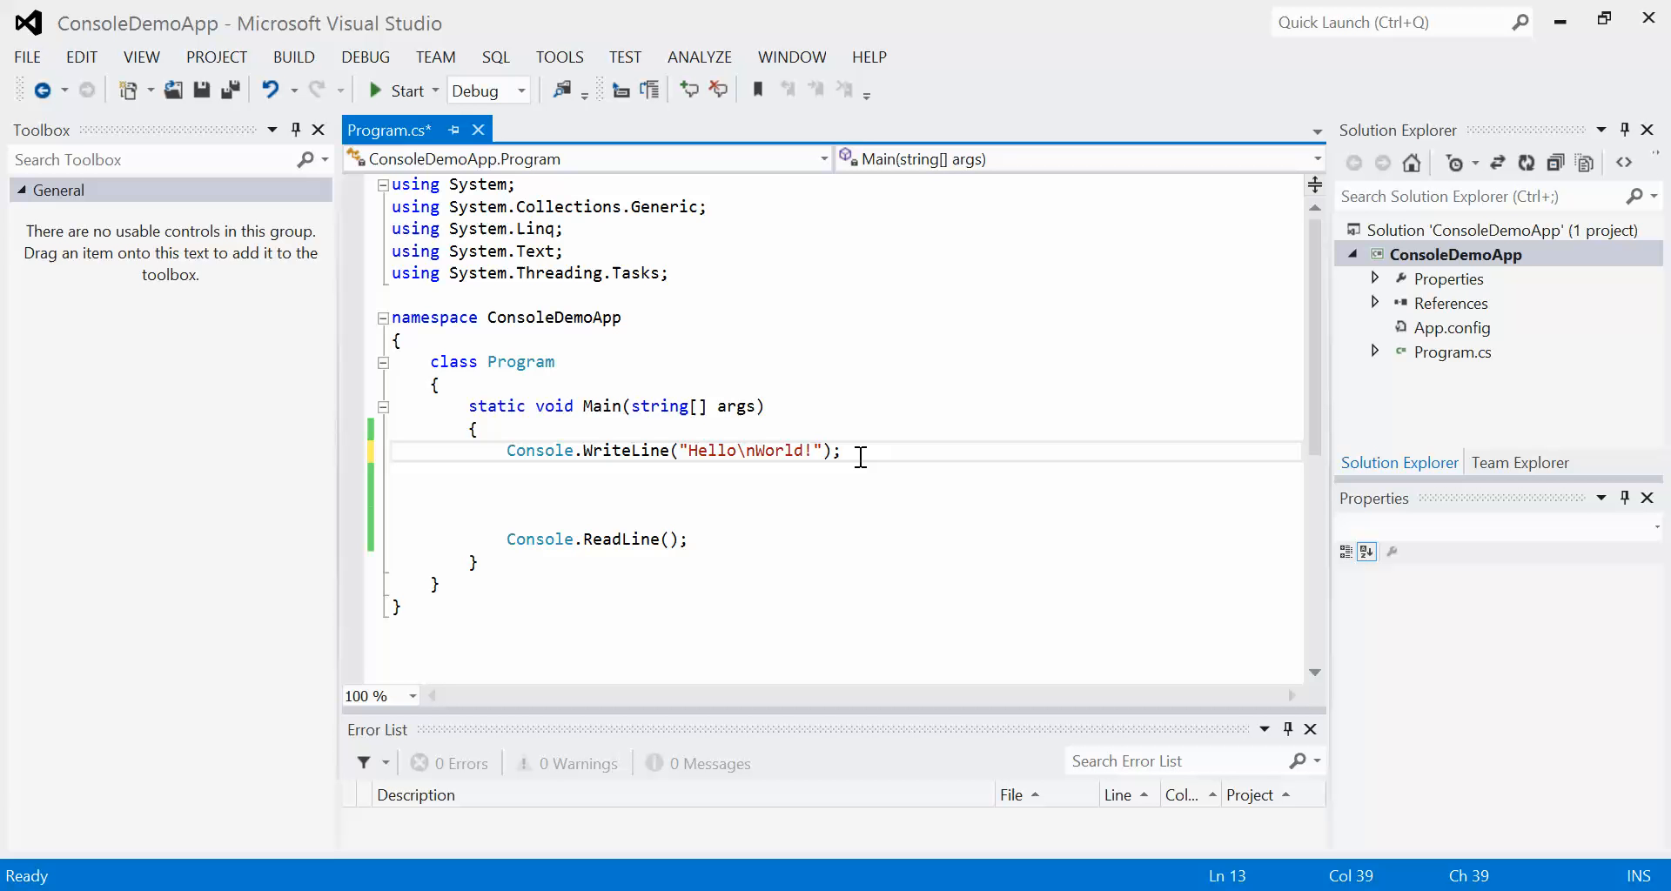
pyautogui.click(398, 89)
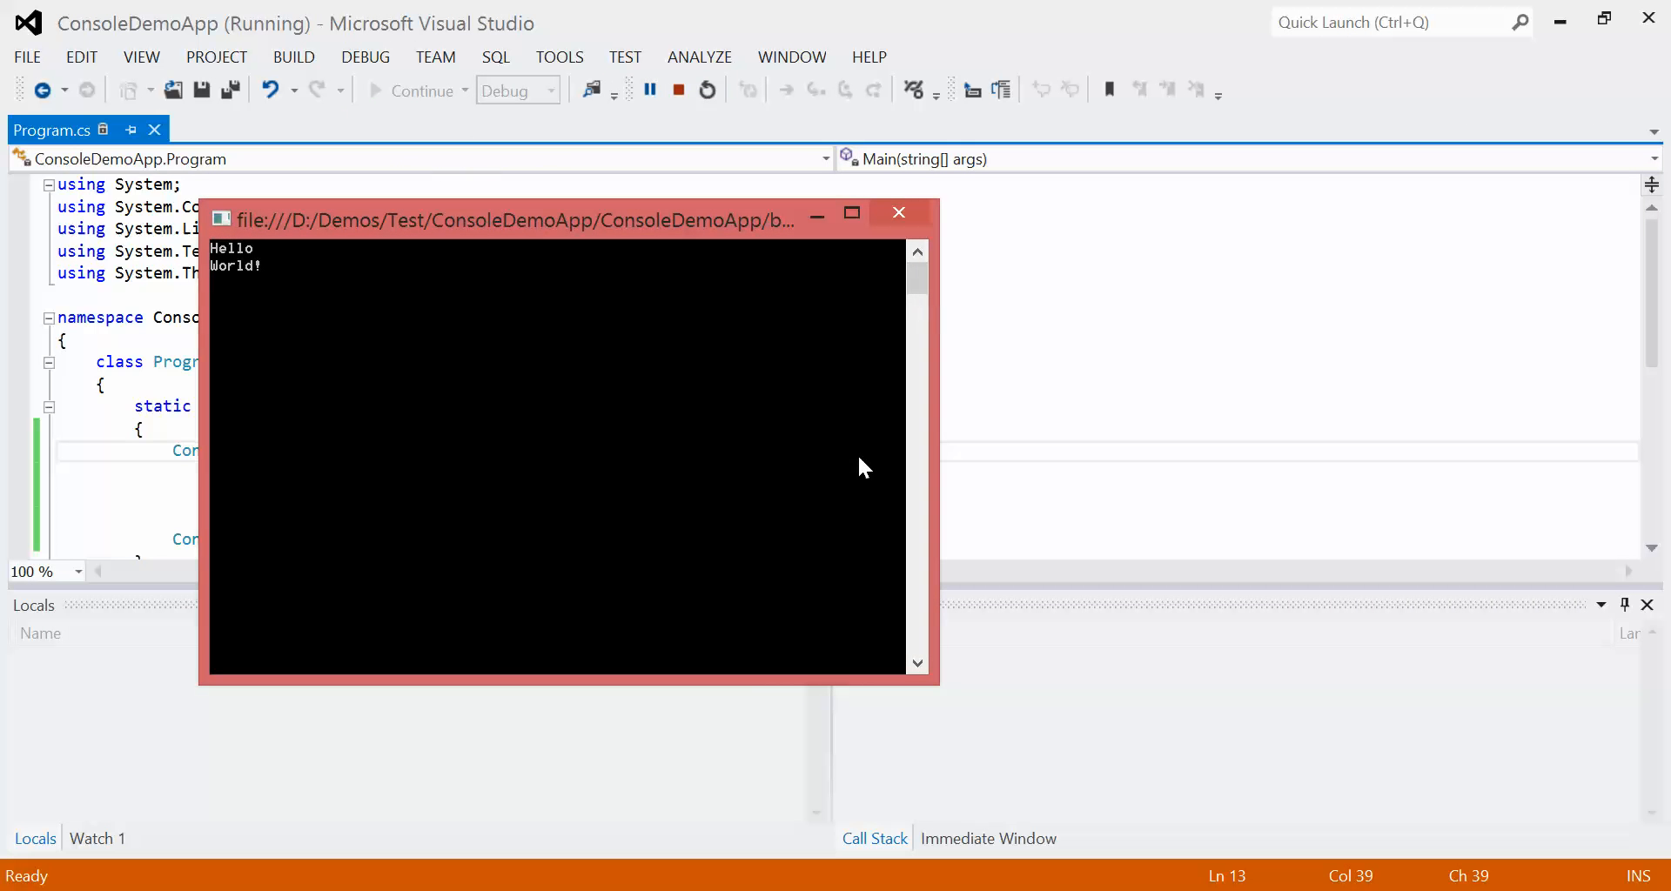
pyautogui.click(678, 89)
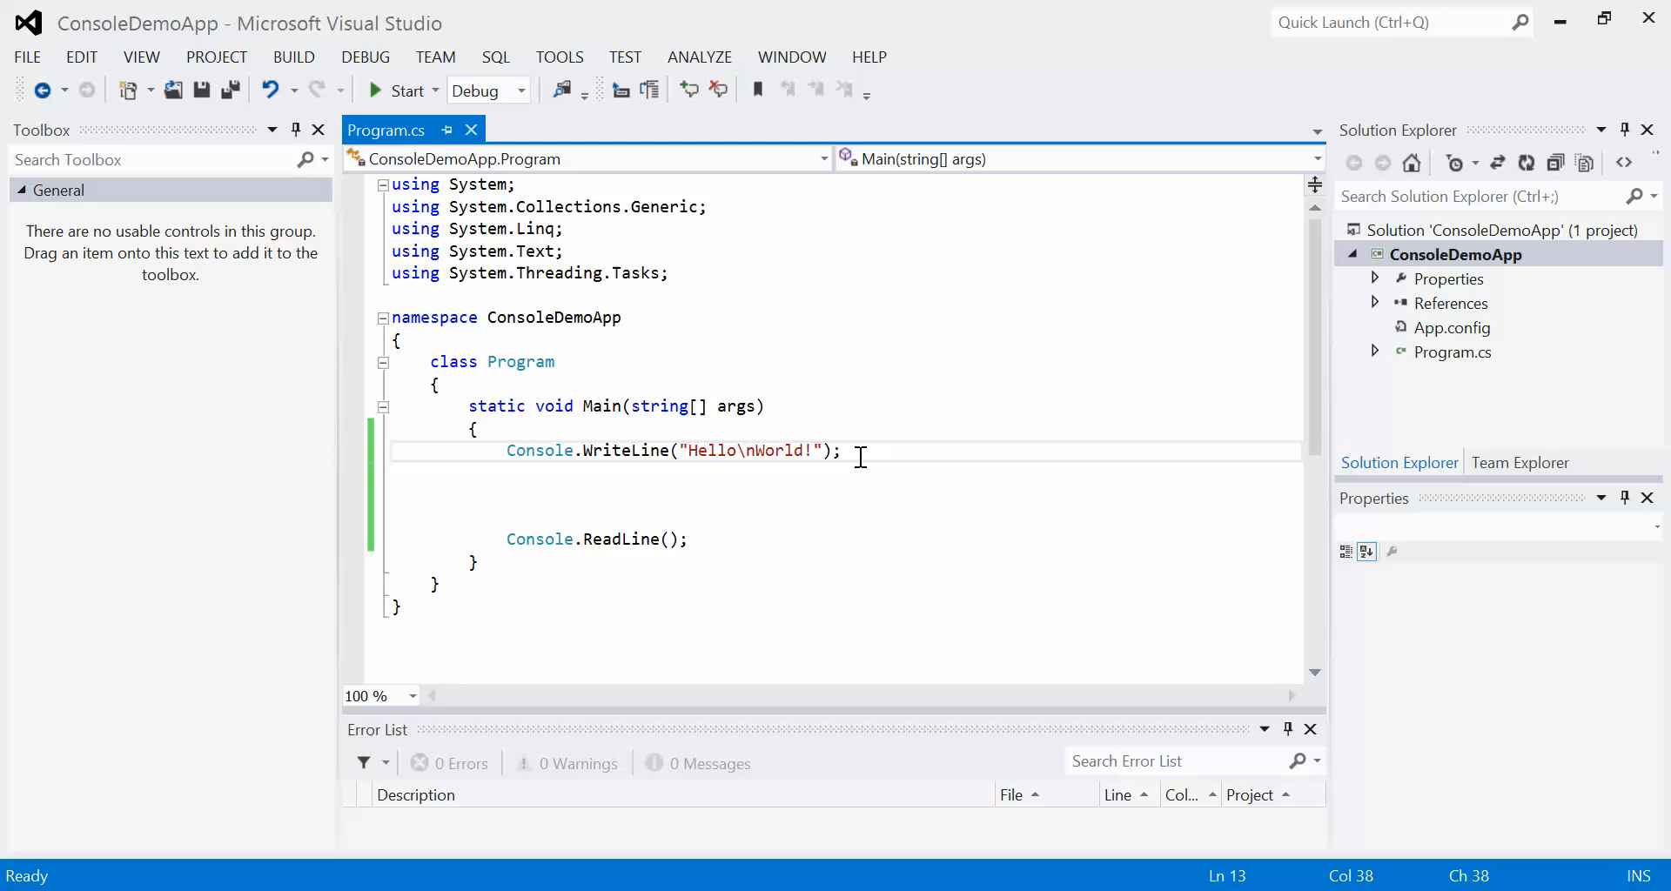
# - Add \t after \n, run to see World! indented, and close the console
pyautogui.press('Left')
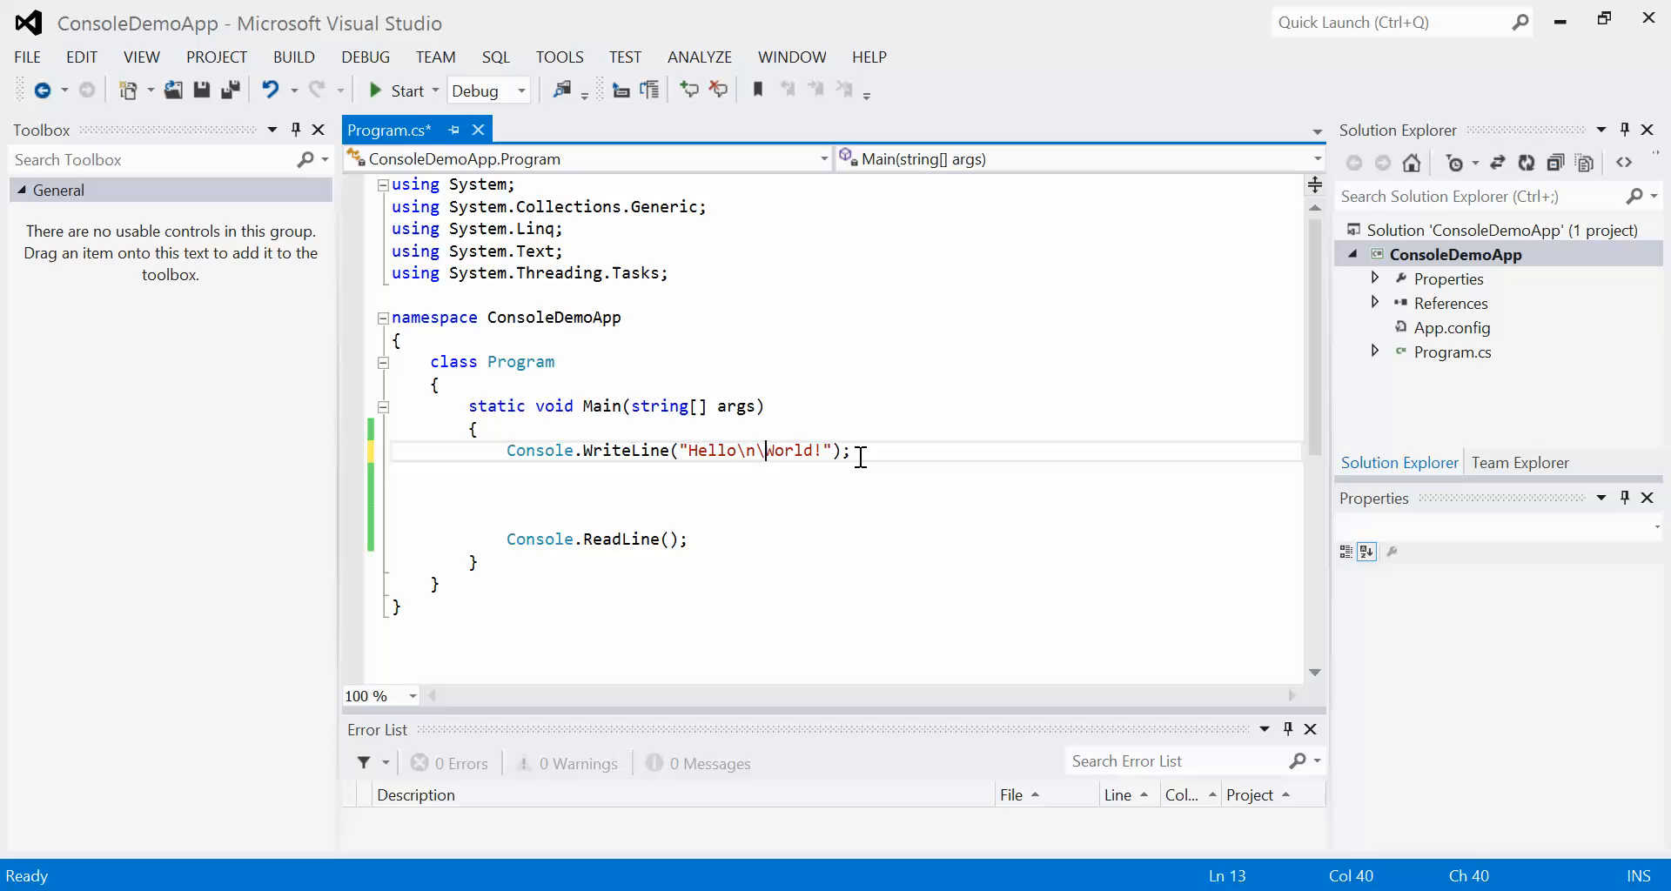
pyautogui.write('t')
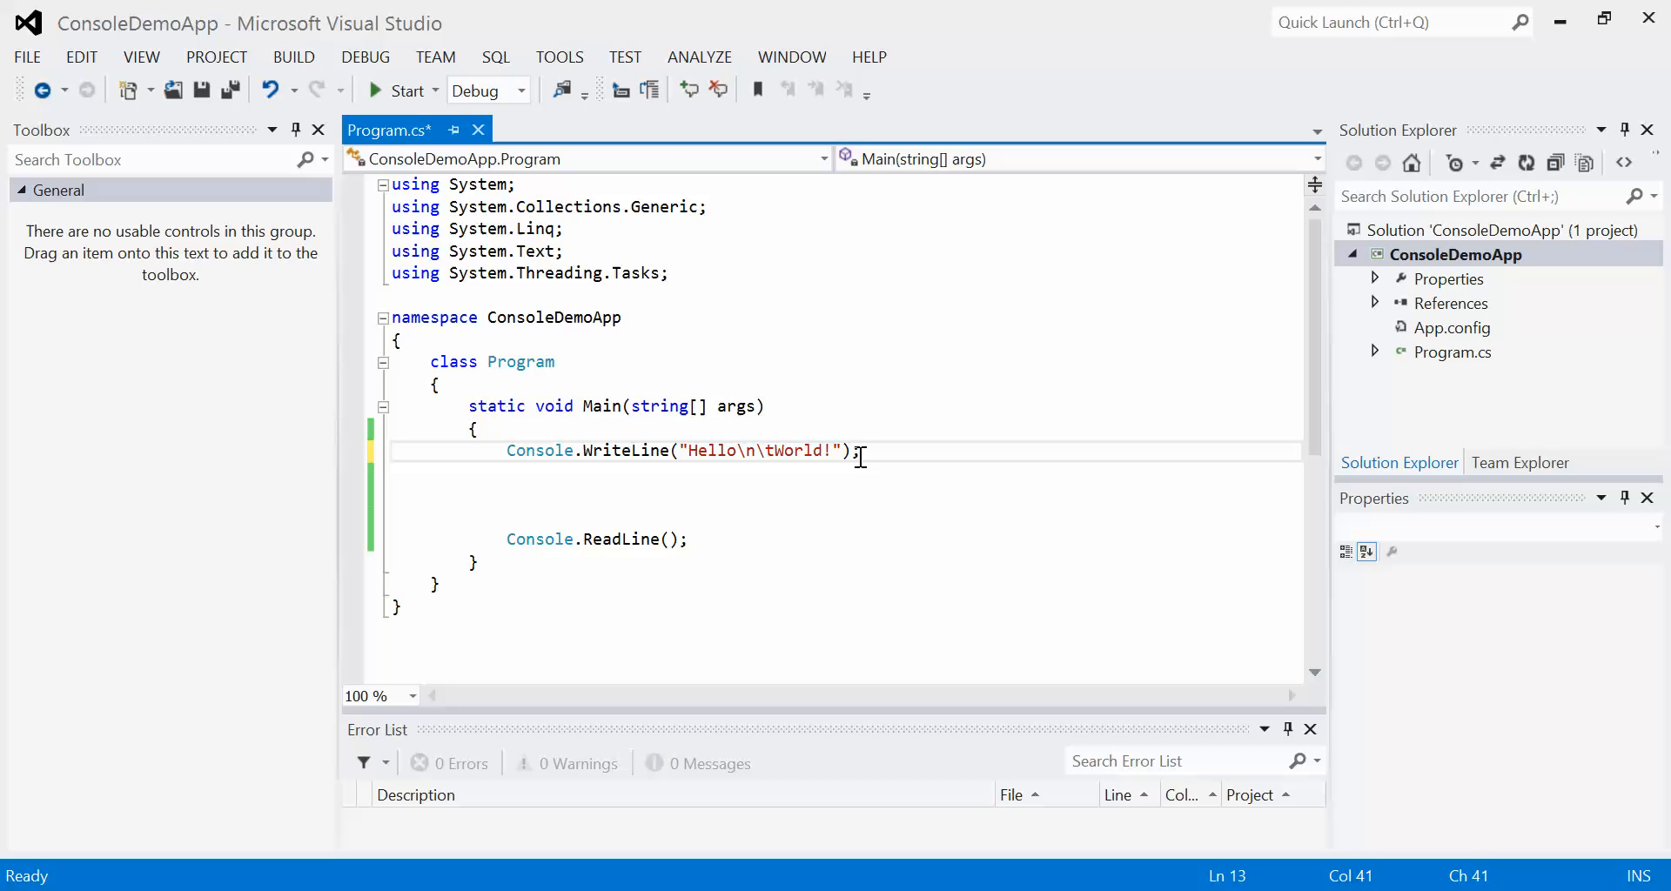
pyautogui.click(405, 90)
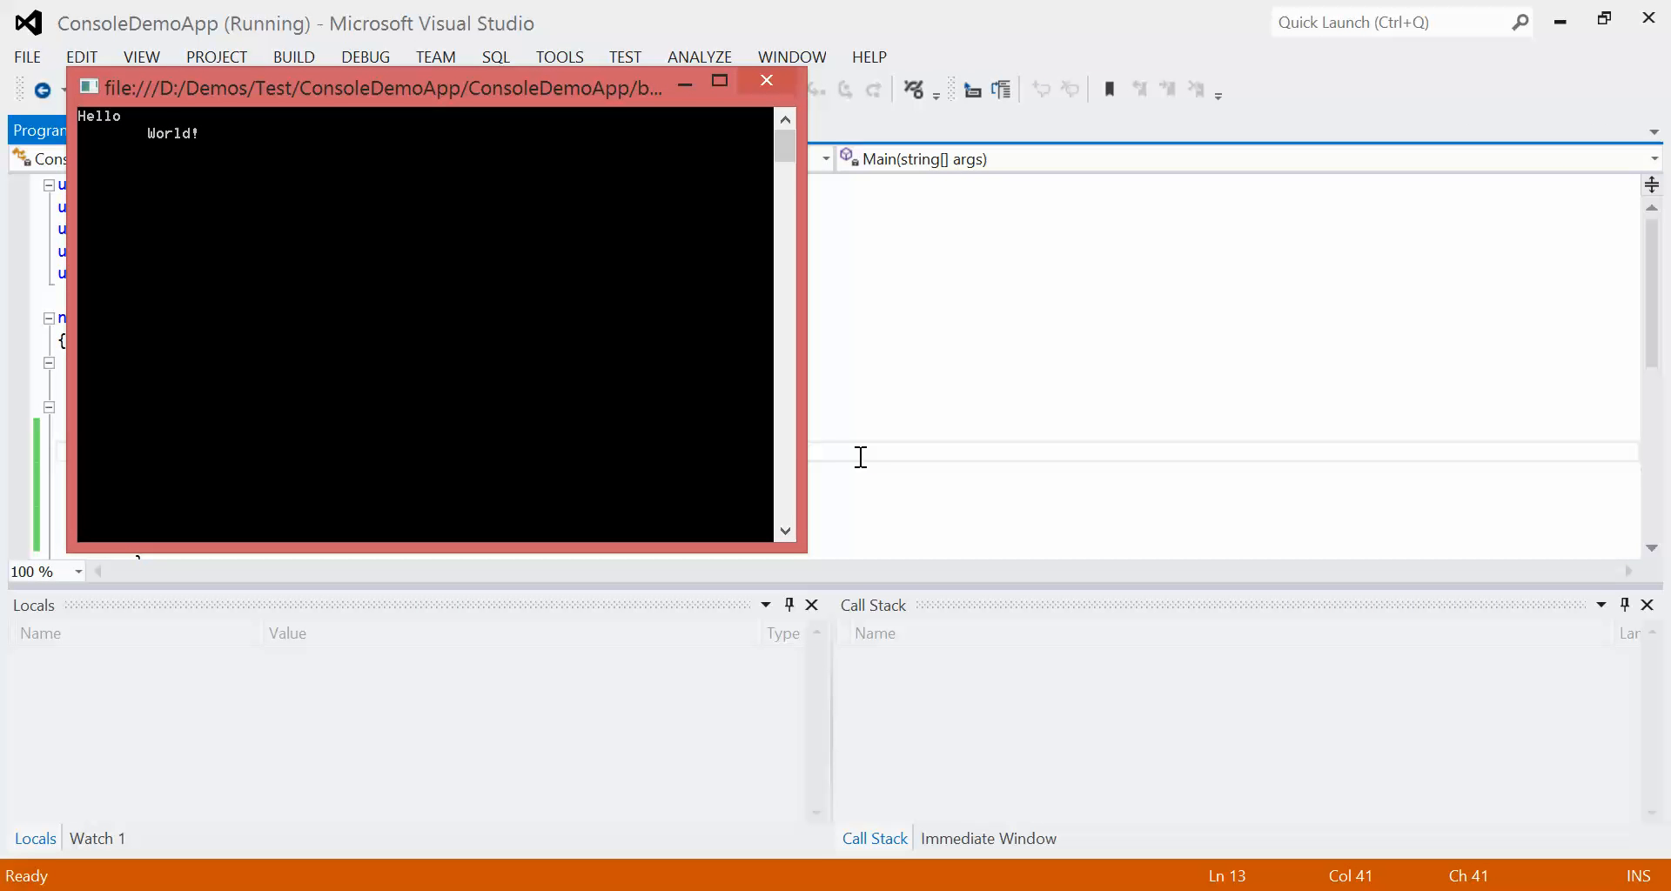
pyautogui.click(765, 81)
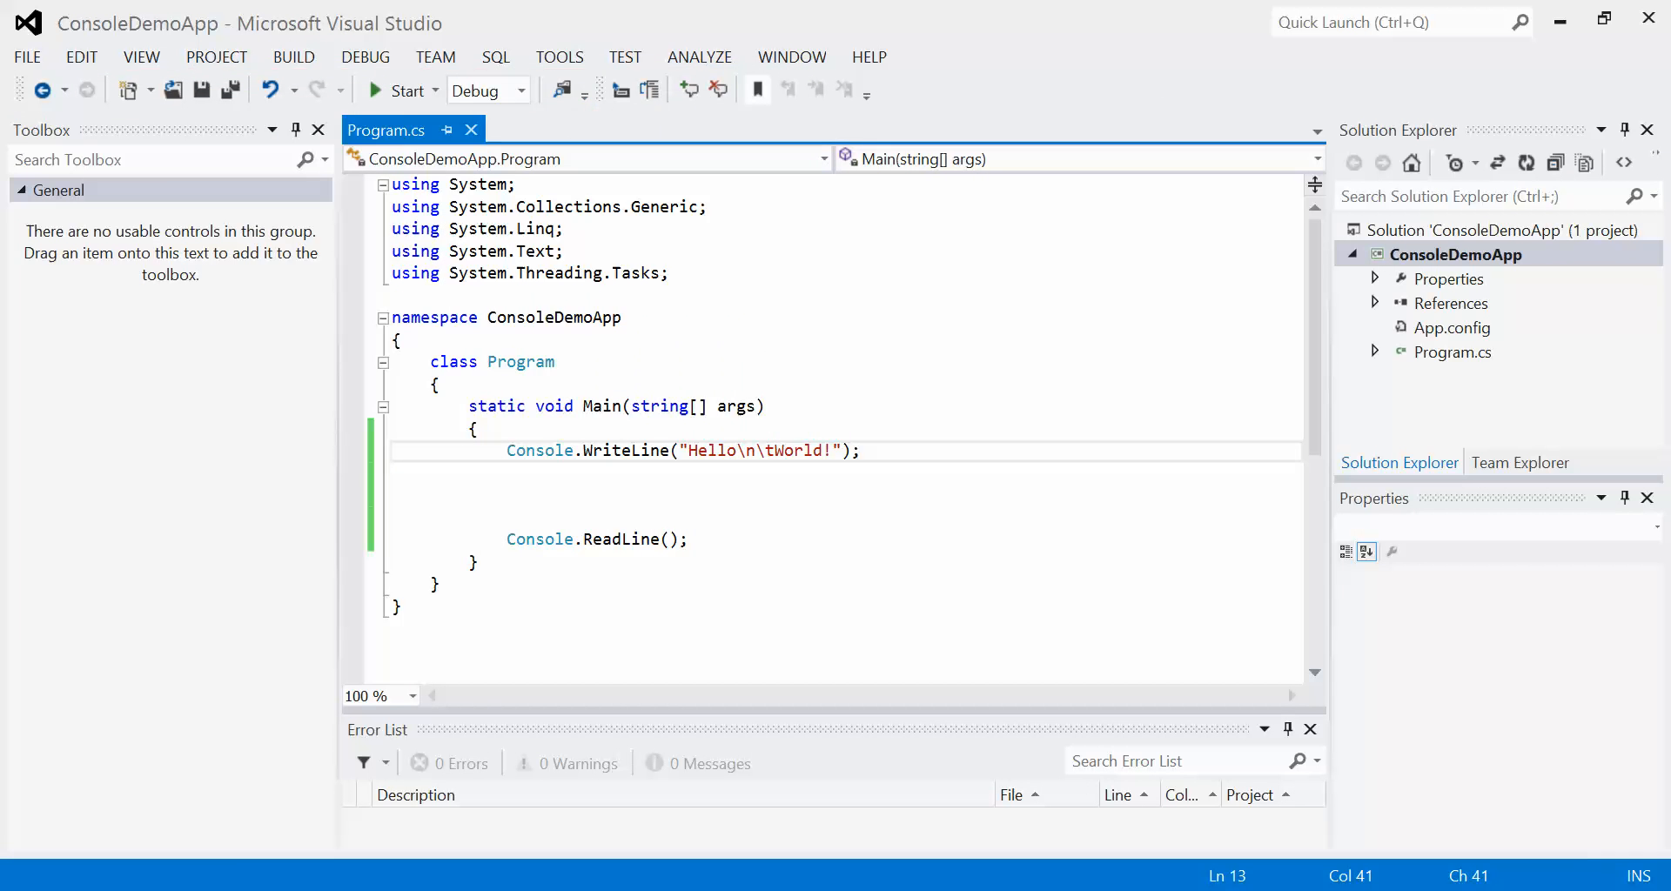
# - Add two more \t escapes, run the program, and close the console
pyautogui.write('\\t')
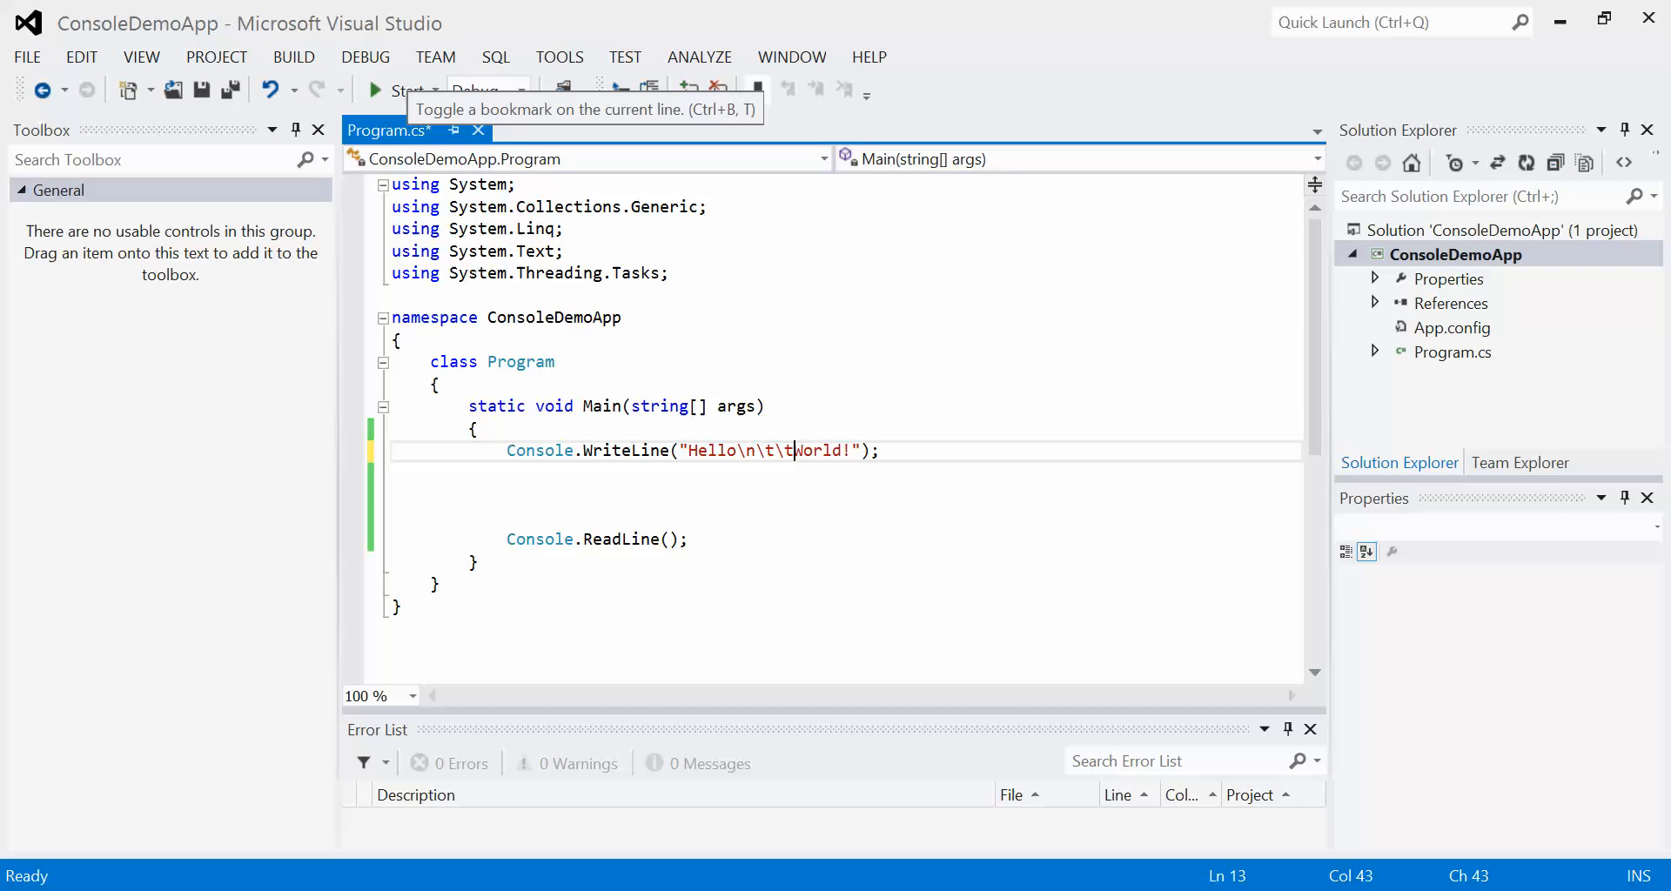
pyautogui.write('\\t')
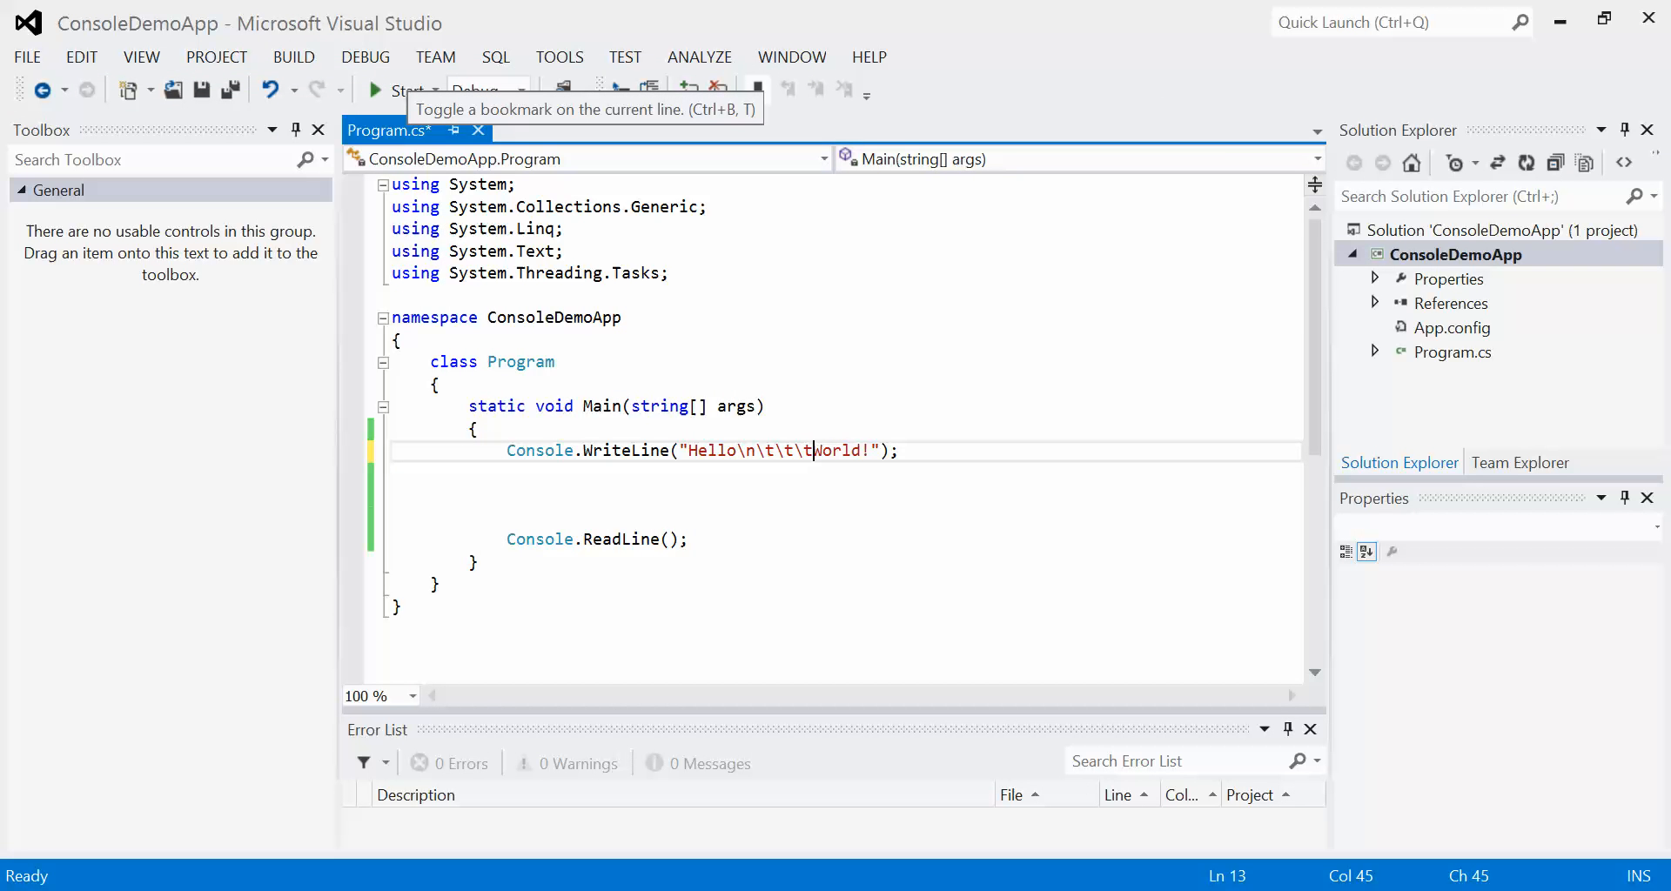
pyautogui.click(374, 90)
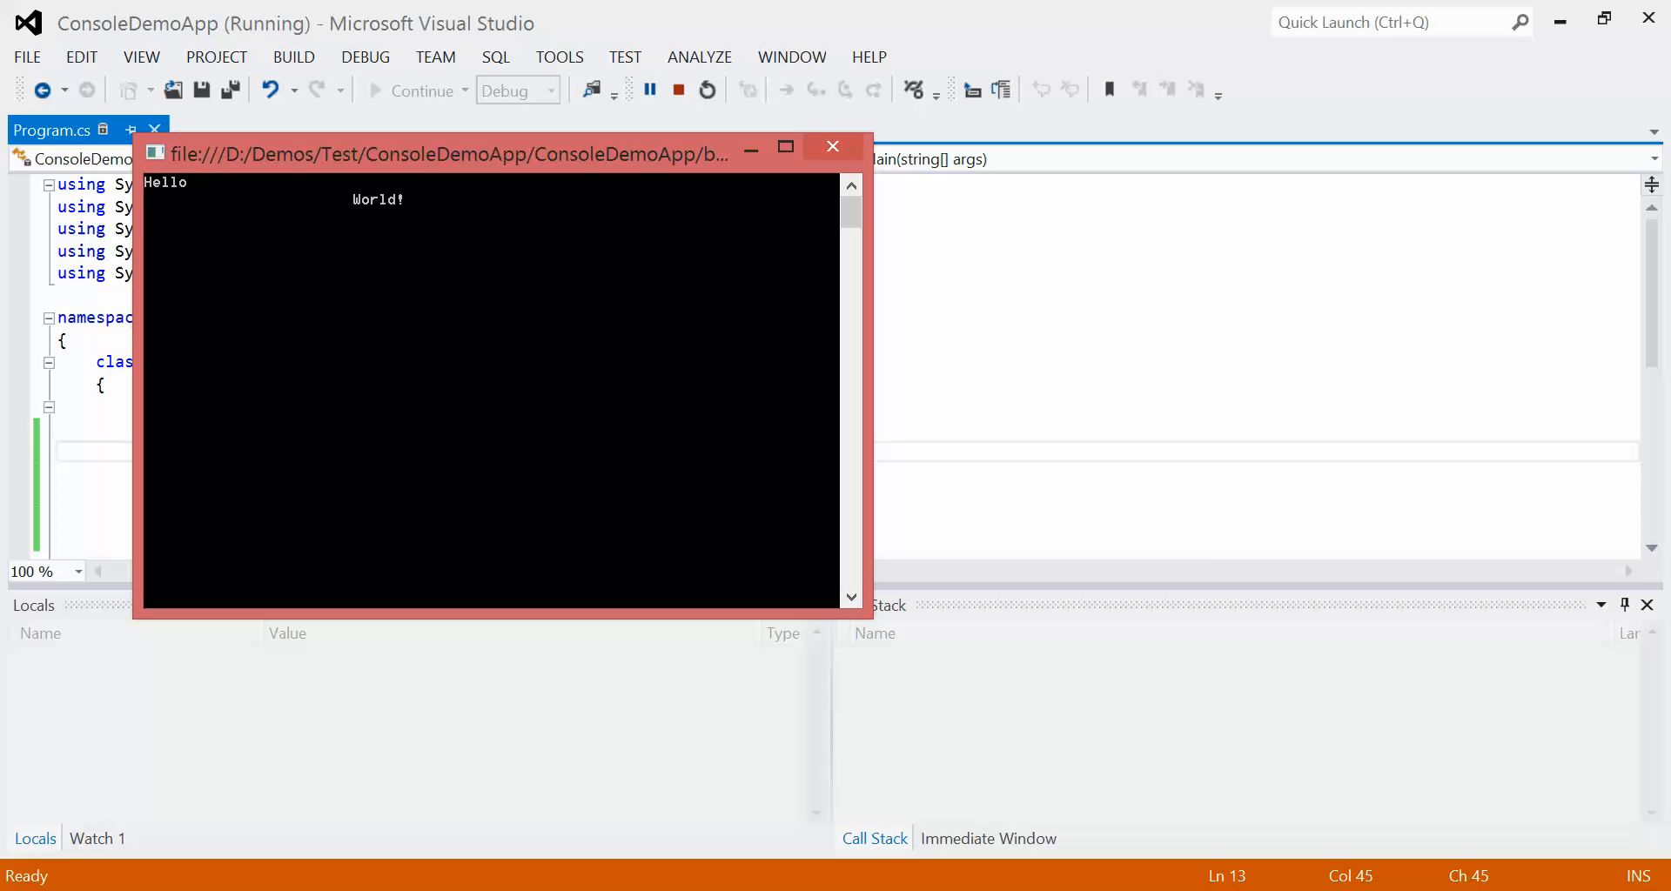
pyautogui.click(679, 89)
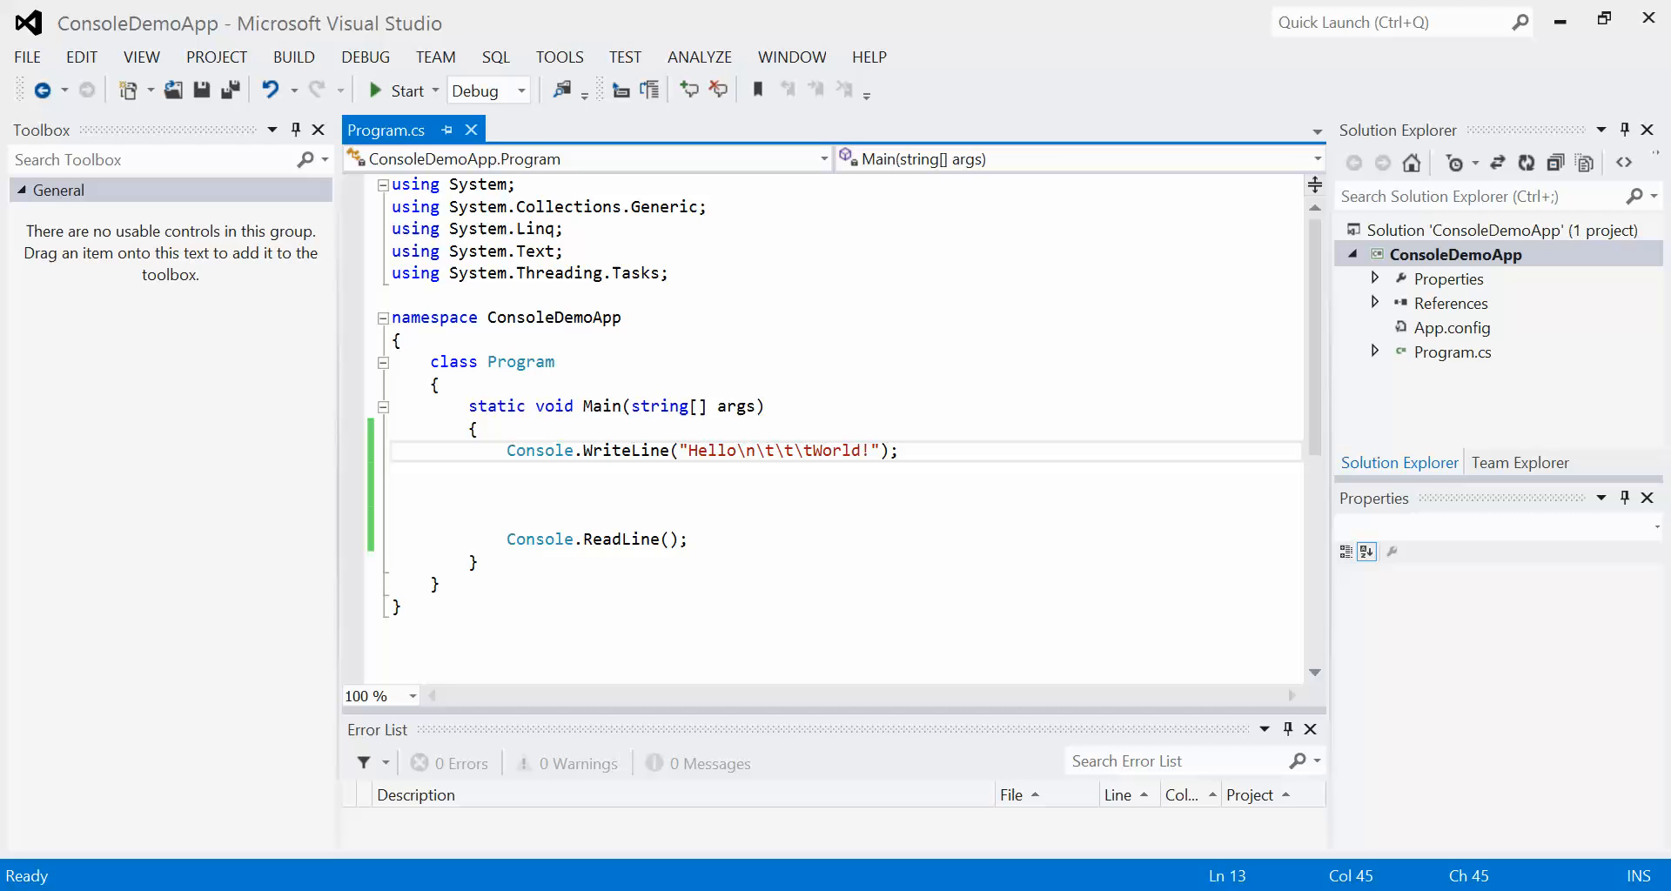
# - Insert a second \n after the first and run to show the blank line
pyautogui.click(754, 450)
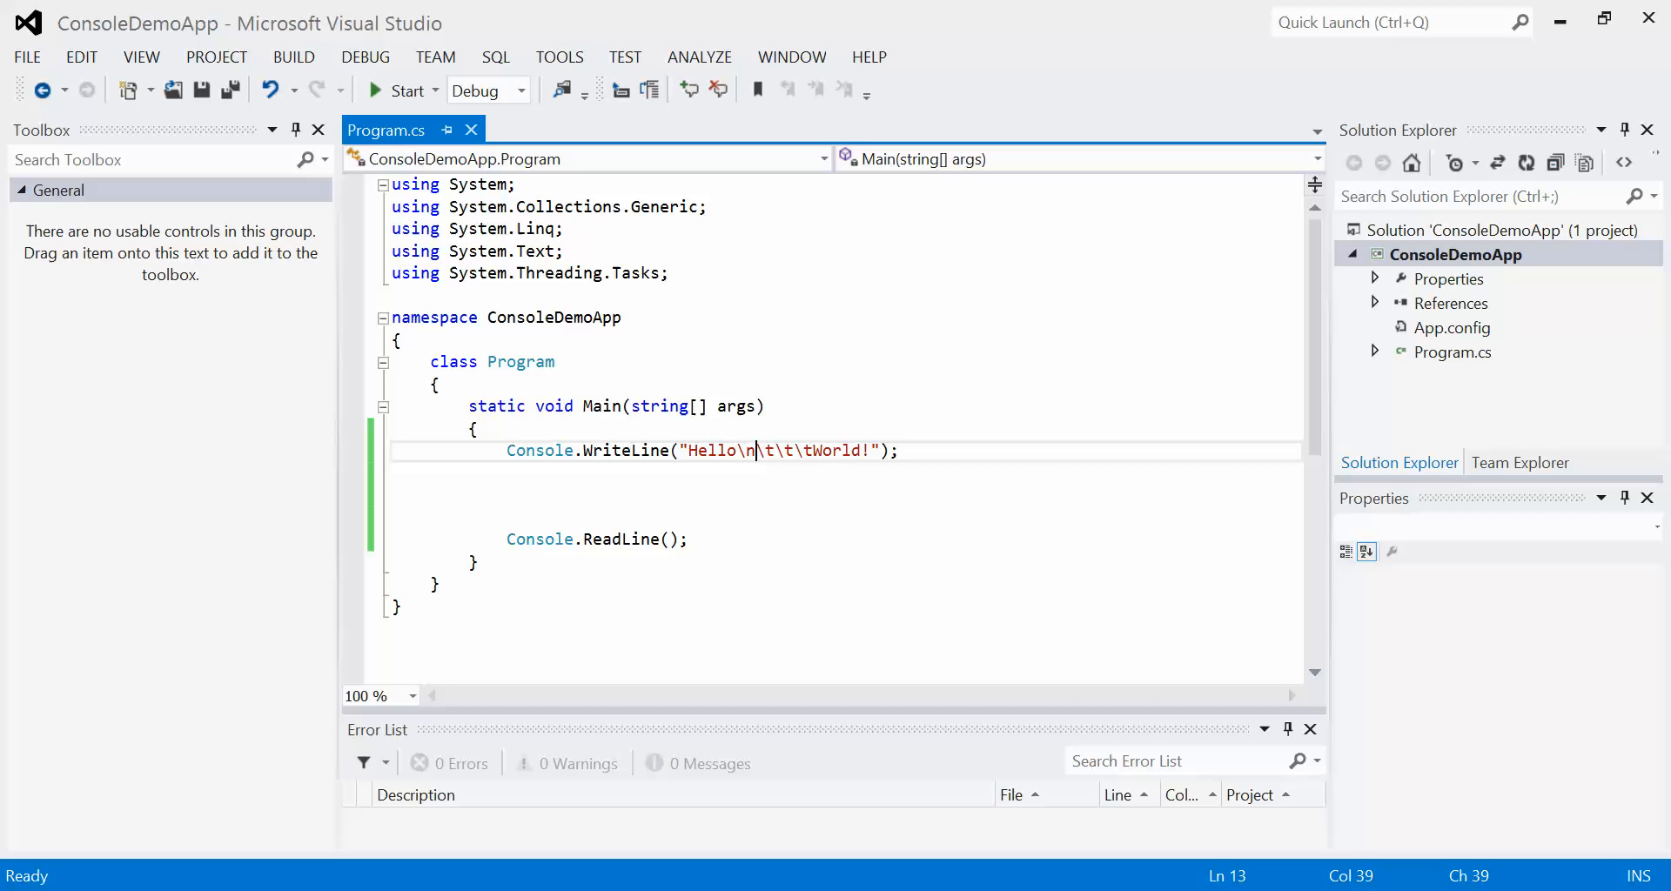
pyautogui.write('\\n\\')
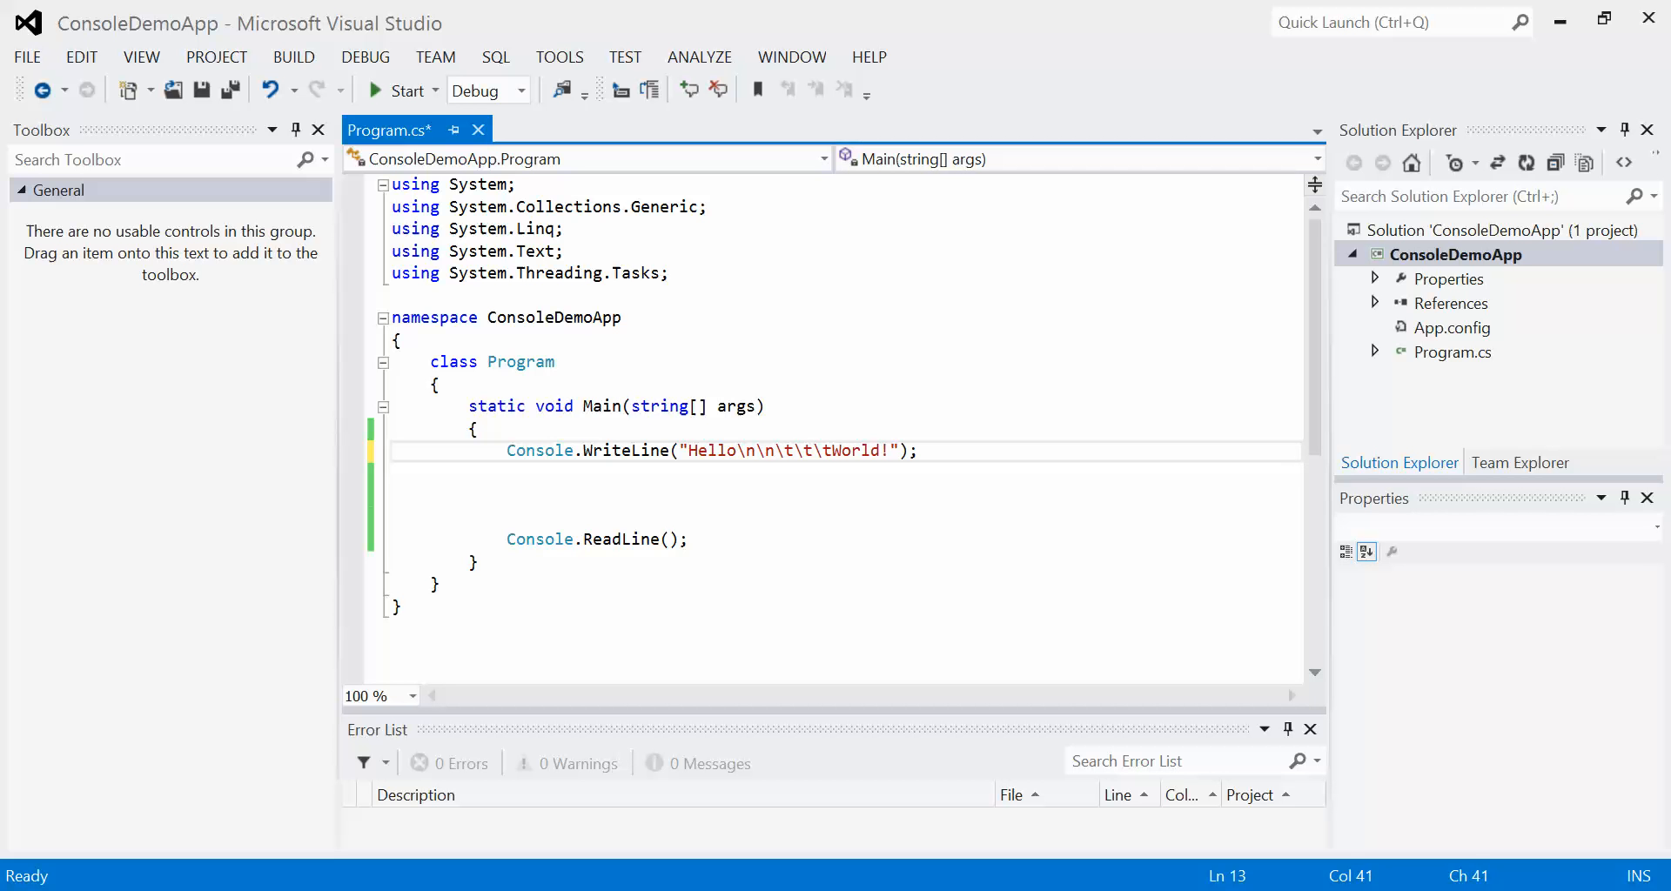
pyautogui.click(399, 90)
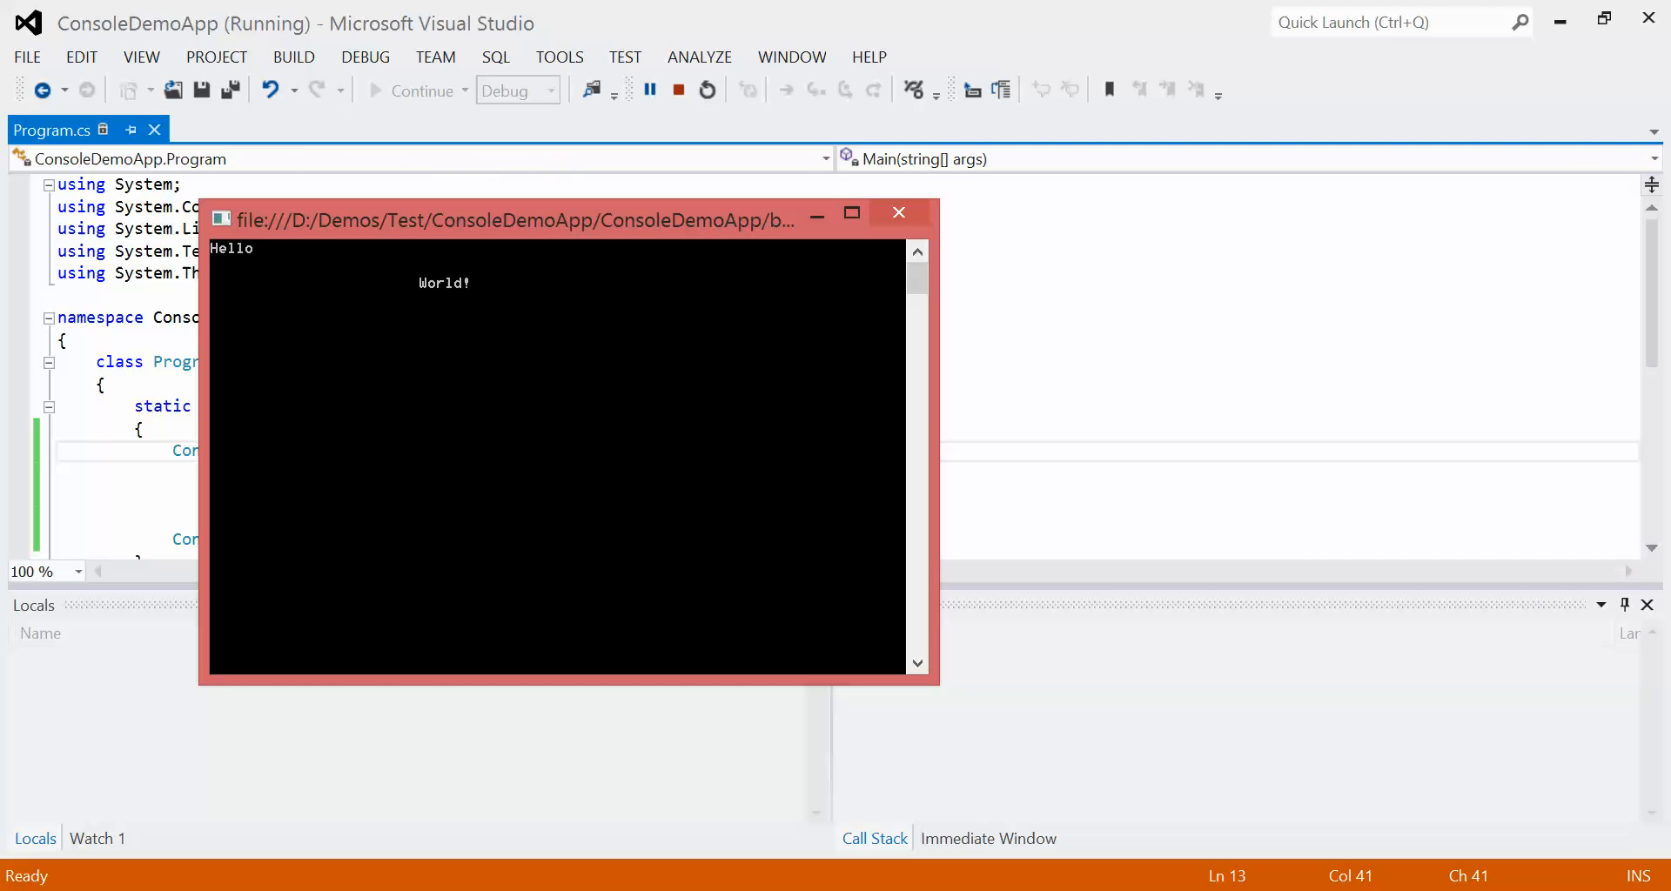